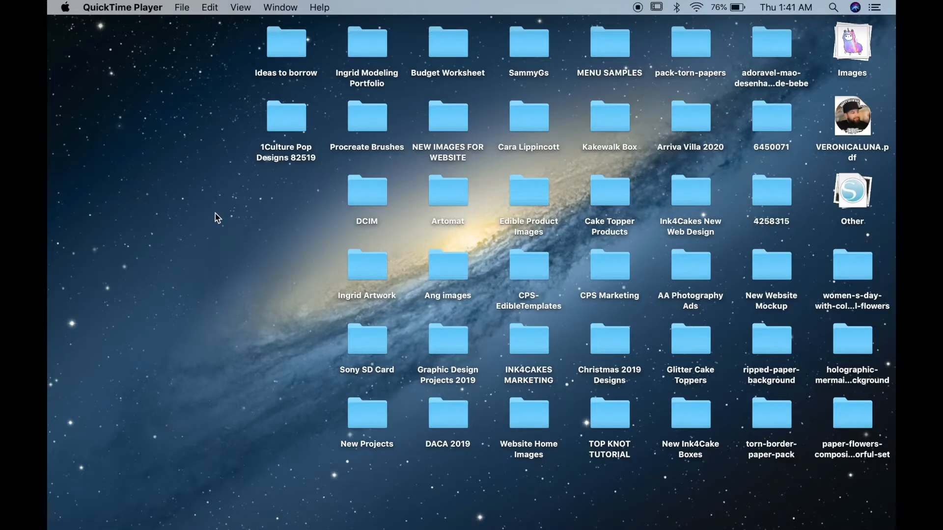
{"action": "mouse_move", "coordinate": [366, 502]}
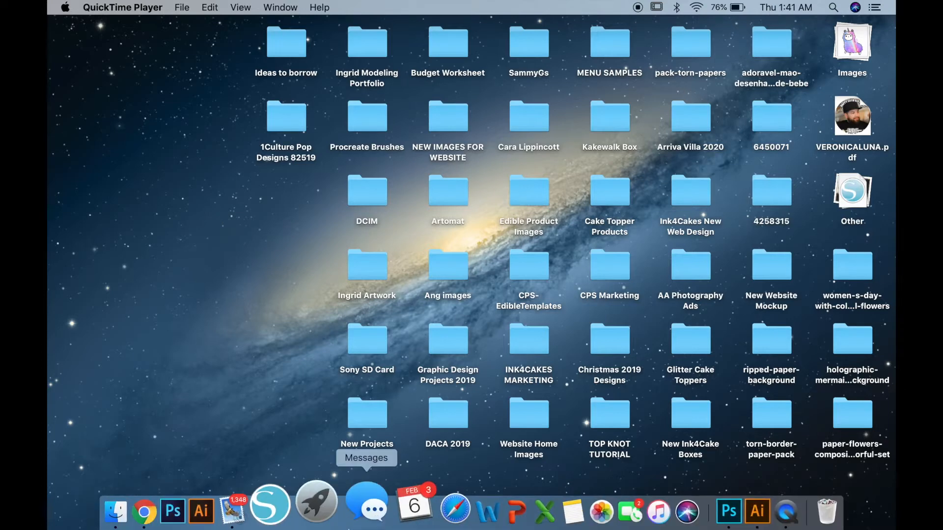
{"action": "mouse_move", "coordinate": [300, 504]}
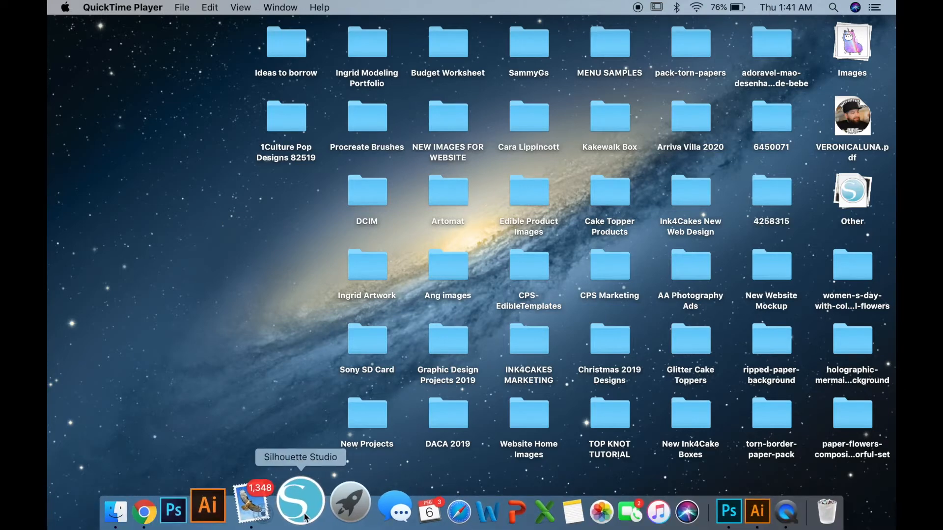
Launch Silhouette Studio from the Dock and make it the active application
{"action": "left_click", "coordinate": [301, 504]}
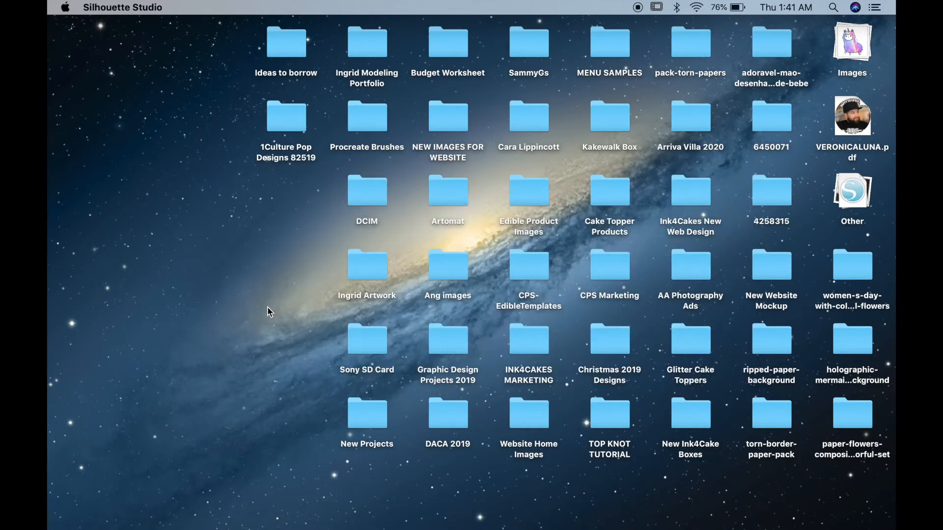
{"action": "left_click", "coordinate": [123, 7]}
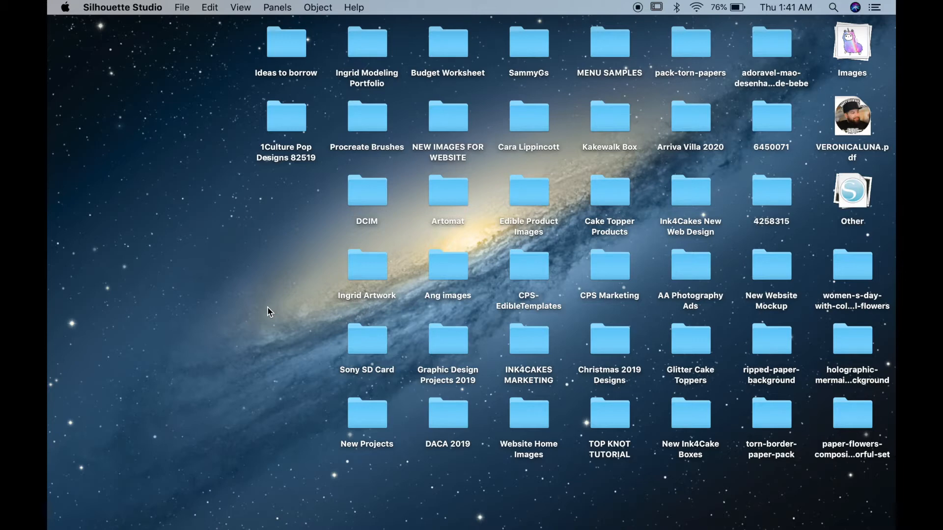
{"action": "mouse_move", "coordinate": [323, 514]}
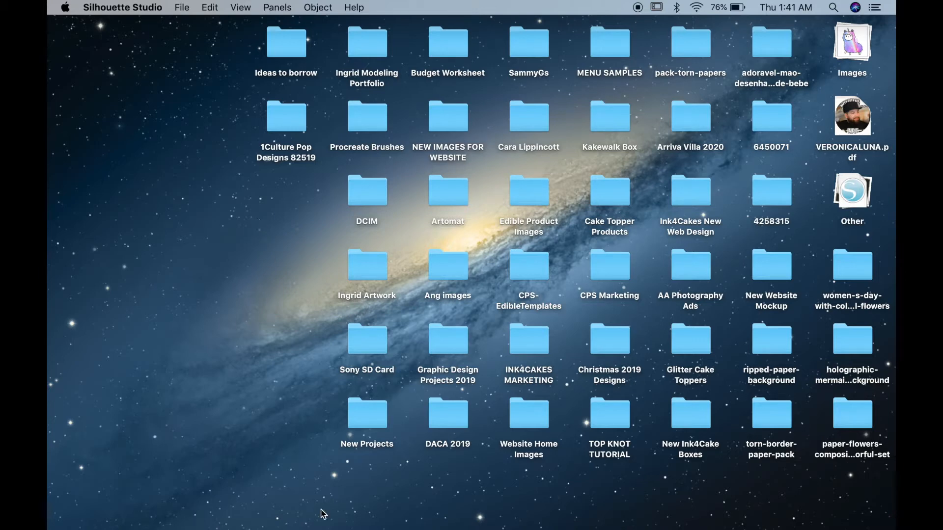
{"action": "mouse_move", "coordinate": [266, 221]}
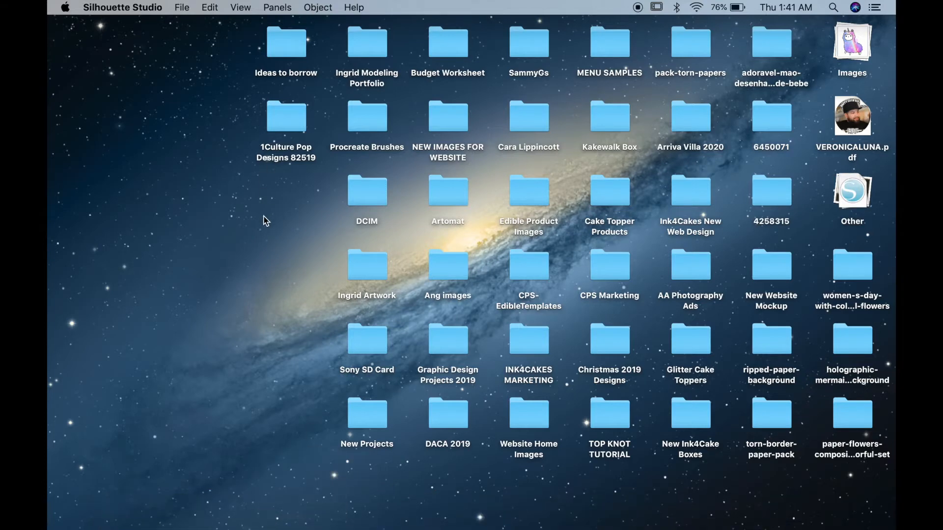
{"action": "mouse_move", "coordinate": [272, 259]}
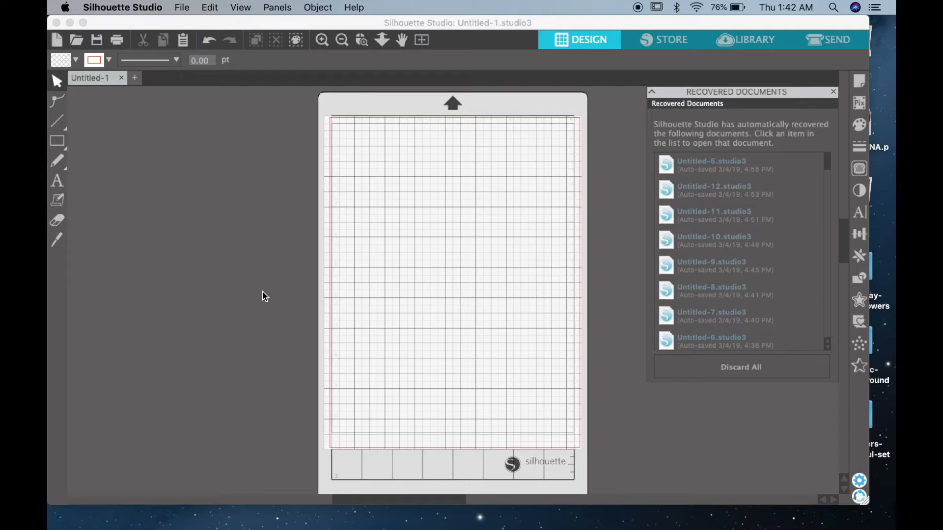
{"action": "mouse_move", "coordinate": [174, 190]}
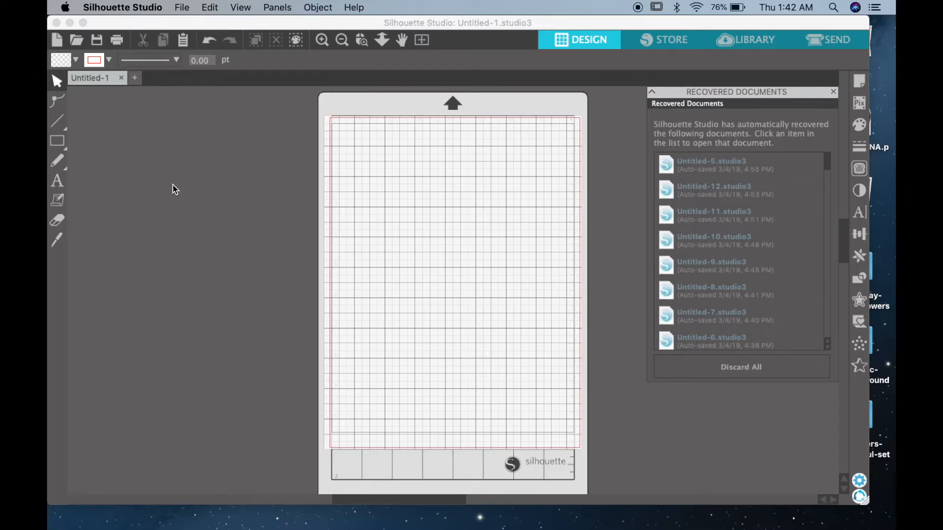
Bring up the File menu over the blank Untitled-1 page
{"action": "left_click", "coordinate": [182, 7]}
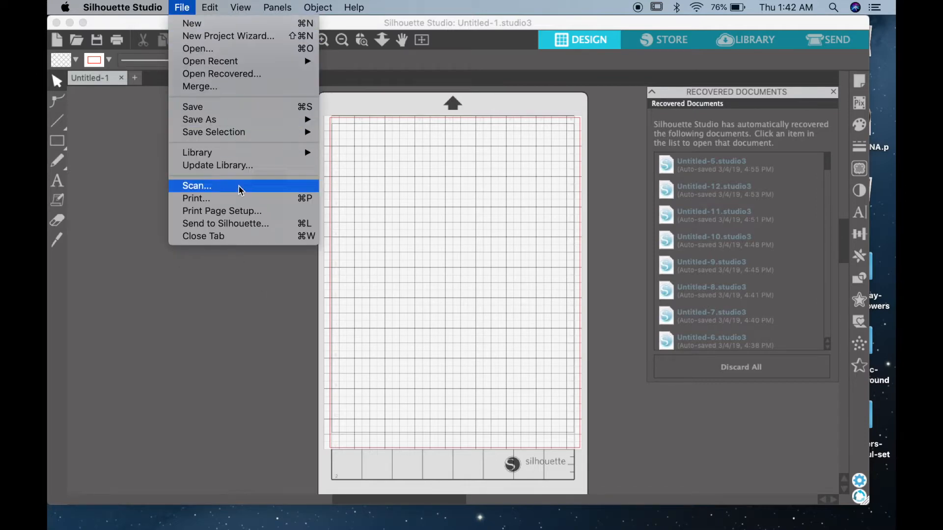
{"action": "mouse_move", "coordinate": [247, 211]}
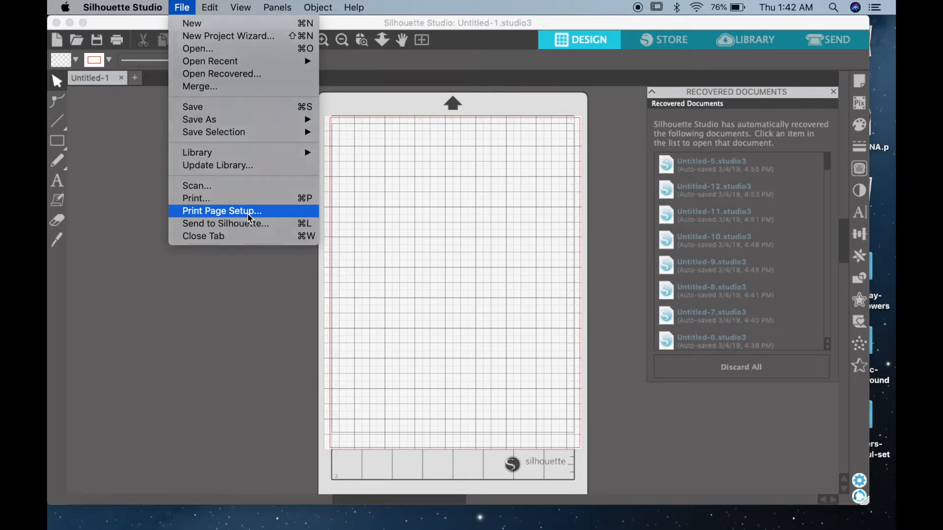
Confirm Print Page Setup formatted for the Edible Printer, US Letter, portrait at 100%
{"action": "left_click", "coordinate": [221, 211]}
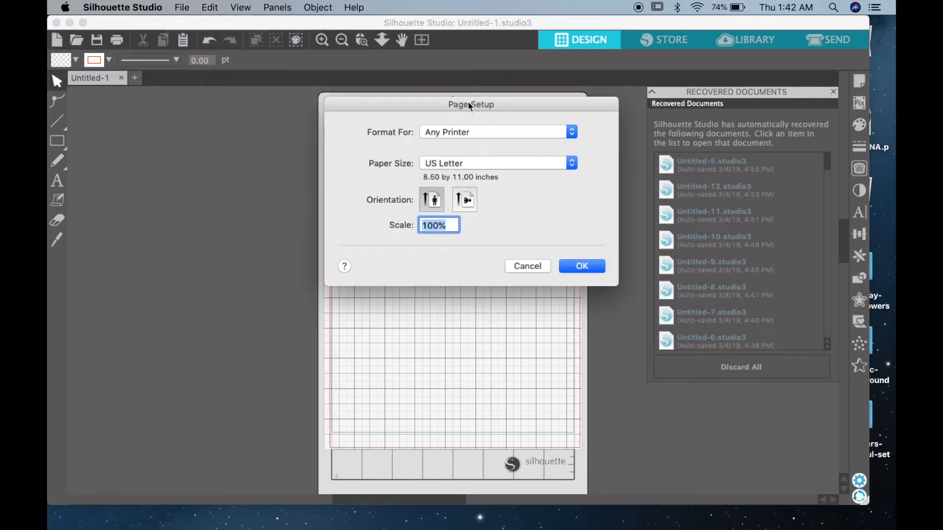
{"action": "mouse_move", "coordinate": [348, 197]}
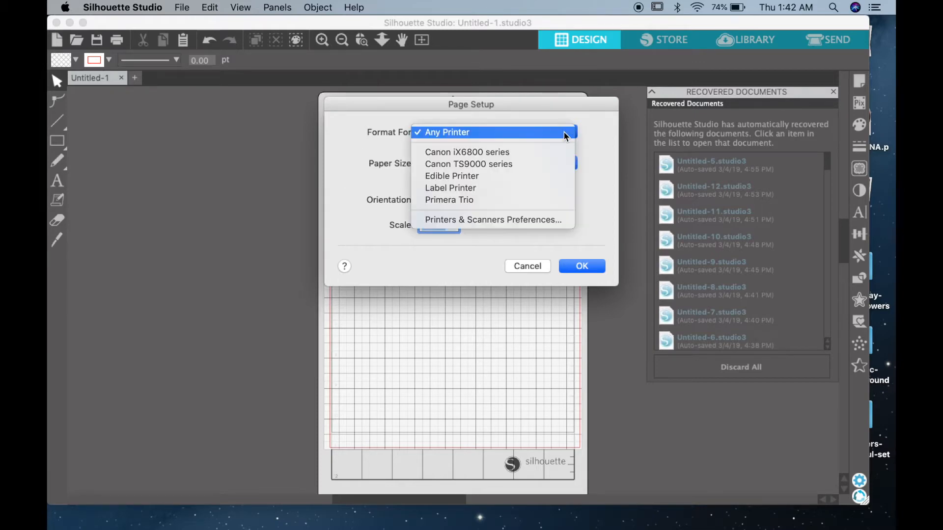
{"action": "mouse_move", "coordinate": [452, 176]}
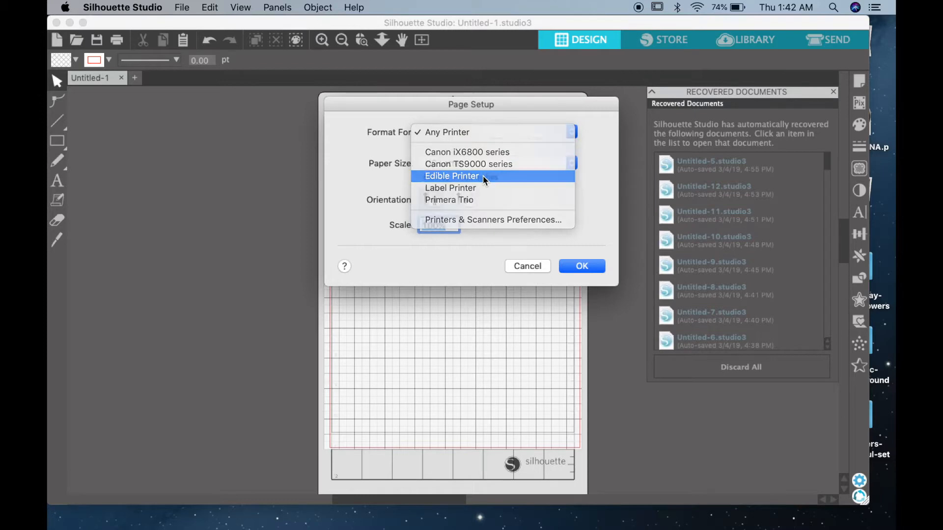
{"action": "left_click", "coordinate": [452, 176]}
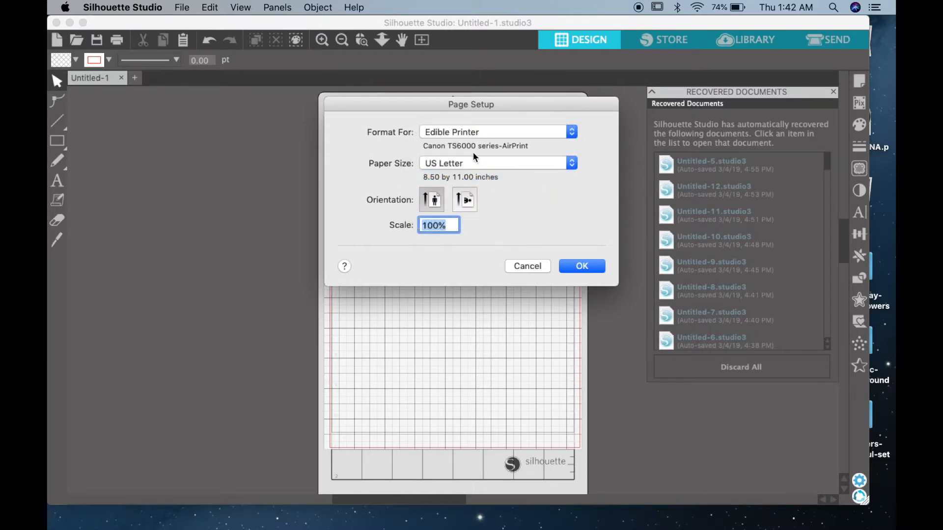
{"action": "mouse_move", "coordinate": [548, 237]}
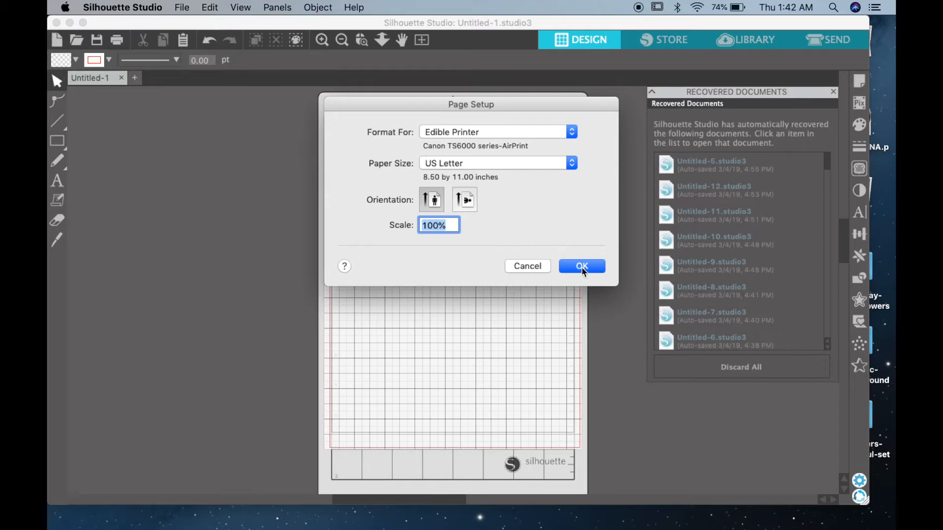
{"action": "mouse_move", "coordinate": [430, 207]}
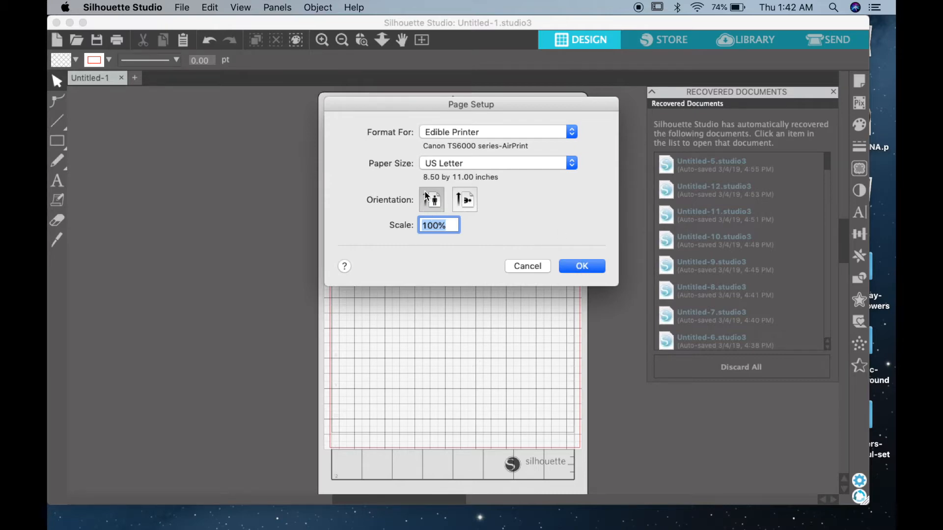
{"action": "mouse_move", "coordinate": [433, 198]}
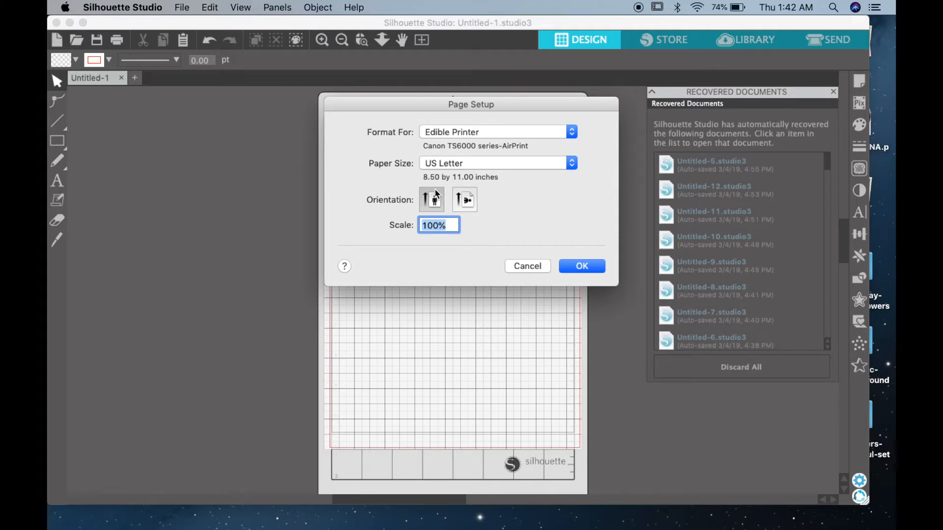
{"action": "mouse_move", "coordinate": [432, 202]}
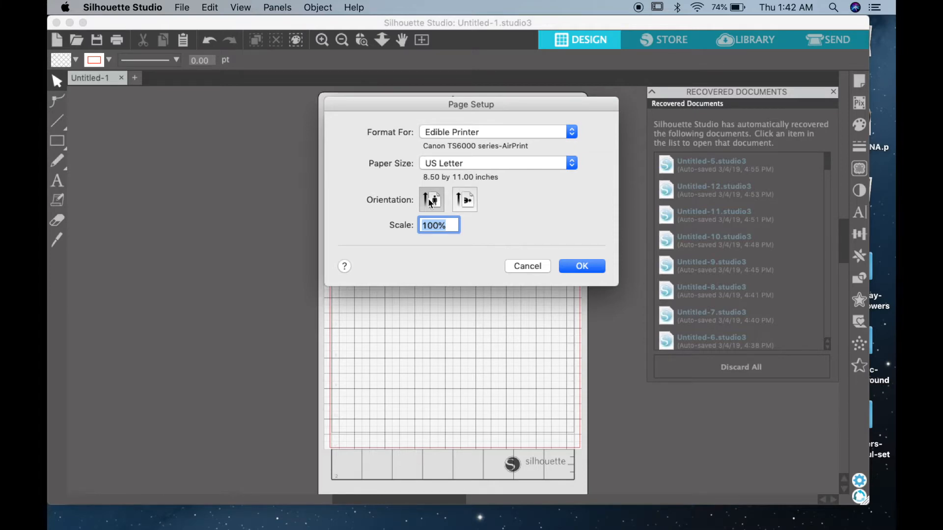
{"action": "mouse_move", "coordinate": [581, 266]}
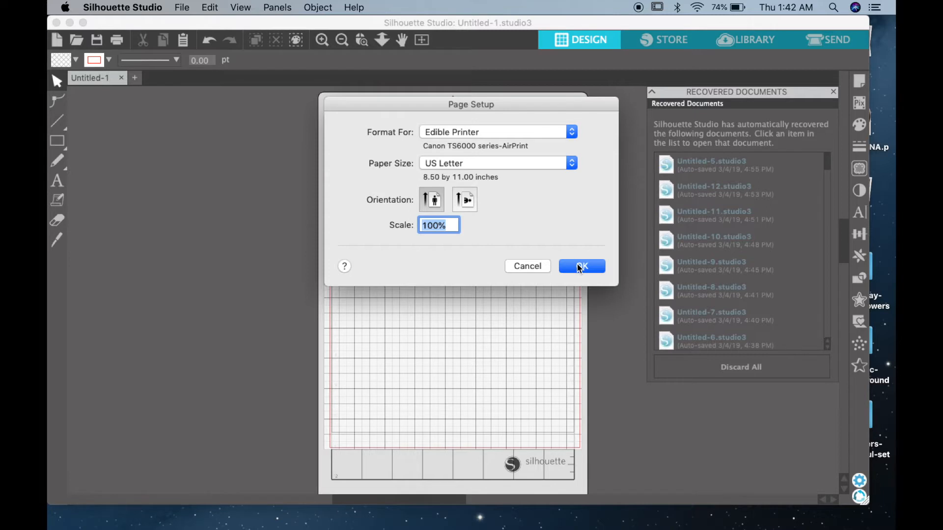
{"action": "left_click", "coordinate": [581, 266]}
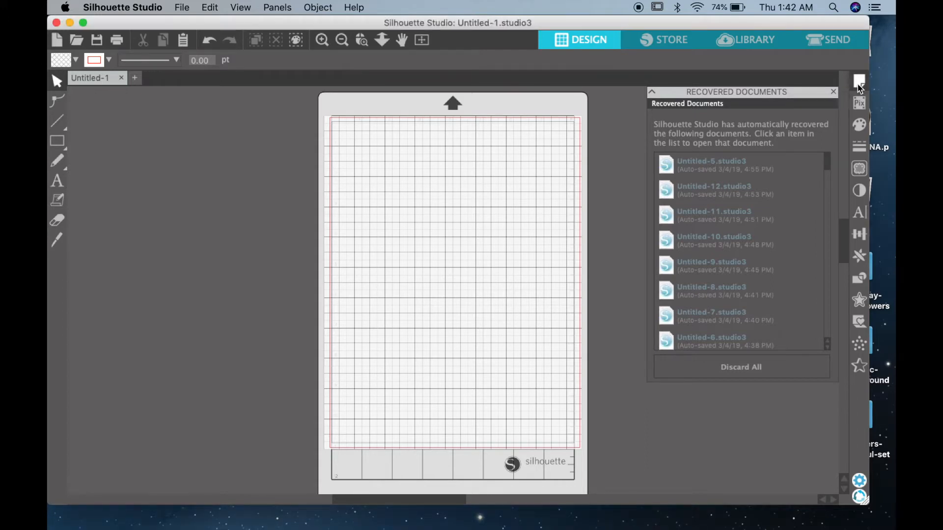
Bring up the Page Setup panel showing the 8.5 × 11 in page and cutting mat settings
{"action": "left_click", "coordinate": [858, 82]}
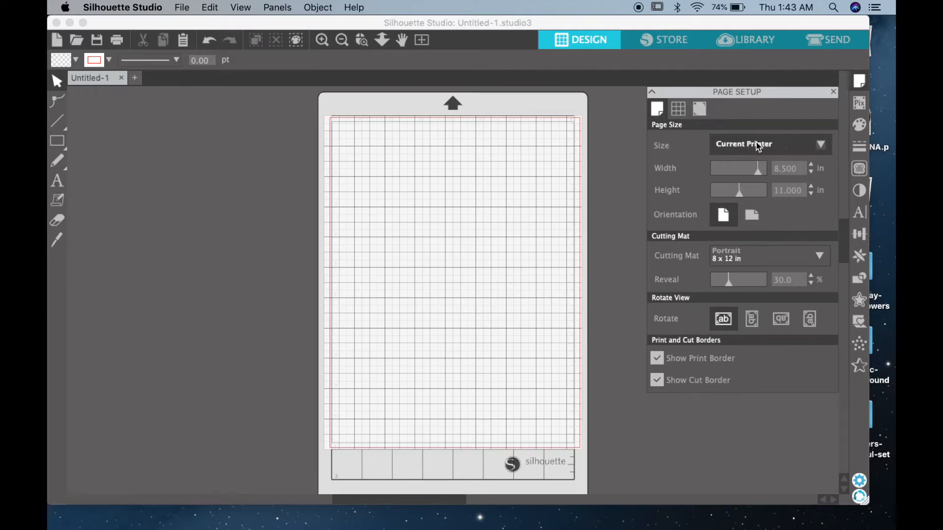
{"action": "mouse_move", "coordinate": [737, 146]}
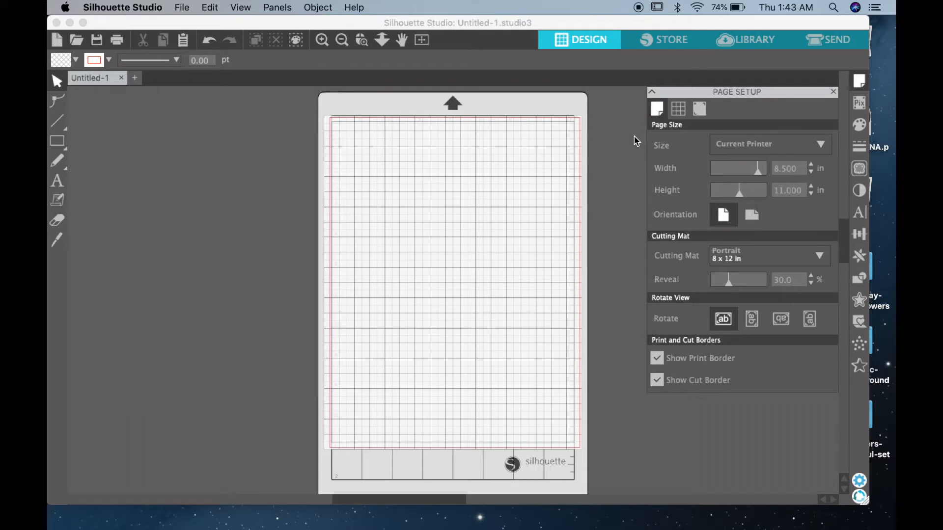
{"action": "mouse_move", "coordinate": [741, 172]}
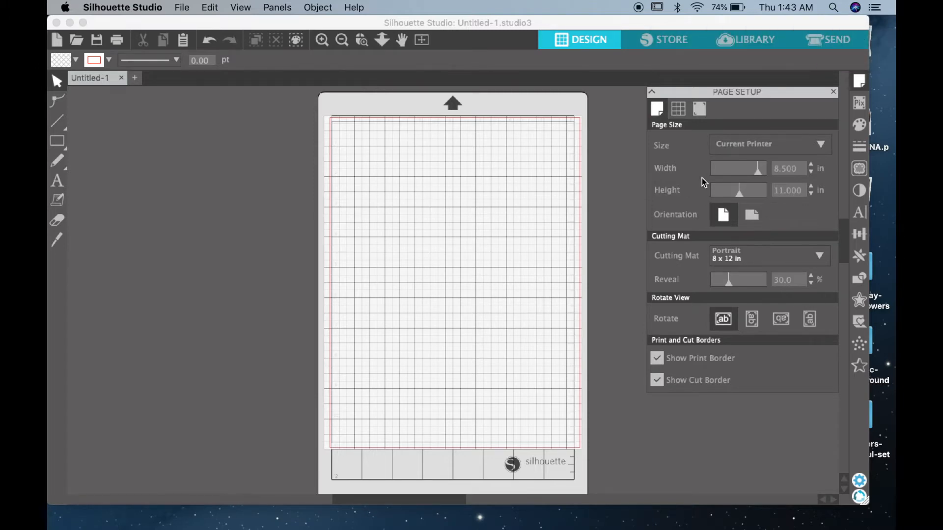
{"action": "mouse_move", "coordinate": [804, 168]}
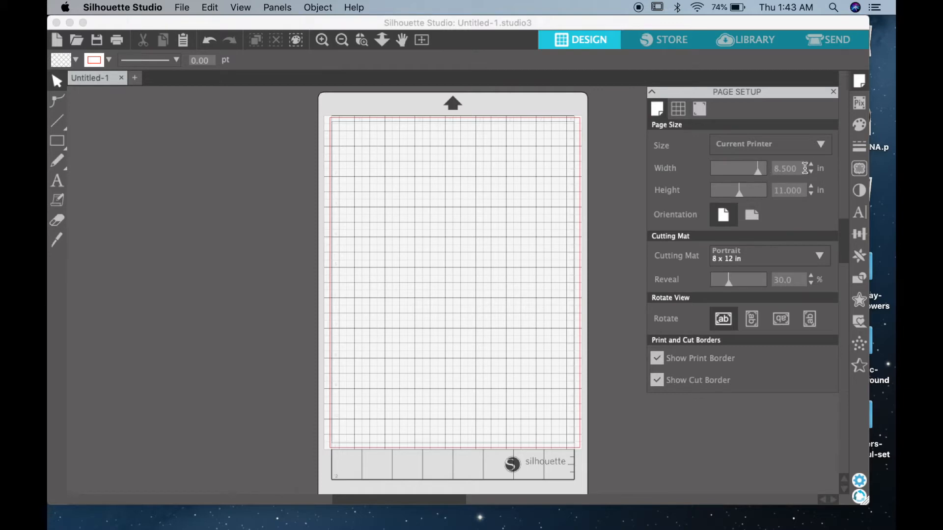
{"action": "mouse_move", "coordinate": [662, 227]}
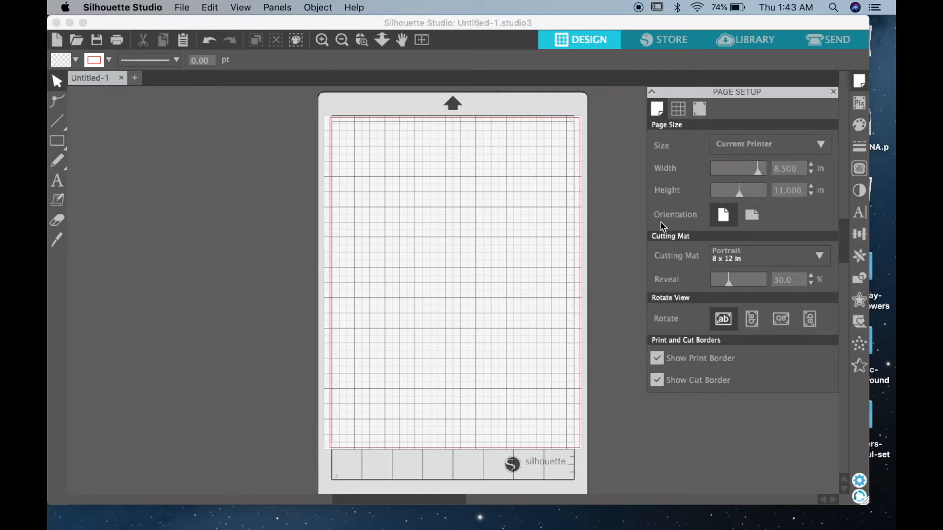
{"action": "mouse_move", "coordinate": [724, 219]}
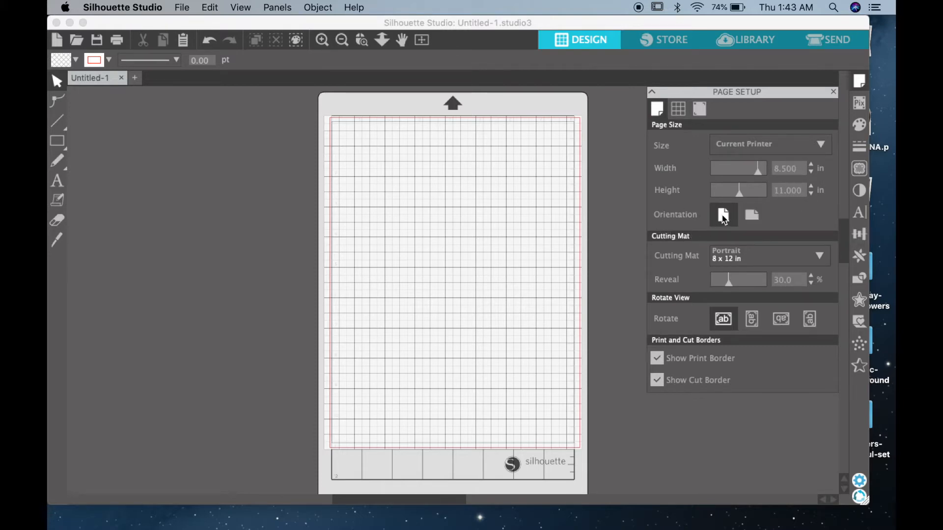
{"action": "mouse_move", "coordinate": [723, 215]}
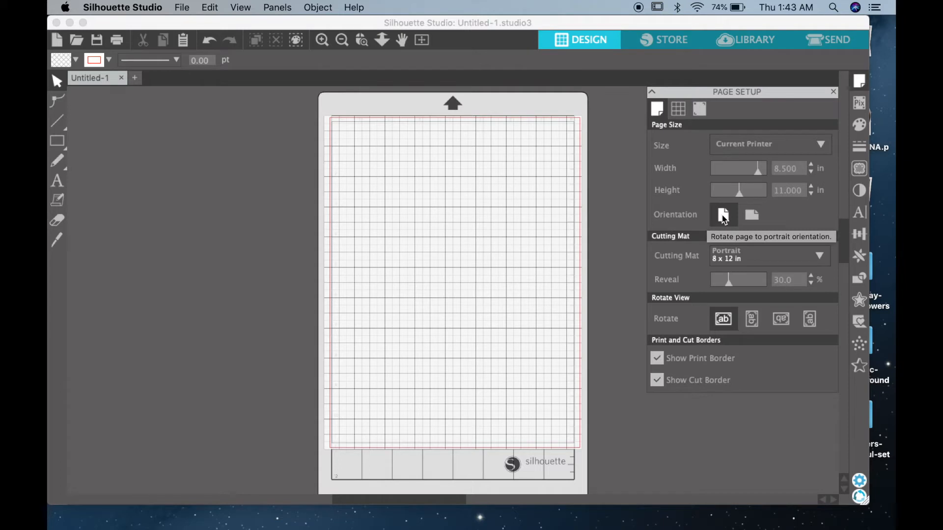
{"action": "mouse_move", "coordinate": [740, 260]}
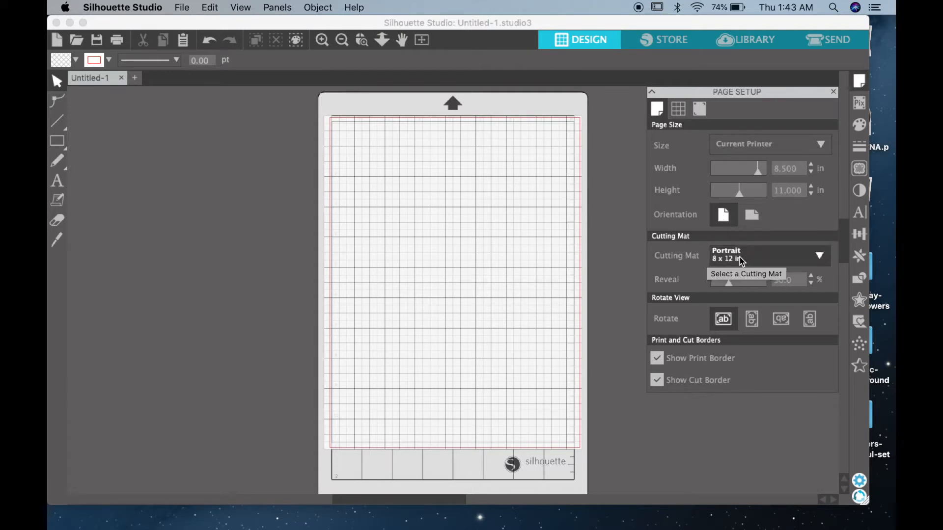
{"action": "mouse_move", "coordinate": [671, 140]}
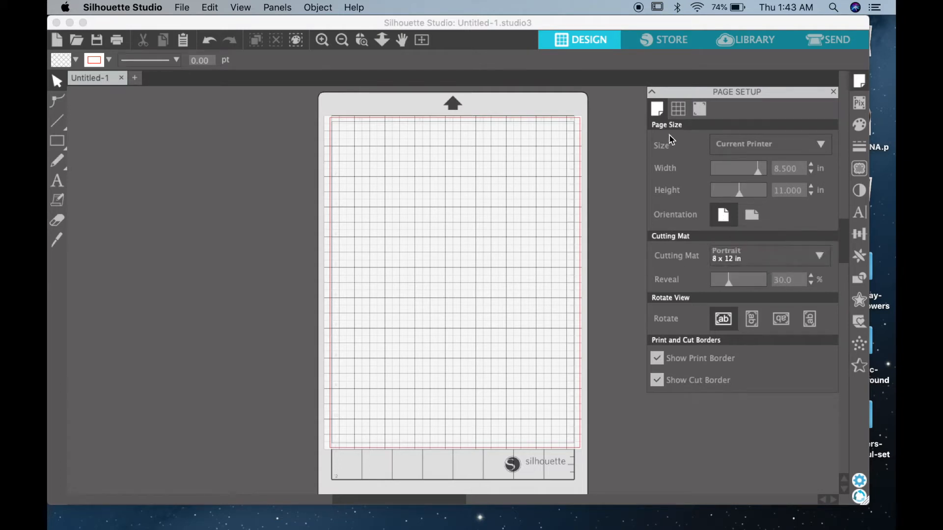
{"action": "mouse_move", "coordinate": [699, 109]}
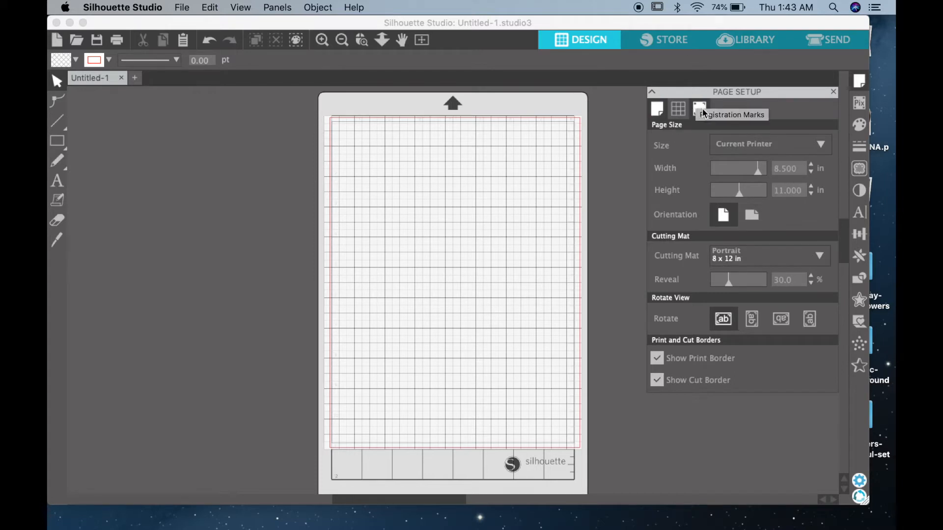
Enable Type 1 (CAMEO, Portrait, Curio) registration marks with the 0.625 in inset kept
{"action": "left_click", "coordinate": [699, 109]}
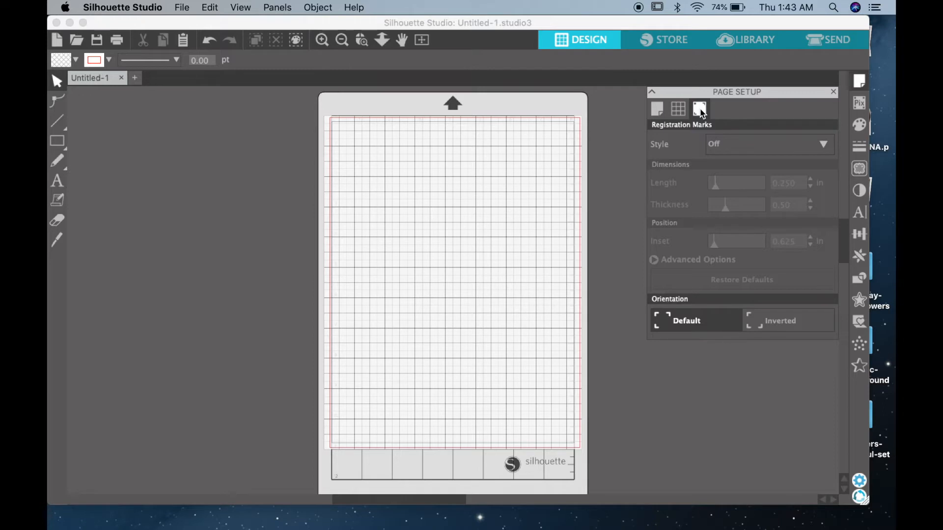
{"action": "mouse_move", "coordinate": [768, 147]}
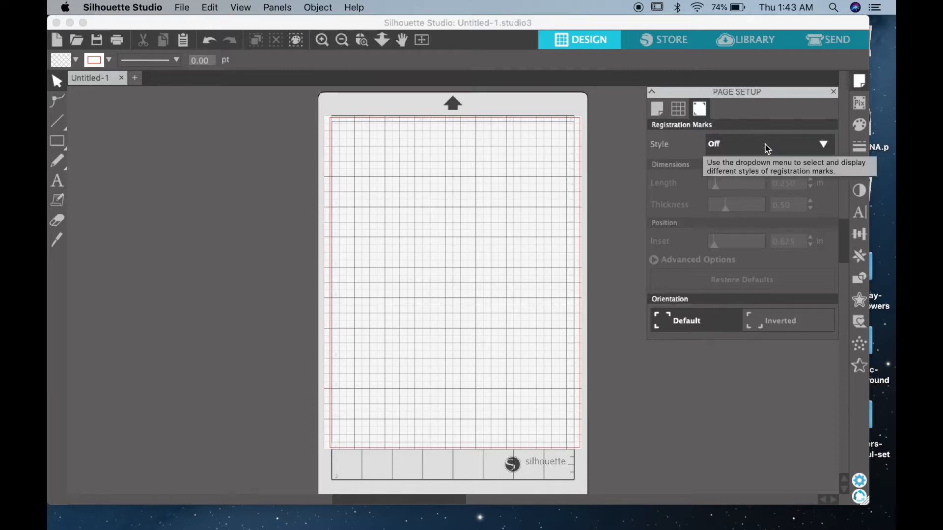
{"action": "mouse_move", "coordinate": [768, 148]}
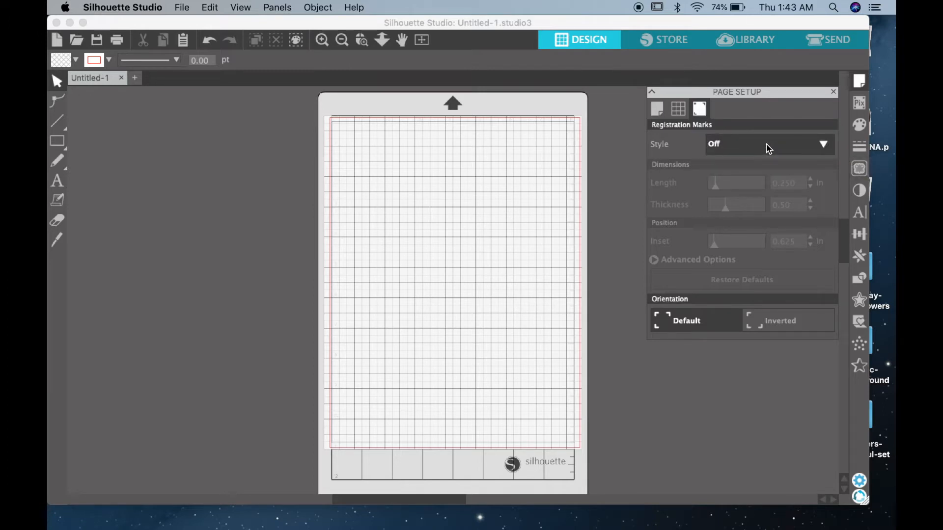
{"action": "left_click", "coordinate": [823, 144]}
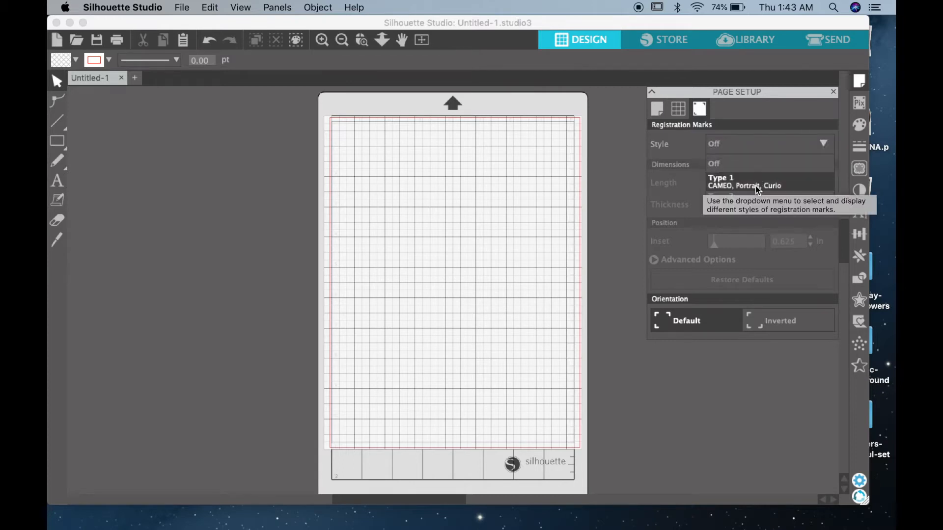
{"action": "left_click", "coordinate": [744, 182]}
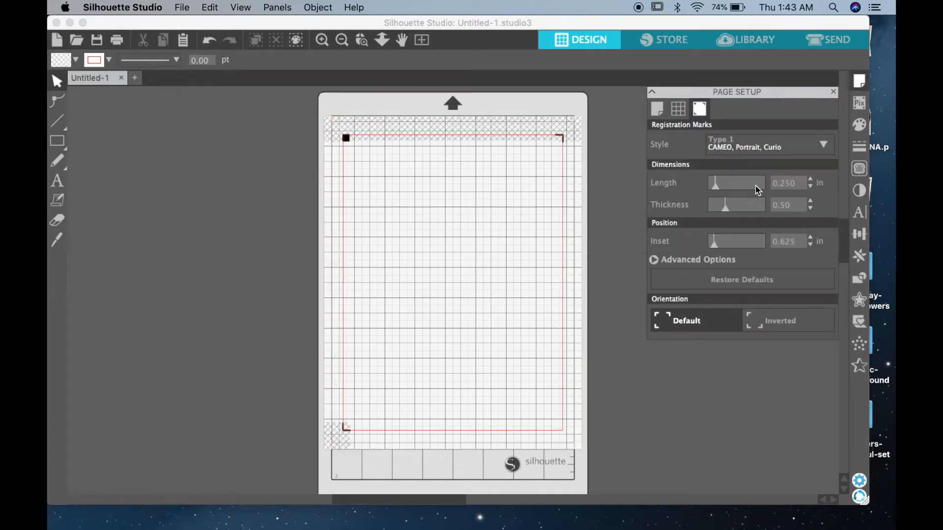
{"action": "mouse_move", "coordinate": [788, 242]}
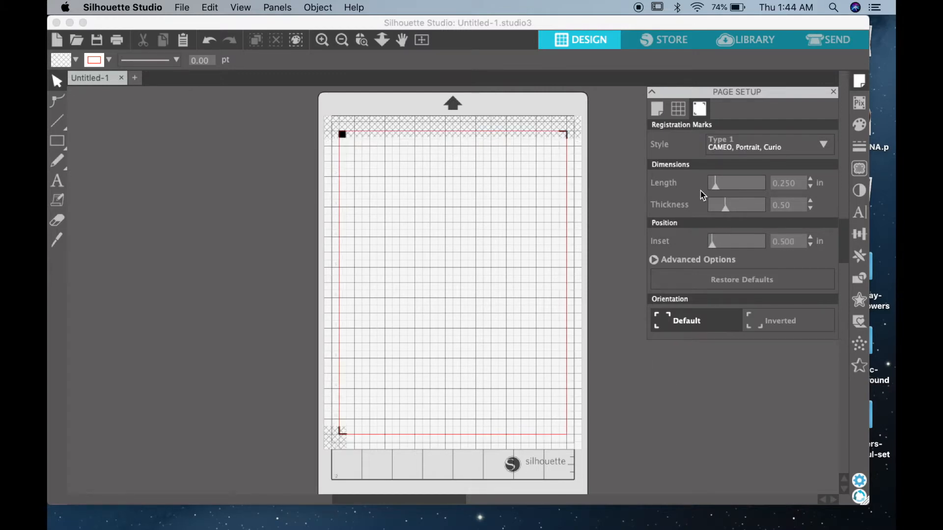
{"action": "mouse_move", "coordinate": [625, 150]}
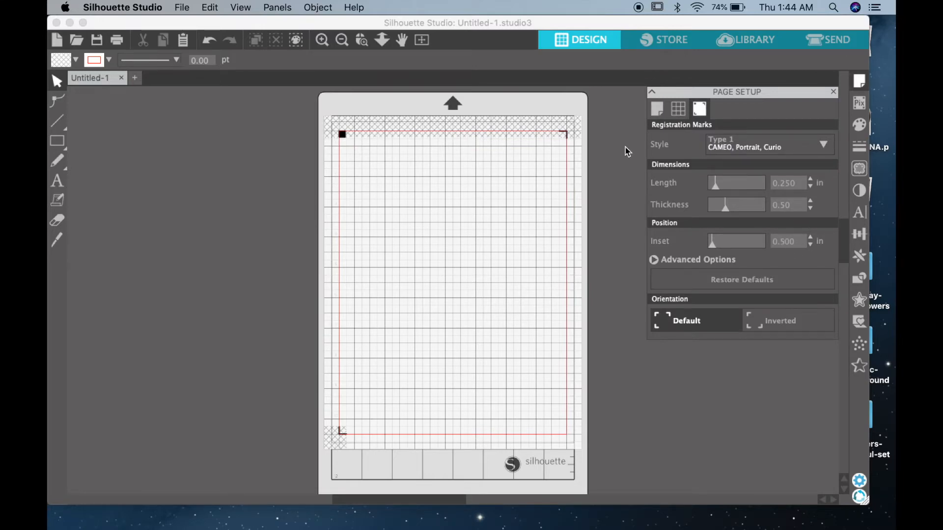
{"action": "mouse_move", "coordinate": [705, 216]}
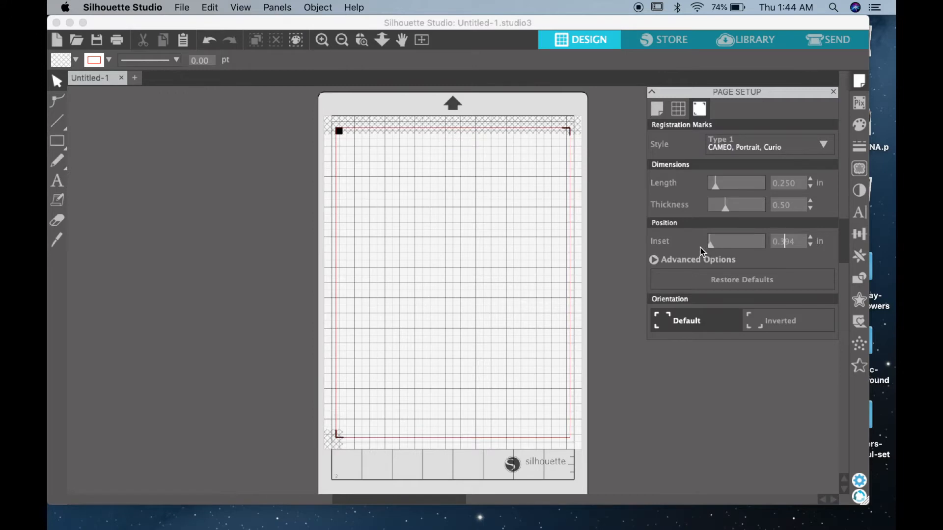
{"action": "mouse_move", "coordinate": [711, 250]}
{"action": "type", "text": "0.625"}
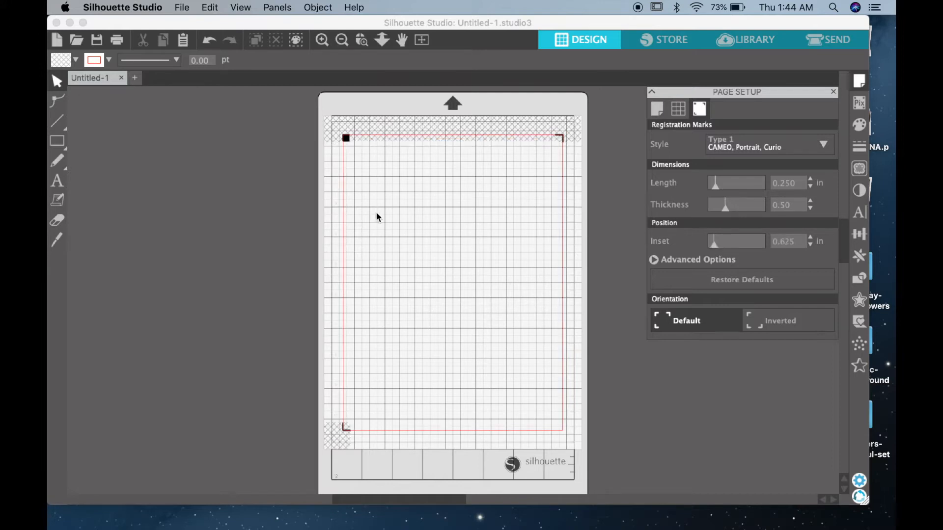
{"action": "mouse_move", "coordinate": [488, 247]}
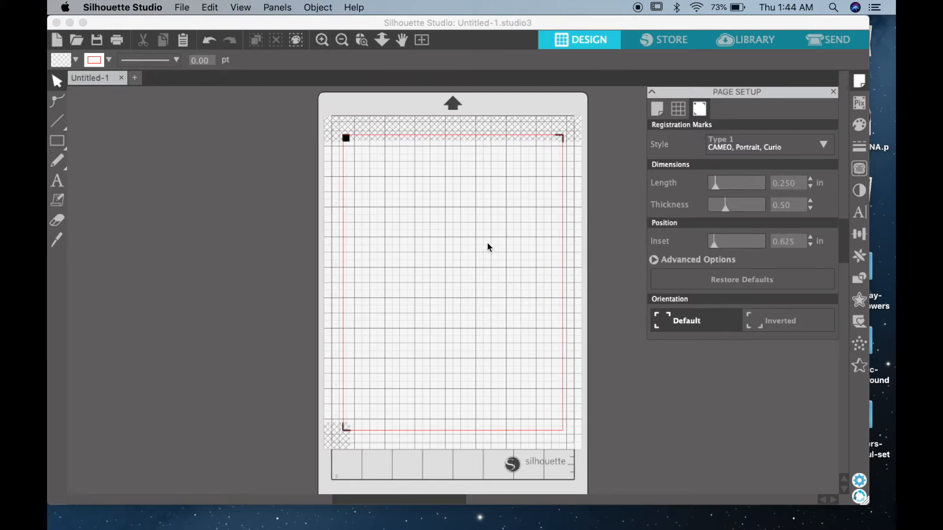
{"action": "mouse_move", "coordinate": [234, 192]}
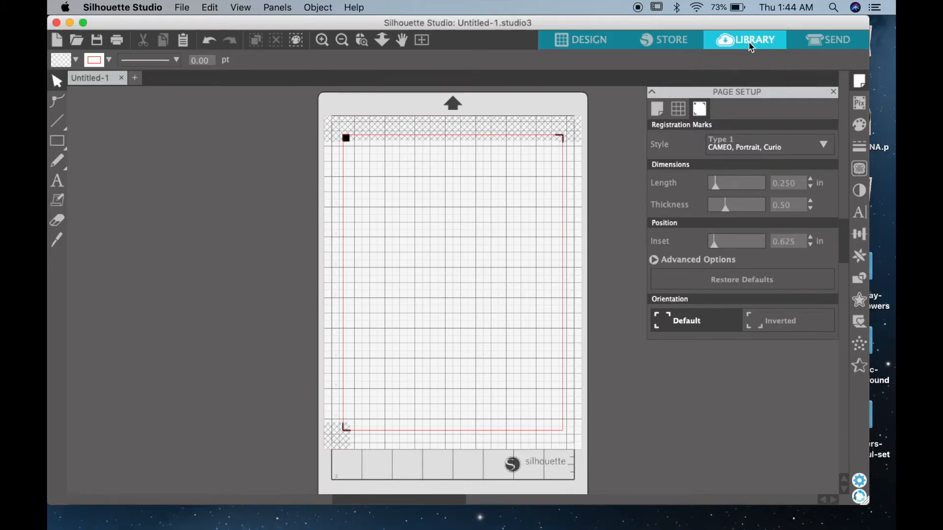
Skip the Silhouette Cloud intro and show the empty Patterns folder under Local User
{"action": "left_click", "coordinate": [746, 39]}
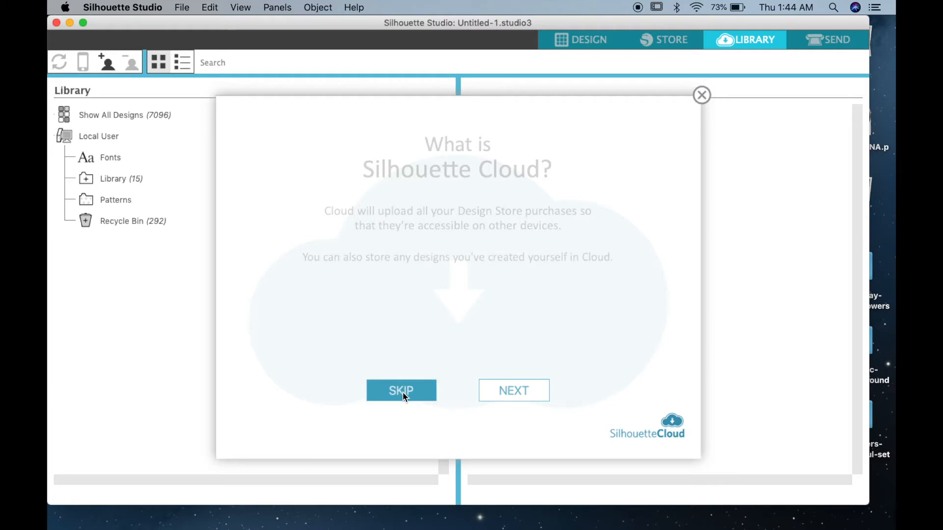
{"action": "left_click", "coordinate": [401, 390]}
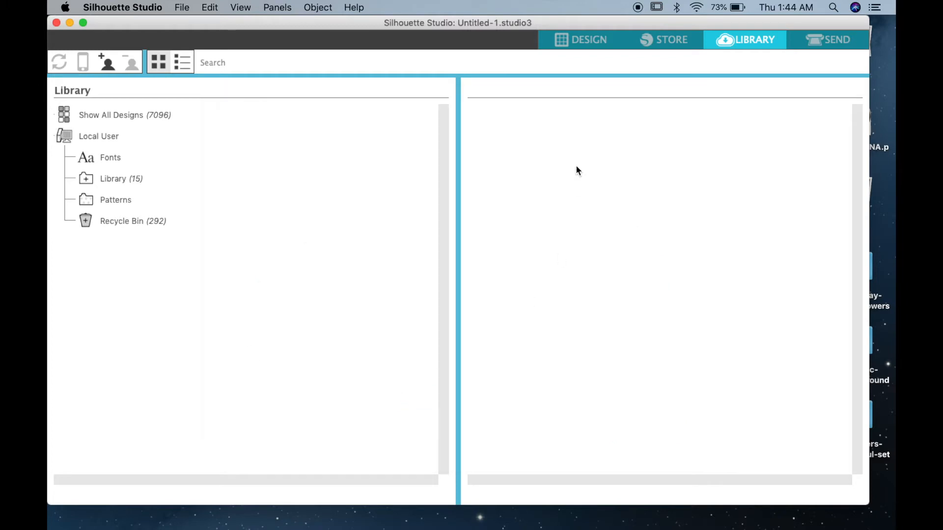
{"action": "mouse_move", "coordinate": [146, 186]}
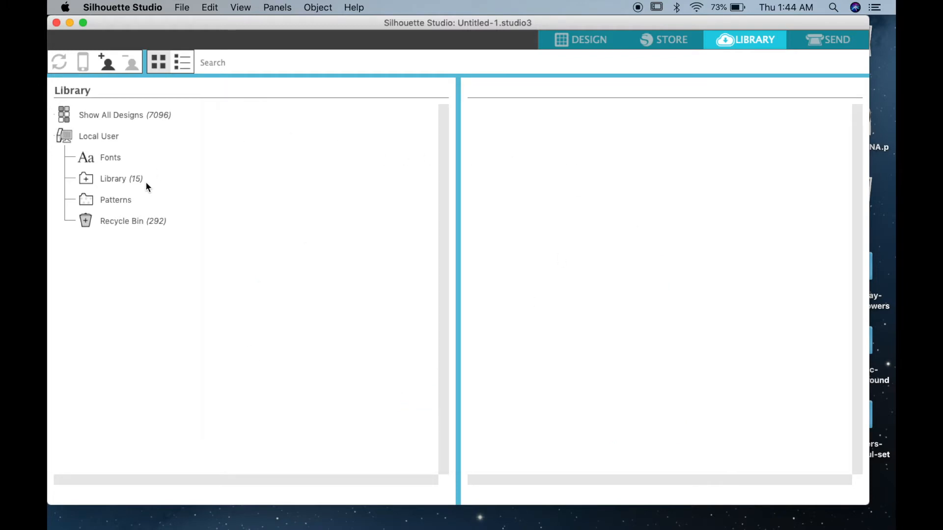
{"action": "mouse_move", "coordinate": [91, 144]}
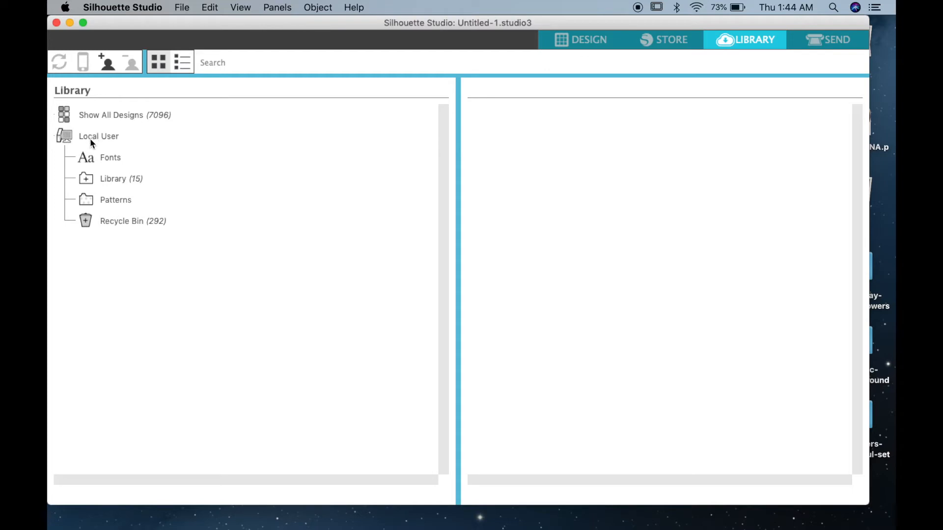
{"action": "left_click", "coordinate": [116, 199]}
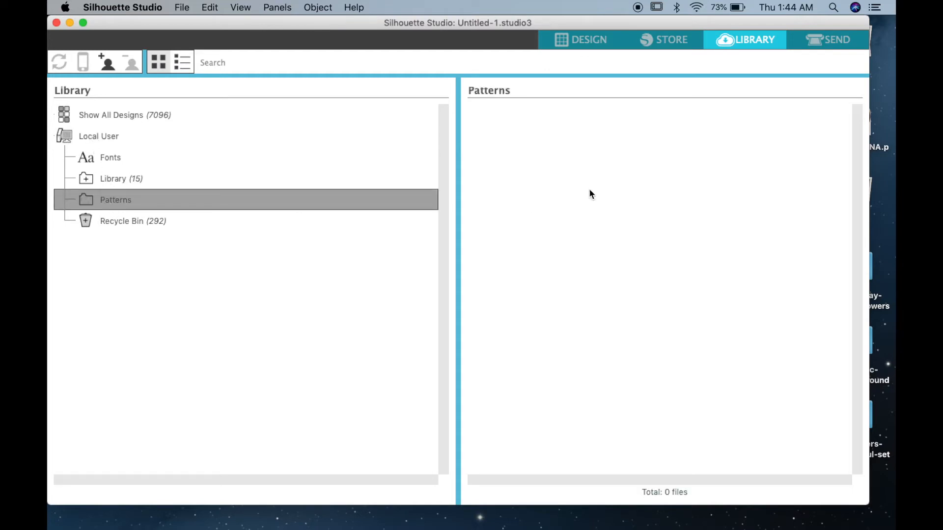
{"action": "mouse_move", "coordinate": [654, 206]}
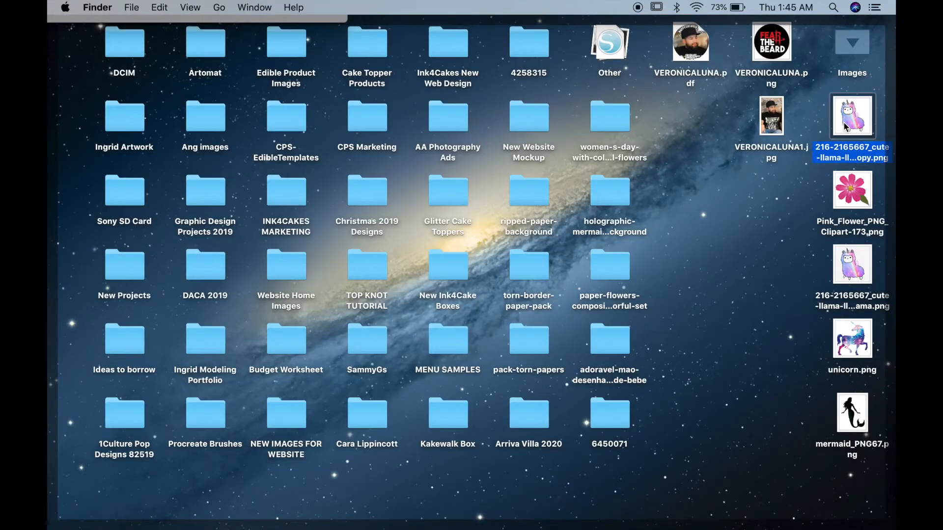
Select the llama, mermaid, pink flower and unicorn PNGs for the Patterns folder
{"action": "left_click", "coordinate": [852, 189]}
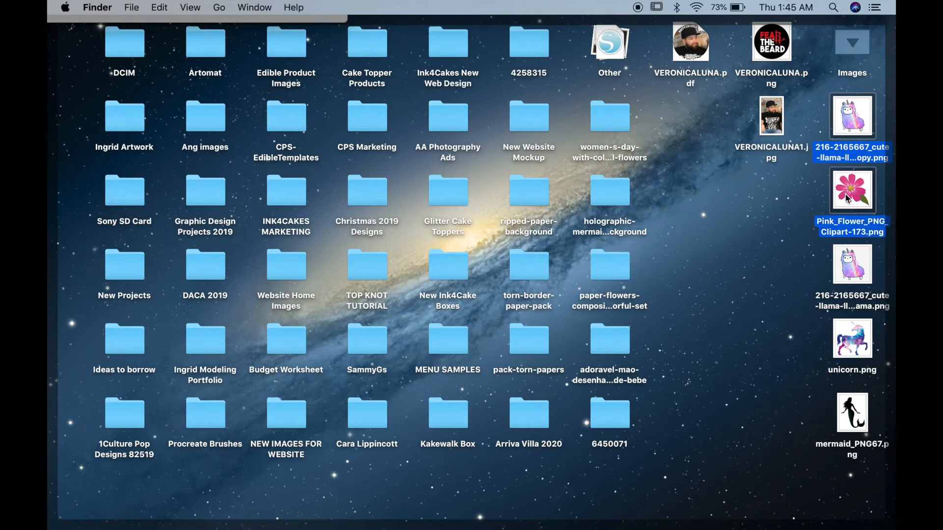
{"action": "left_click", "coordinate": [851, 338]}
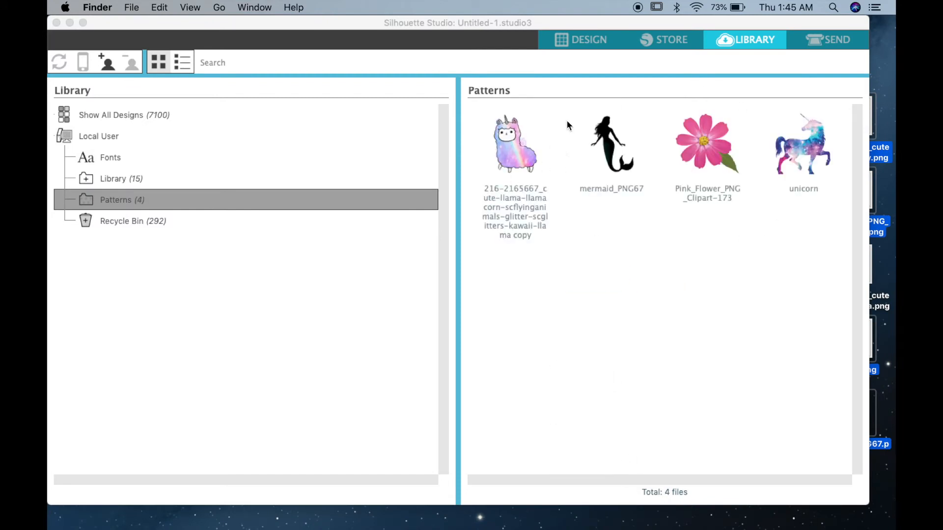
Merge the llama and pink flower images from Patterns onto the design page
{"action": "left_click", "coordinate": [515, 143]}
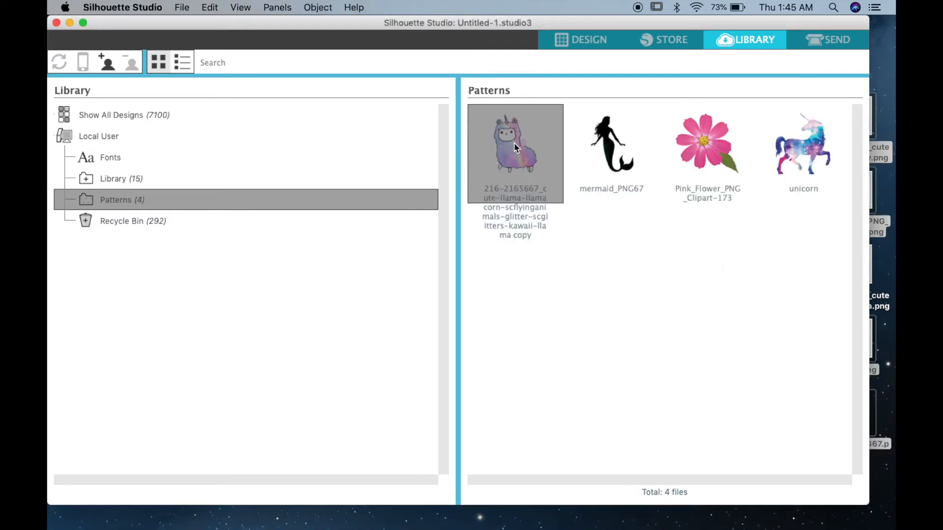
{"action": "right_click", "coordinate": [515, 154]}
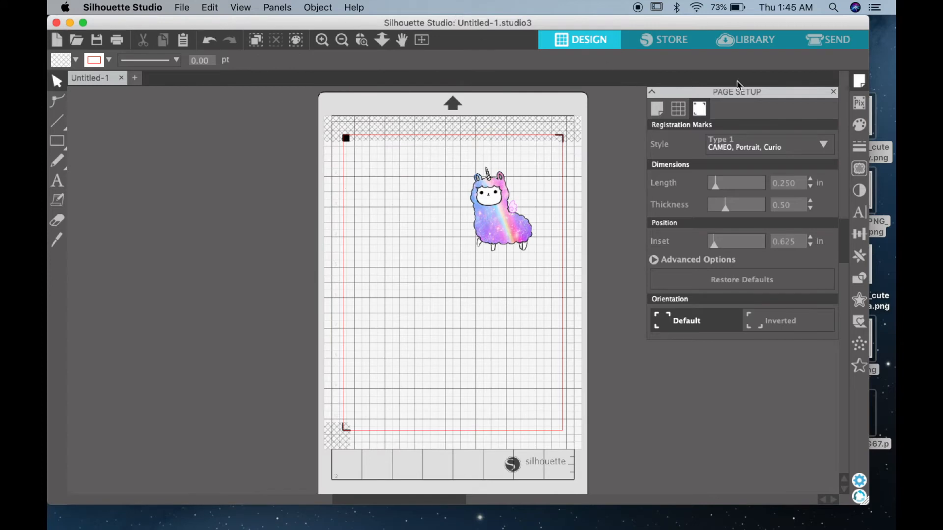
{"action": "left_click", "coordinate": [744, 40]}
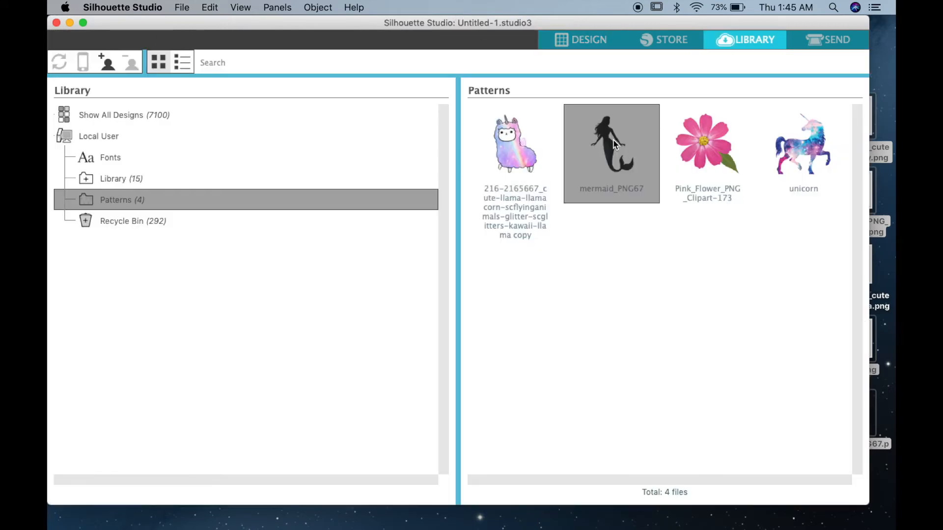
{"action": "mouse_move", "coordinate": [628, 161]}
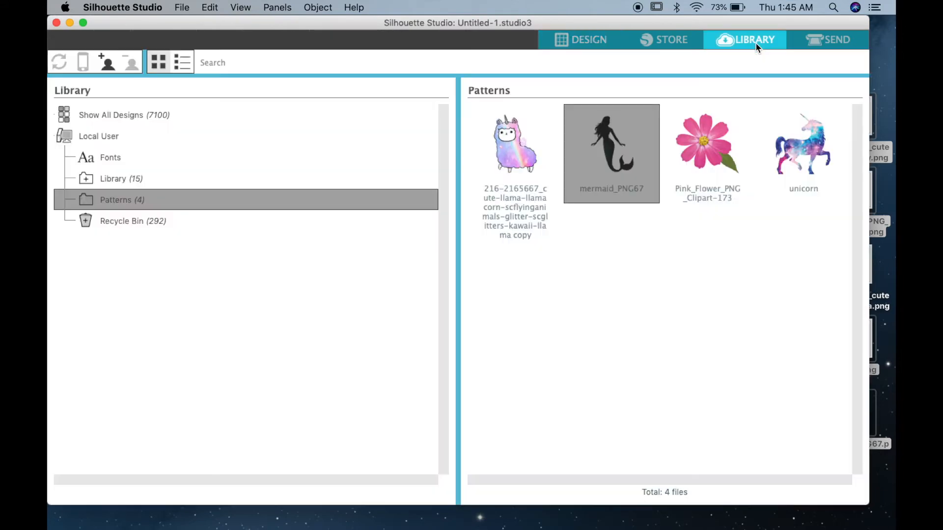
{"action": "right_click", "coordinate": [708, 144]}
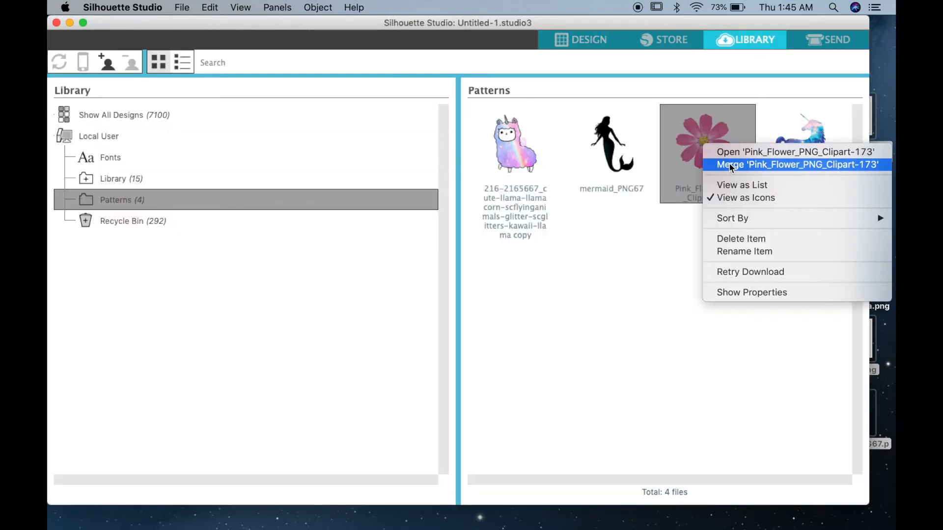
{"action": "left_click", "coordinate": [795, 152]}
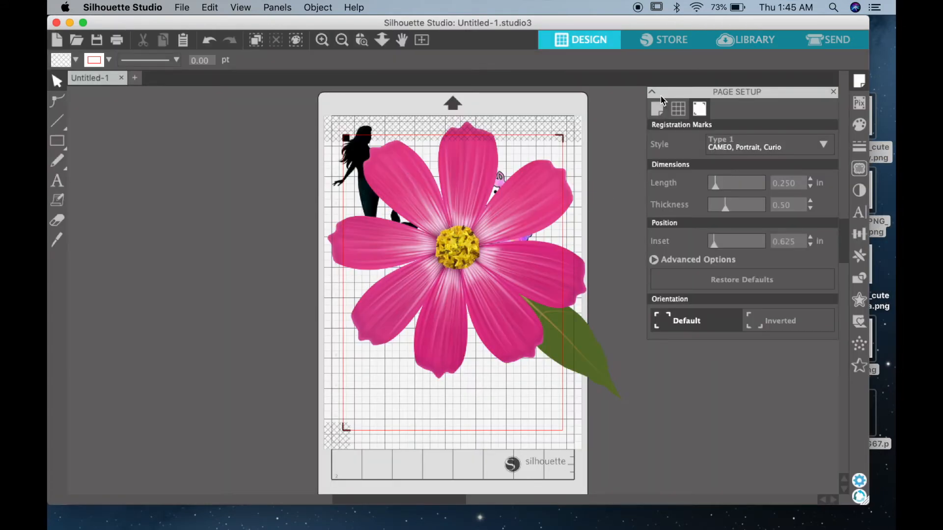
{"action": "left_click", "coordinate": [744, 39]}
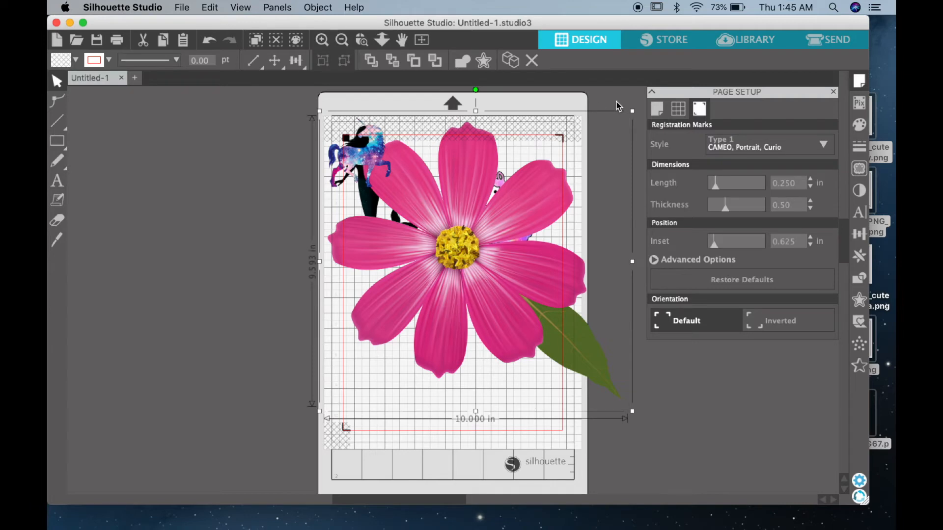
{"action": "mouse_move", "coordinate": [629, 113]}
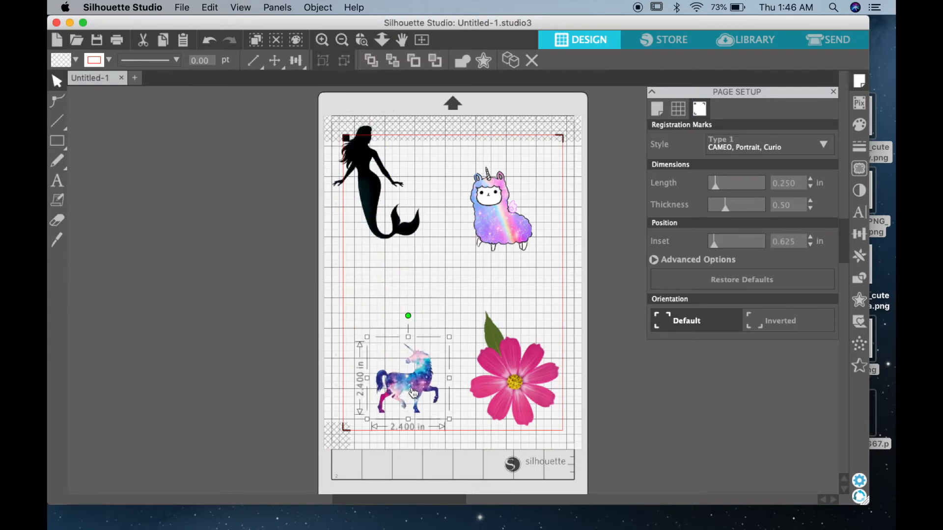
{"action": "mouse_move", "coordinate": [343, 428]}
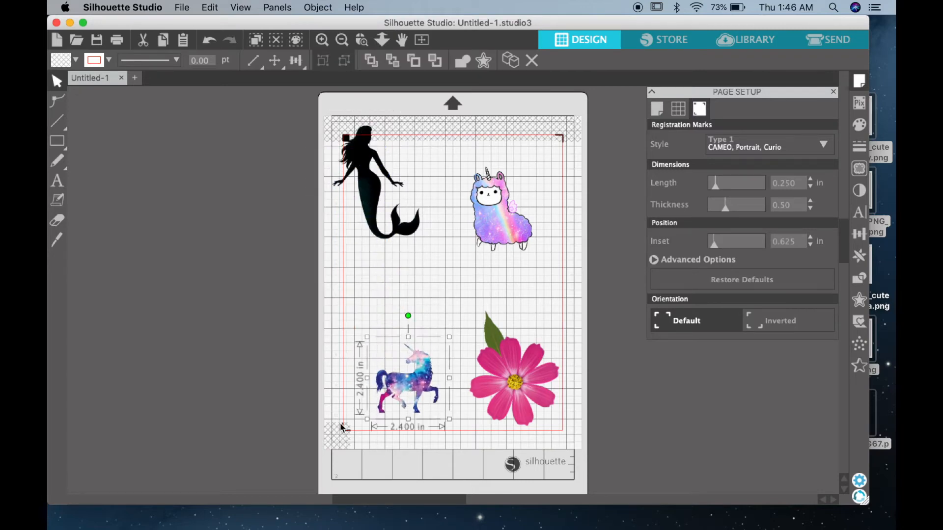
{"action": "mouse_move", "coordinate": [367, 336]}
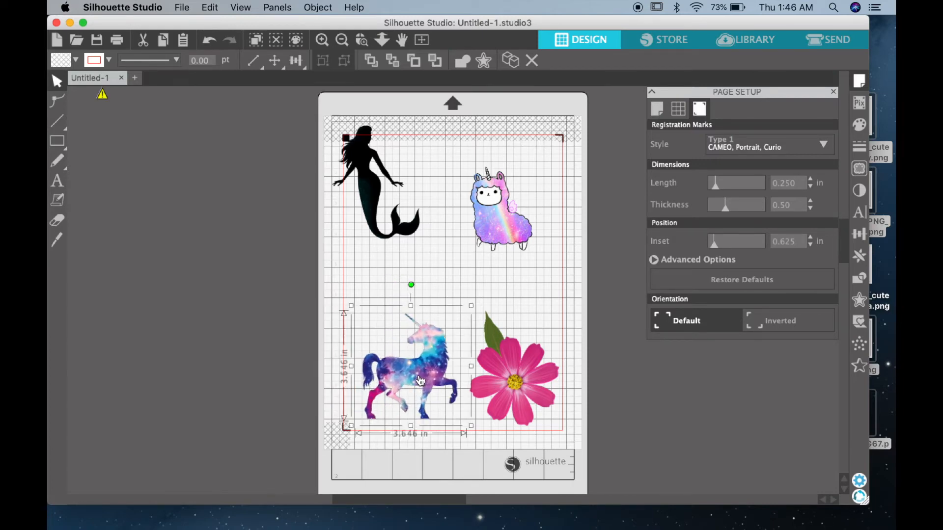
Enlarge the mermaid in the top-left and the llama to fill their quarters of the page
{"action": "left_click", "coordinate": [371, 184]}
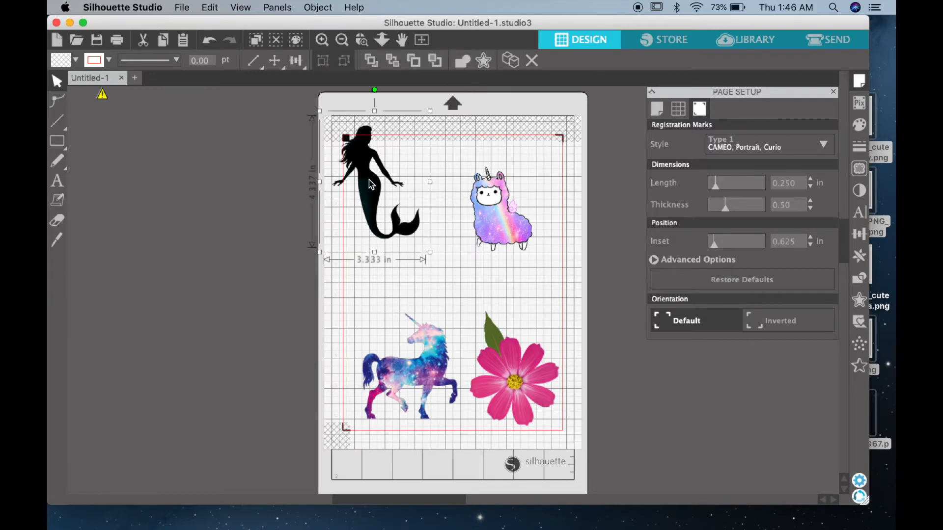
{"action": "left_click_drag", "start_coordinate": [371, 184], "coordinate": [376, 226]}
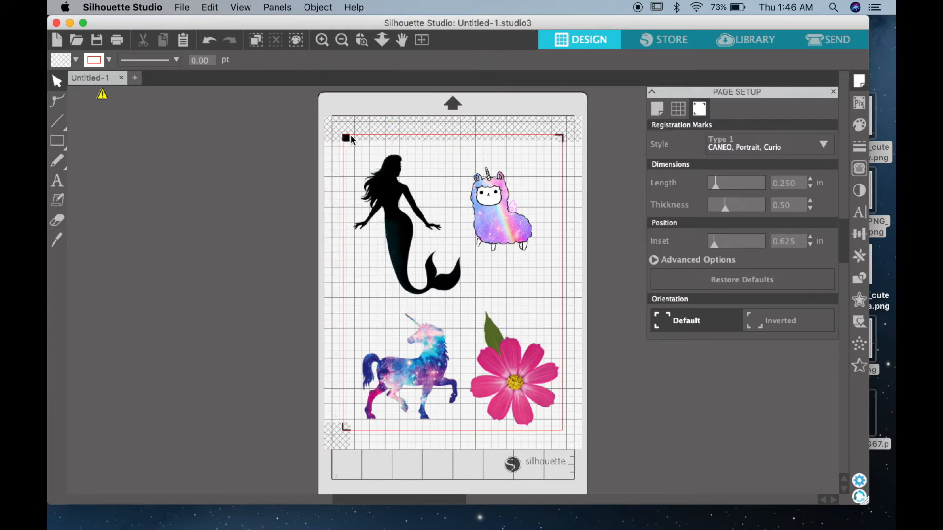
{"action": "mouse_move", "coordinate": [572, 444]}
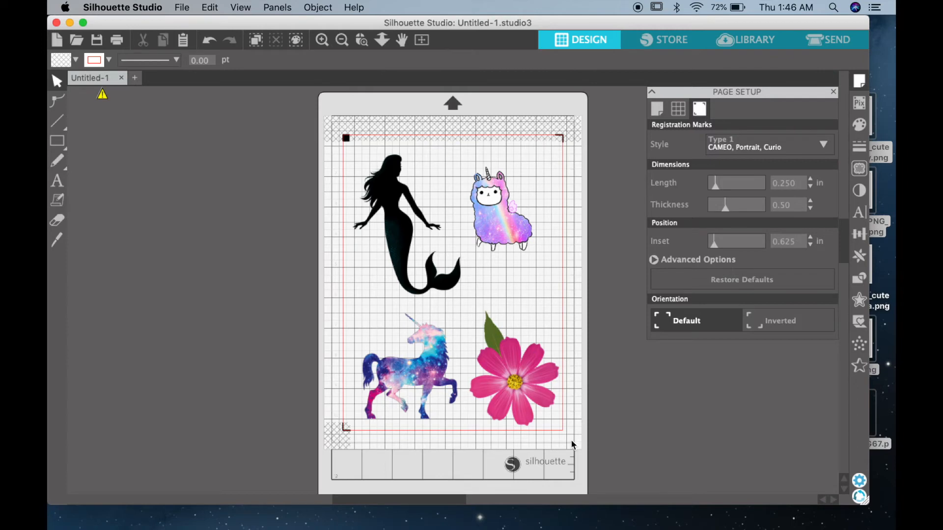
{"action": "left_click", "coordinate": [346, 137]}
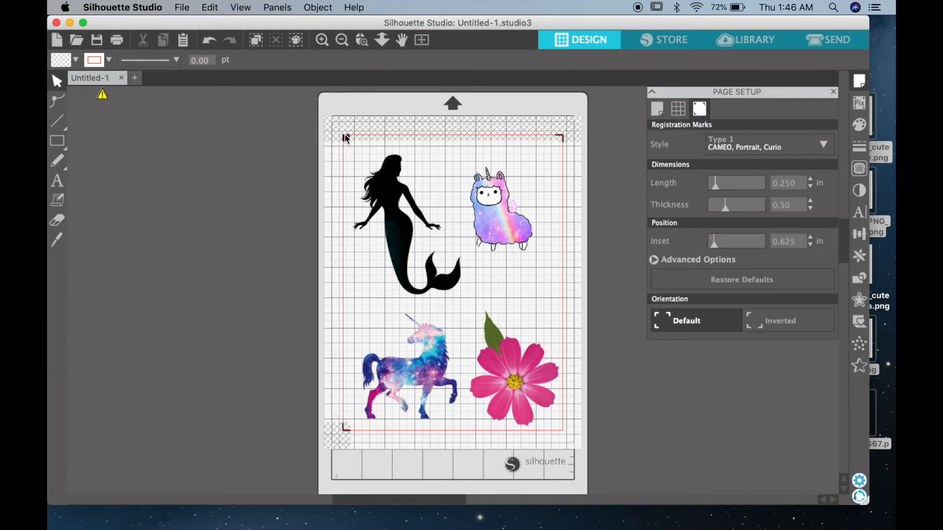
{"action": "left_click", "coordinate": [493, 210]}
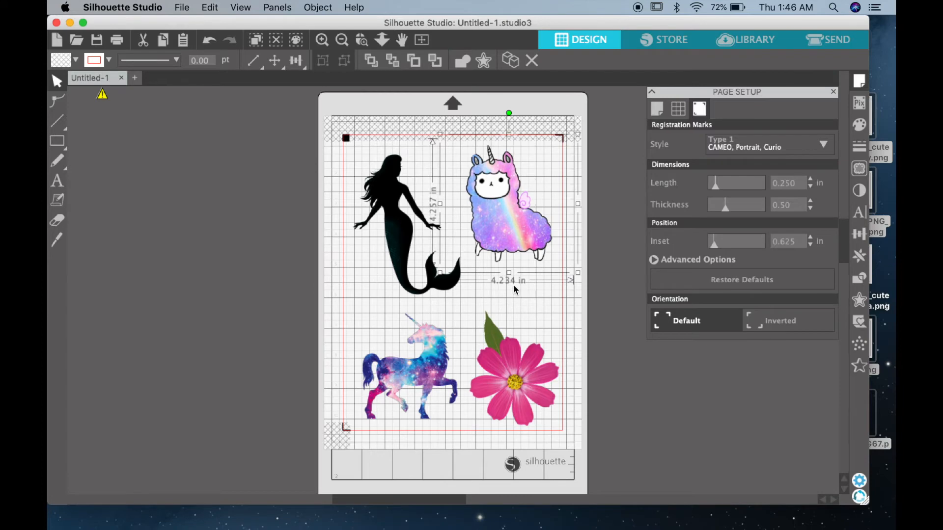
{"action": "mouse_move", "coordinate": [435, 232]}
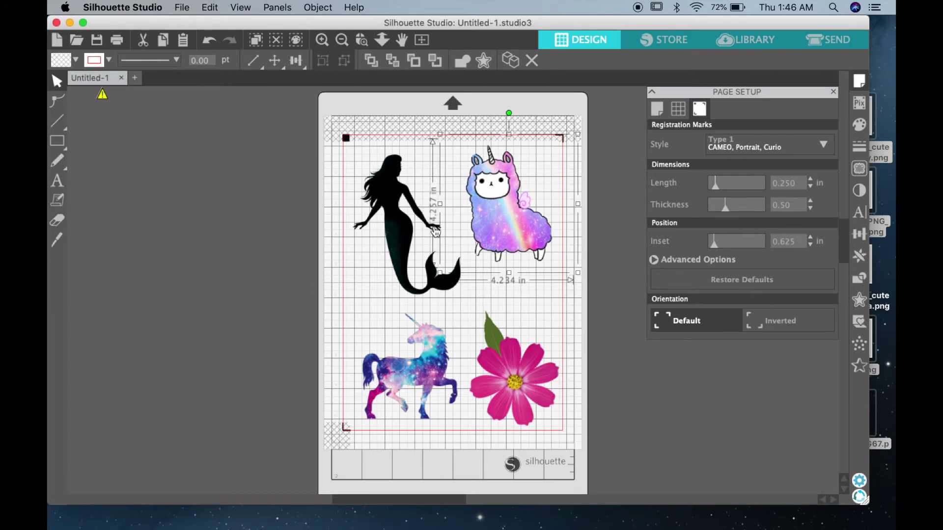
{"action": "left_click", "coordinate": [419, 109]}
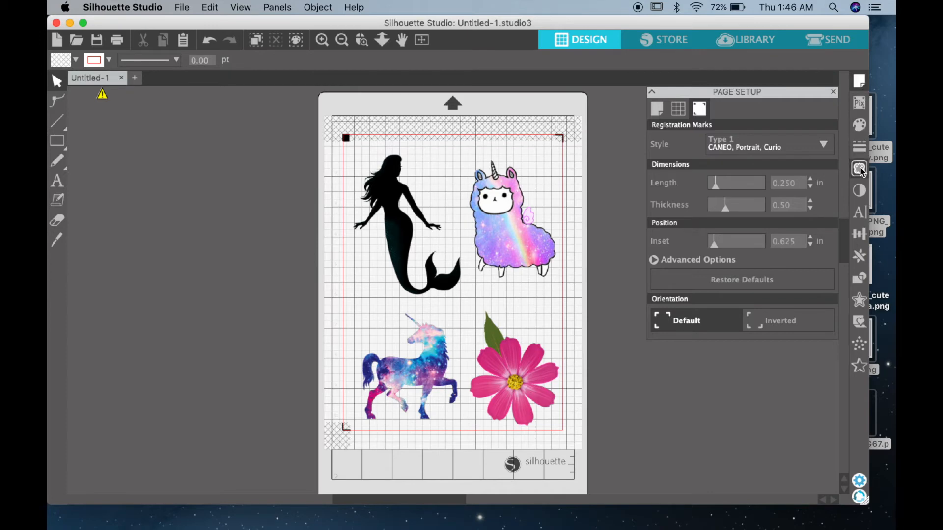
{"action": "mouse_move", "coordinate": [858, 168]}
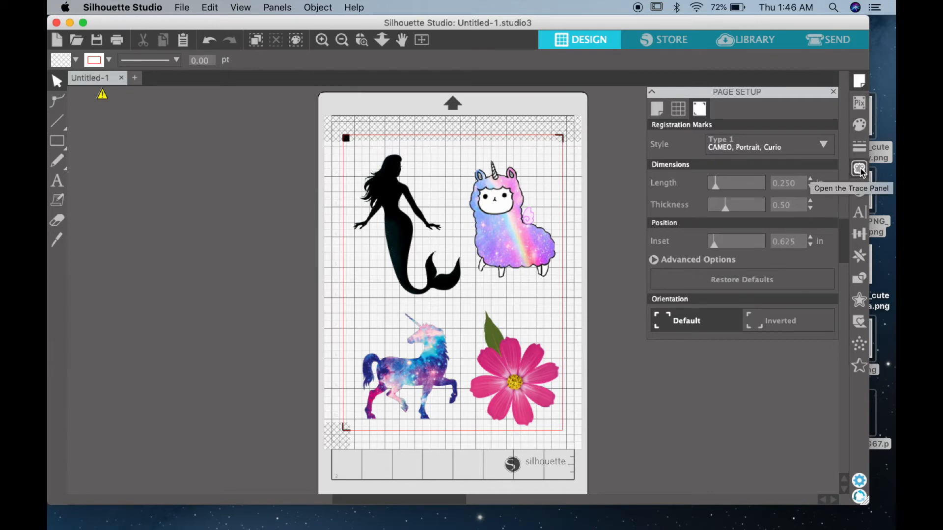
Run Trace Outer Edge on the unicorn to create a cut line around its silhouette
{"action": "left_click", "coordinate": [860, 168]}
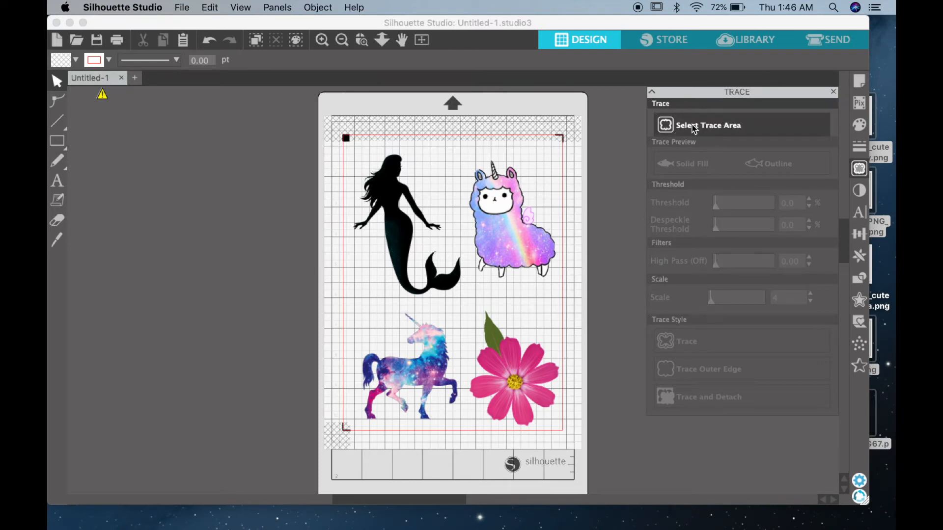
{"action": "mouse_move", "coordinate": [709, 130]}
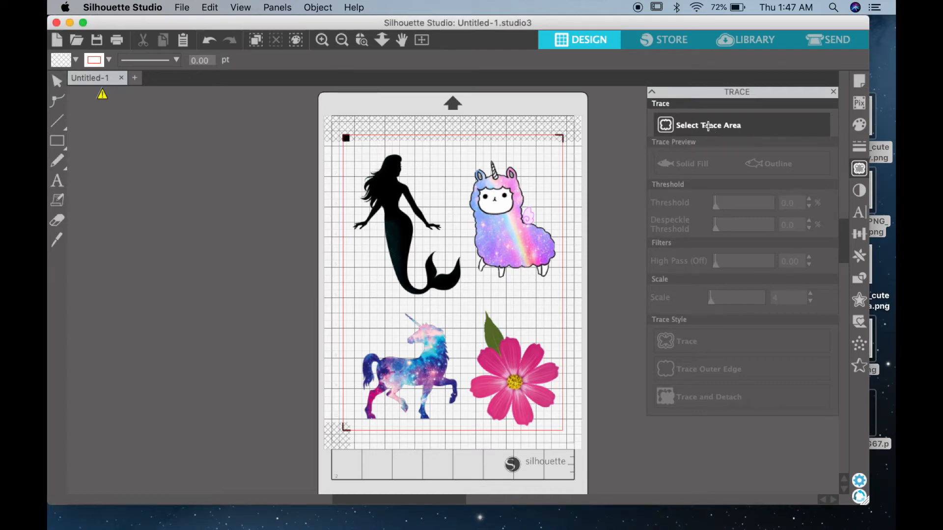
{"action": "mouse_move", "coordinate": [385, 317]}
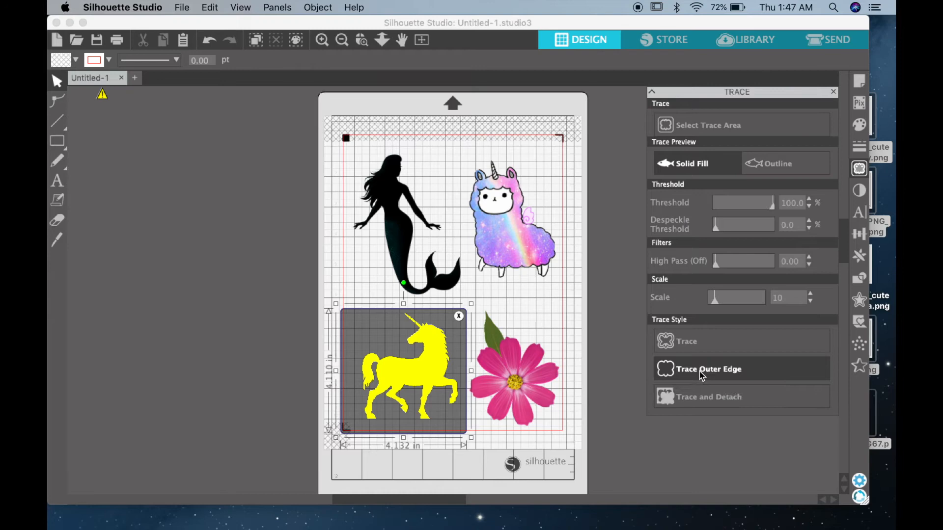
{"action": "left_click", "coordinate": [708, 369]}
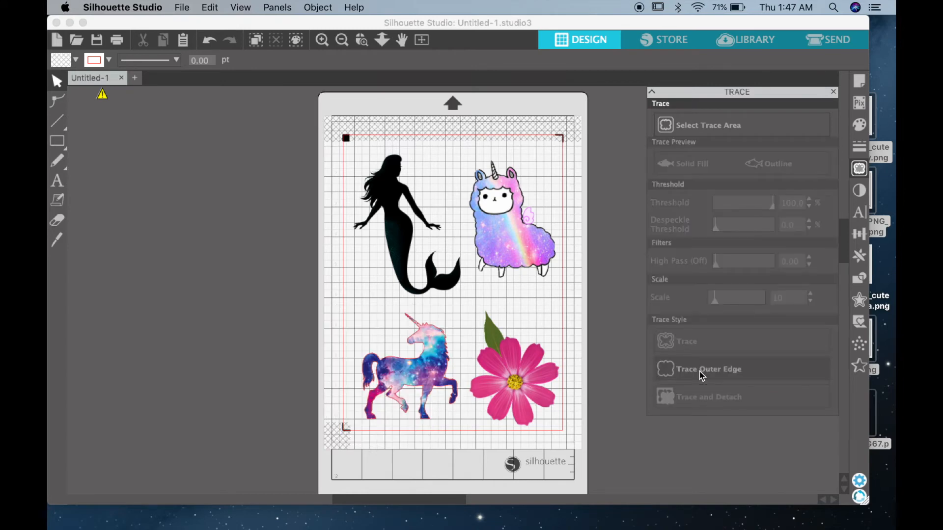
Zoom in on the unicorn to confirm the thin cut line follows its outer silhouette, then zoom back out
{"action": "left_click", "coordinate": [321, 39]}
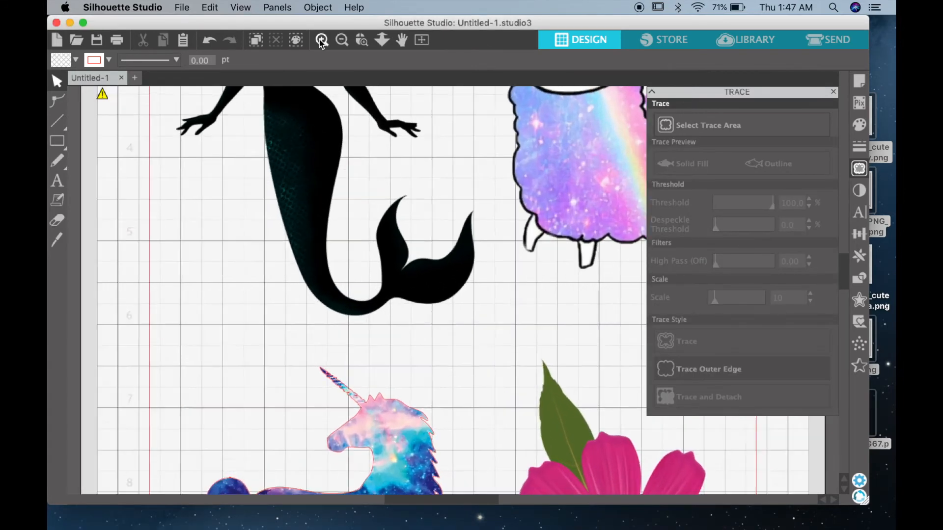
{"action": "left_click", "coordinate": [323, 39]}
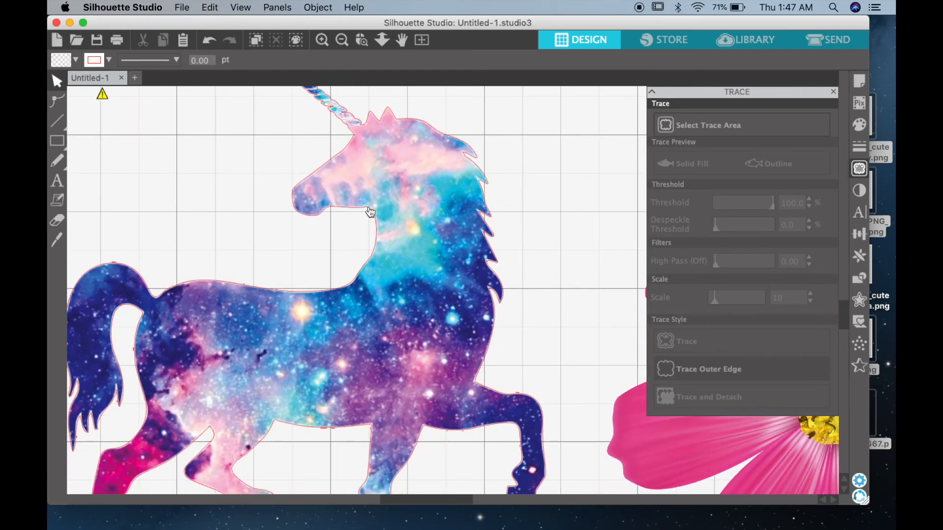
{"action": "mouse_move", "coordinate": [221, 287]}
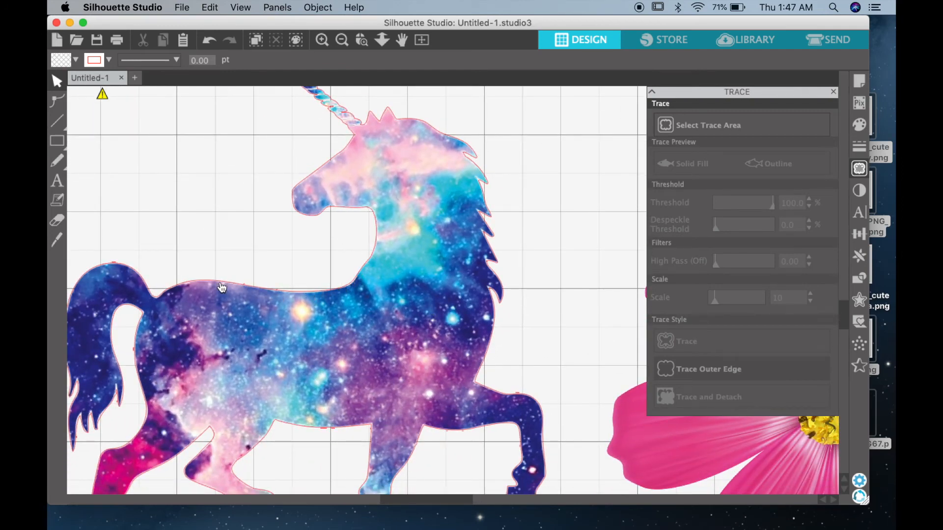
{"action": "mouse_move", "coordinate": [299, 425]}
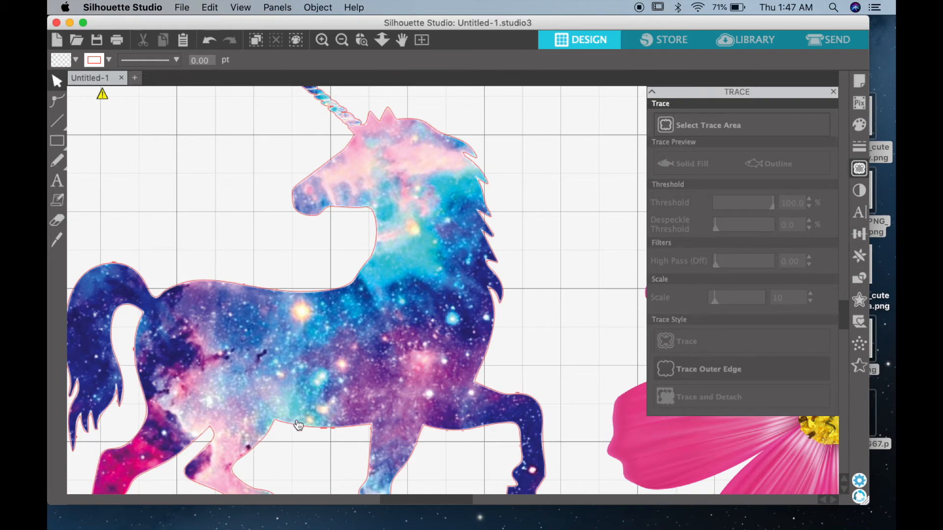
{"action": "left_click", "coordinate": [341, 39]}
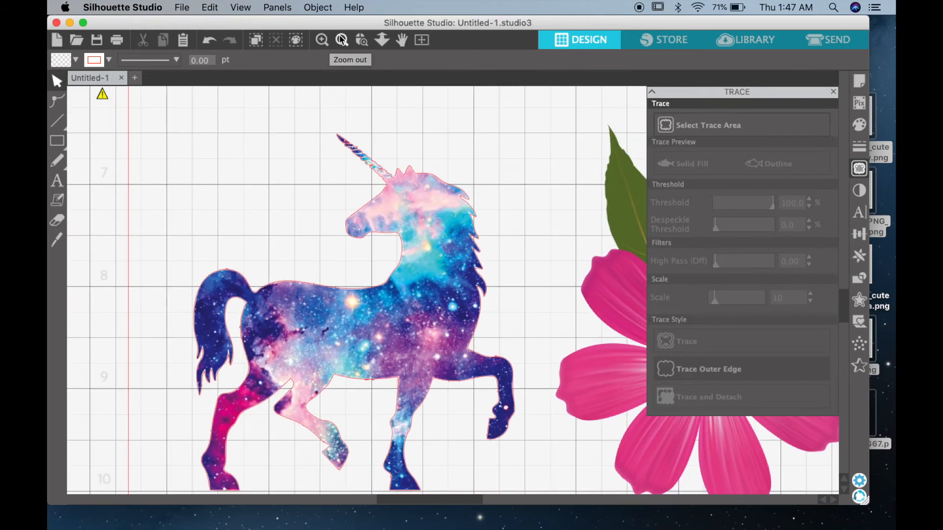
{"action": "left_click", "coordinate": [342, 39]}
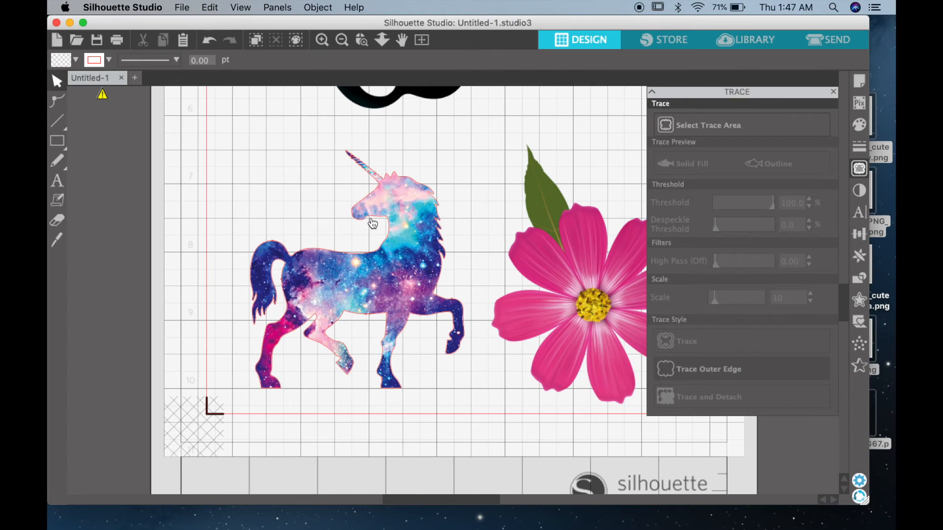
{"action": "mouse_move", "coordinate": [379, 224]}
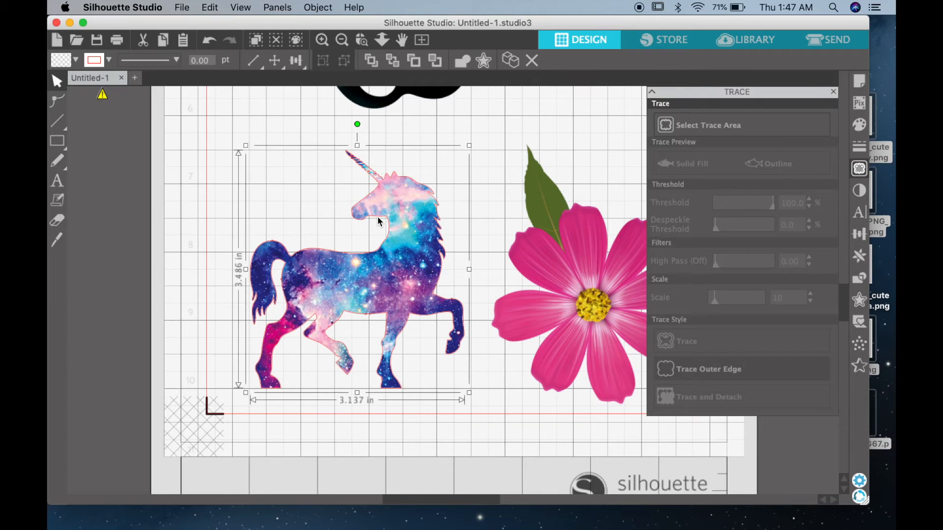
{"action": "mouse_move", "coordinate": [859, 212]}
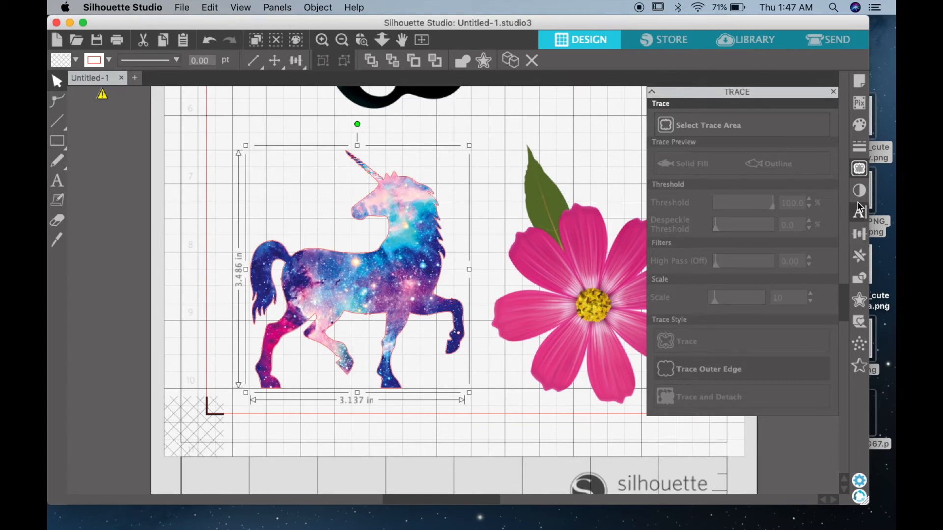
{"action": "mouse_move", "coordinate": [859, 234]}
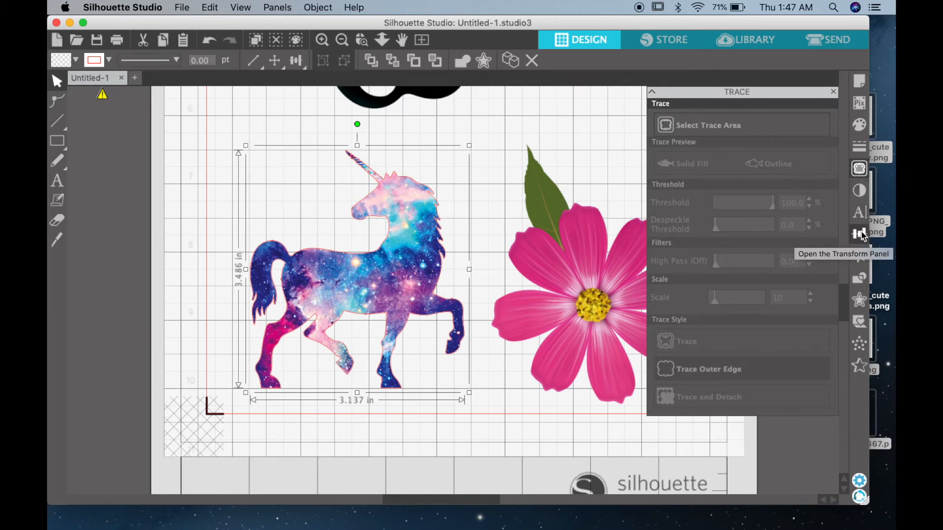
{"action": "mouse_move", "coordinate": [859, 299]}
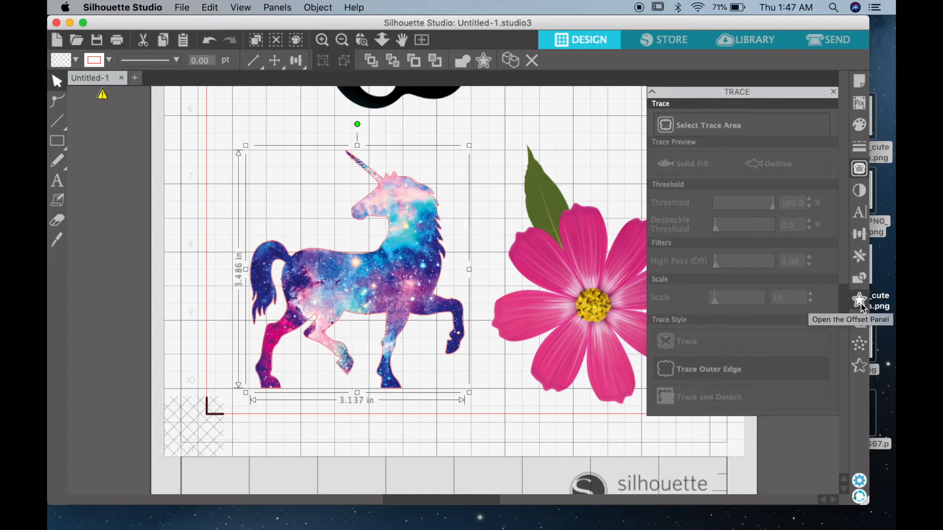
Apply an offset outline to the unicorn from the Offset panel
{"action": "left_click", "coordinate": [860, 301]}
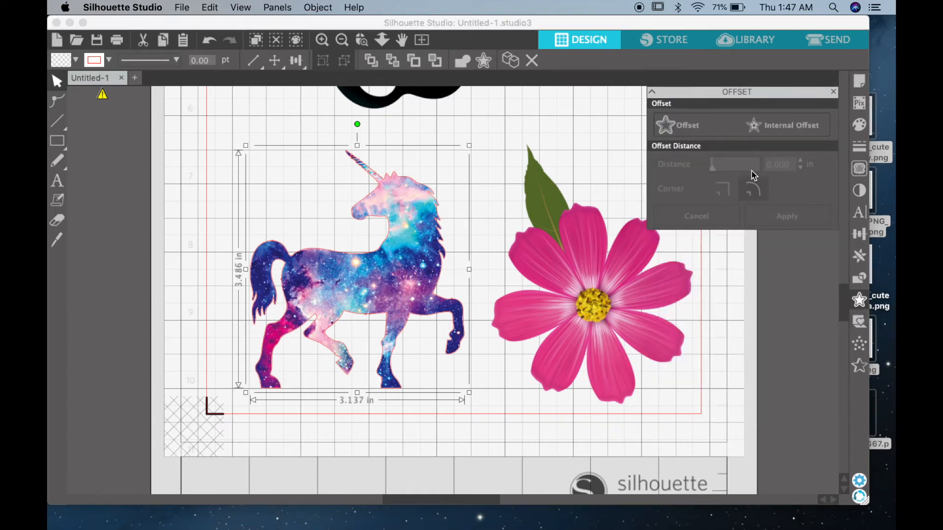
{"action": "left_click", "coordinate": [687, 124]}
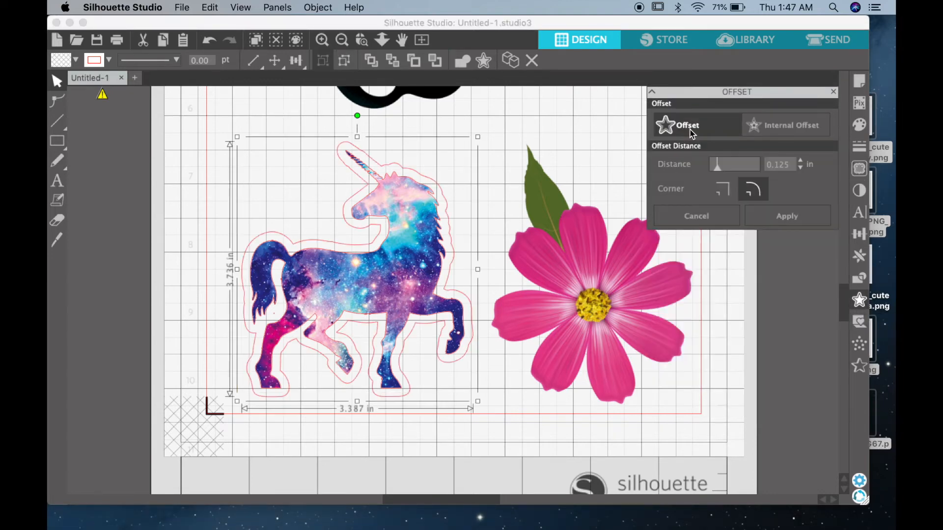
{"action": "mouse_move", "coordinate": [269, 246]}
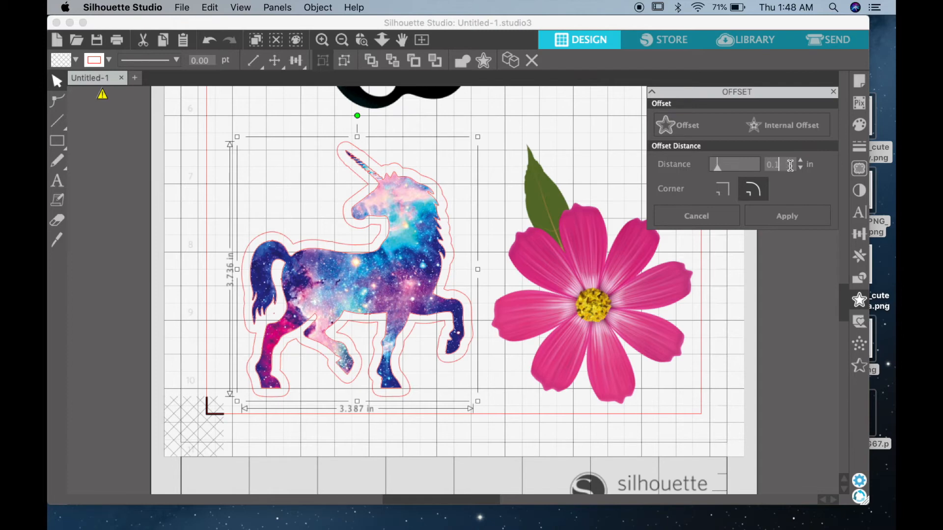
{"action": "left_click", "coordinate": [799, 161]}
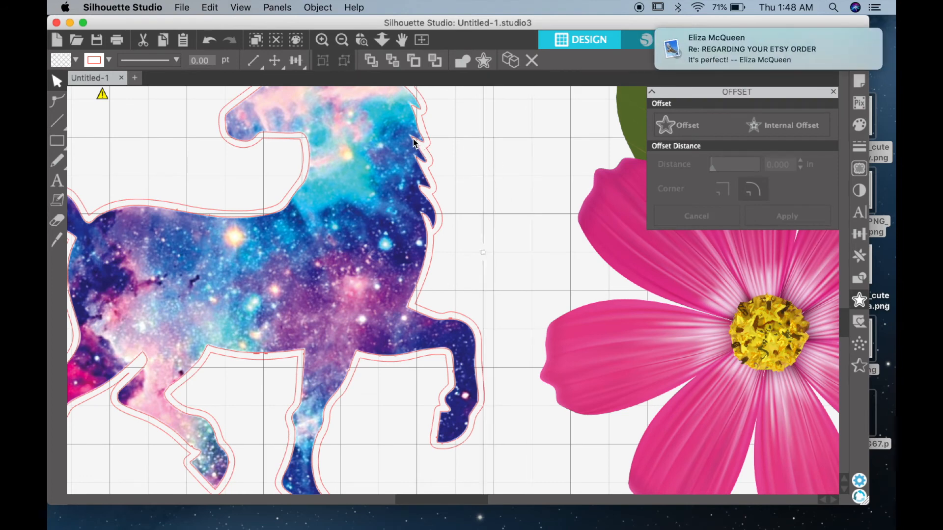
{"action": "mouse_move", "coordinate": [437, 187]}
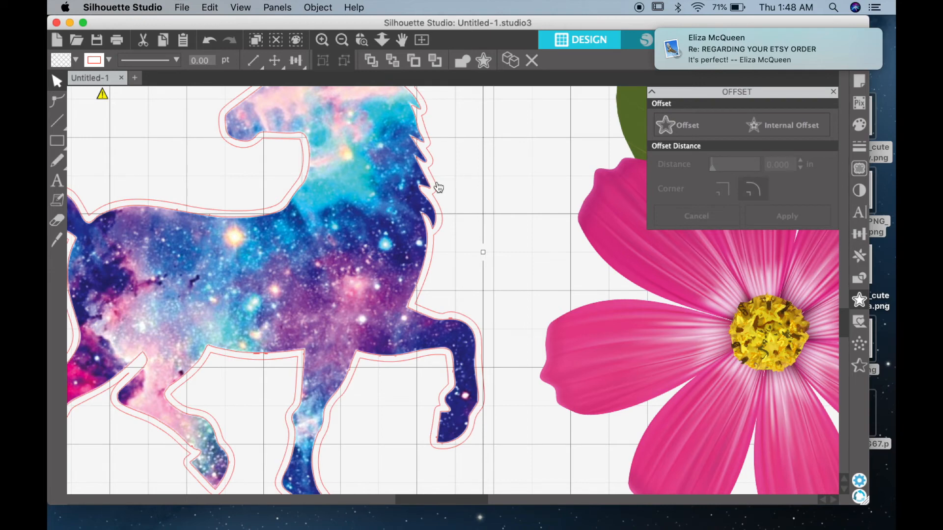
Check the new offset line sits just outside the unicorn's trace, then zoom out to the page
{"action": "left_click", "coordinate": [475, 206]}
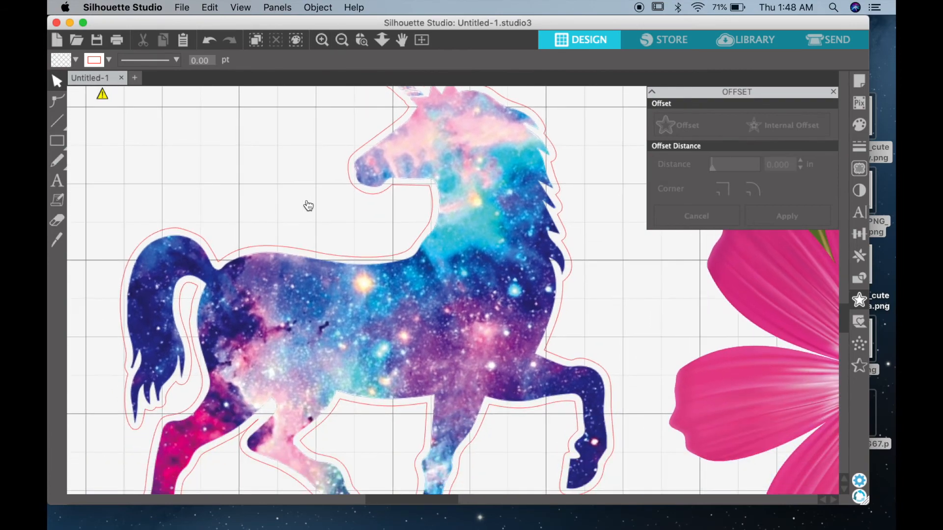
{"action": "scroll", "scroll_direction": "down", "scroll_amount": 3}
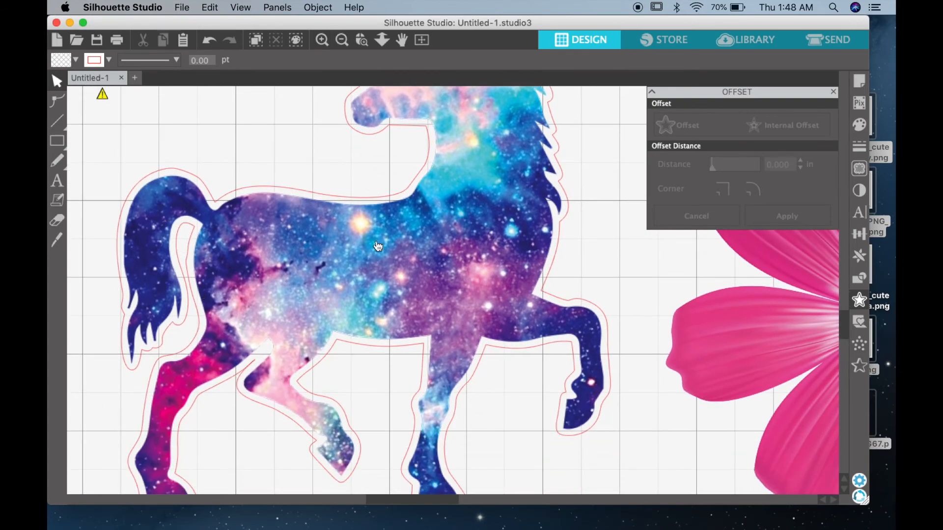
{"action": "left_click", "coordinate": [341, 39]}
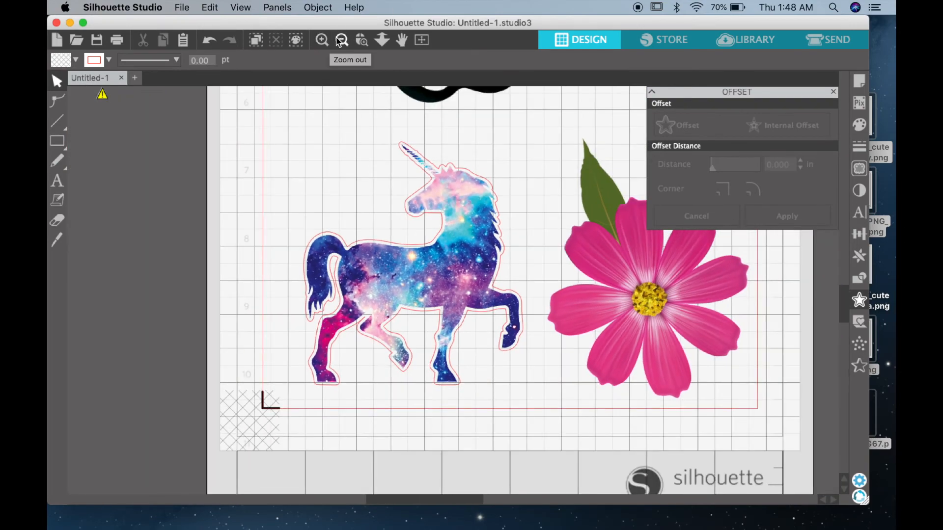
{"action": "left_click", "coordinate": [342, 39]}
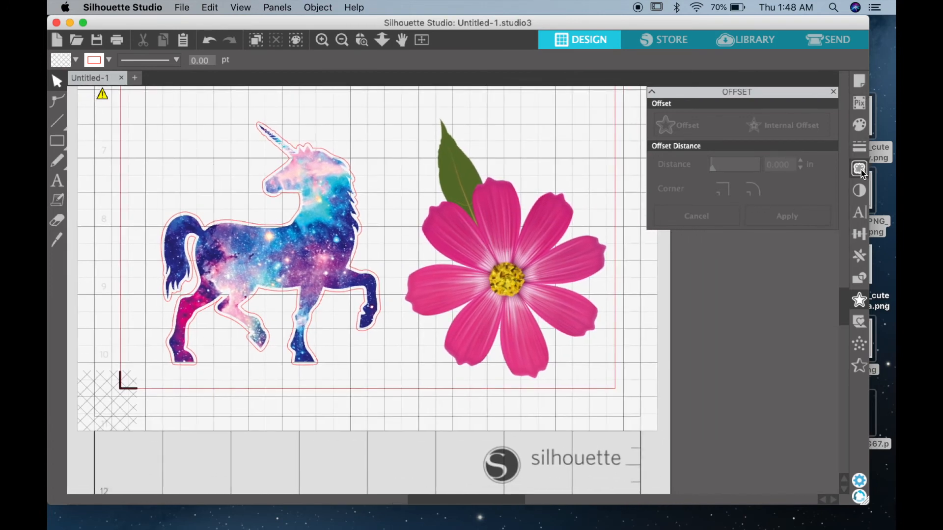
Trace the flower's outer edge and start an offset outline around it
{"action": "left_click", "coordinate": [859, 169]}
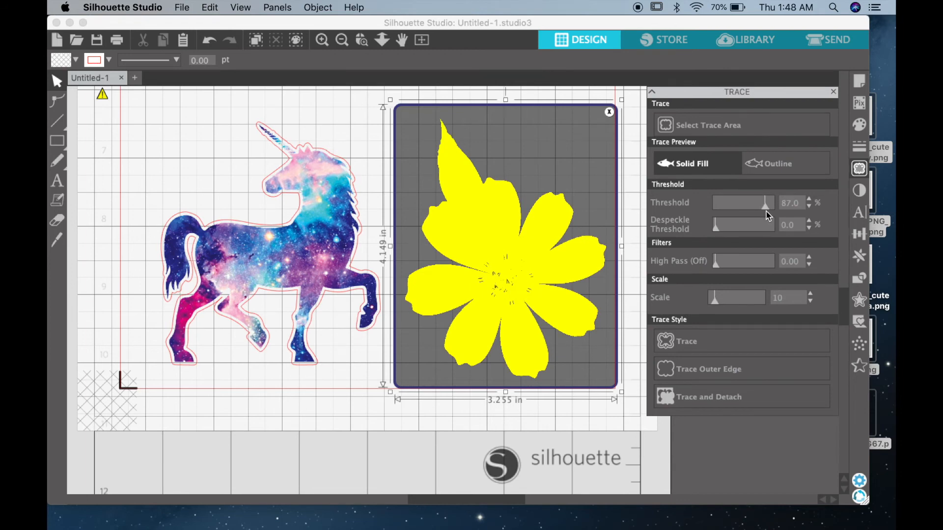
{"action": "mouse_move", "coordinate": [688, 308]}
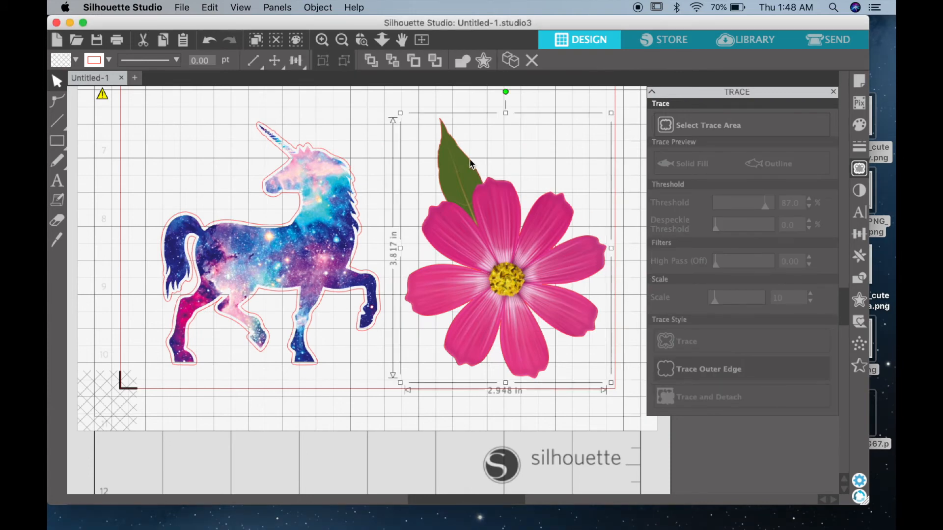
{"action": "left_click", "coordinate": [859, 298]}
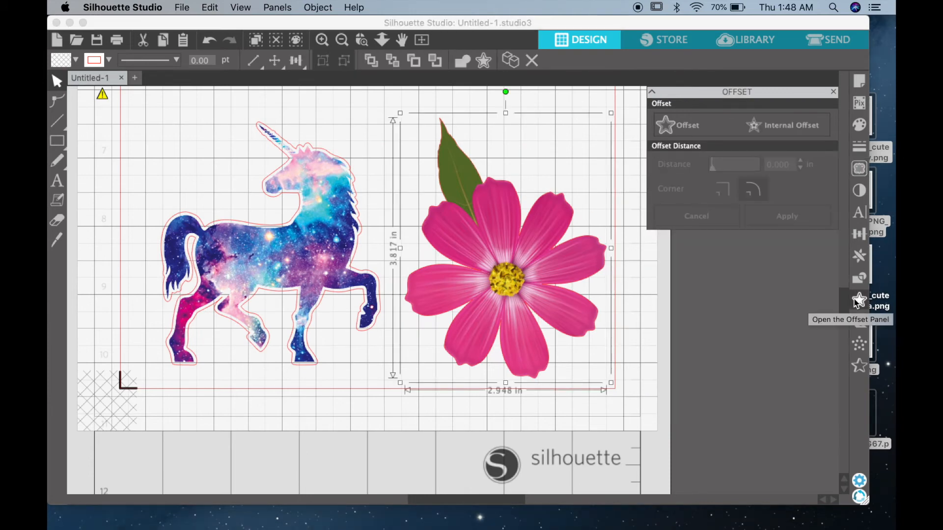
{"action": "left_click", "coordinate": [677, 124]}
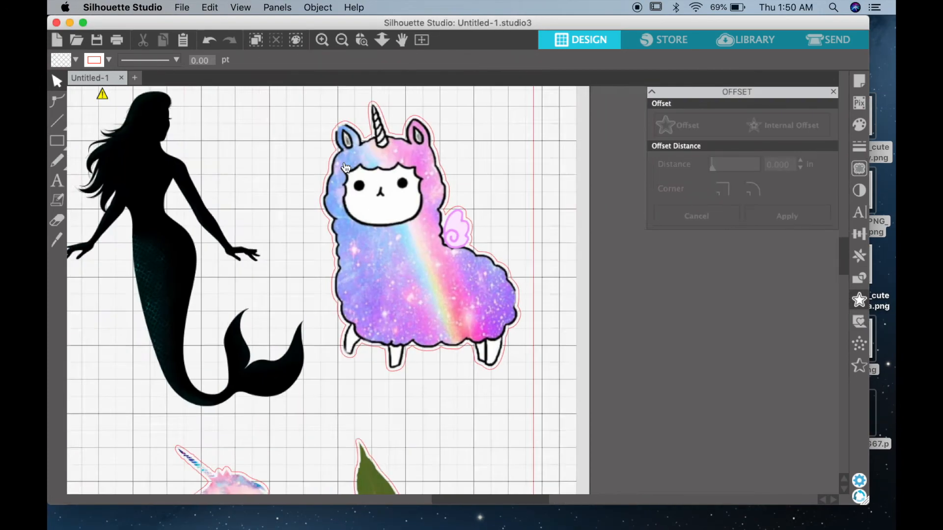
Inspect each design's offset line, preview the cut lines in Send, and return to the Design view
{"action": "left_click", "coordinate": [296, 40]}
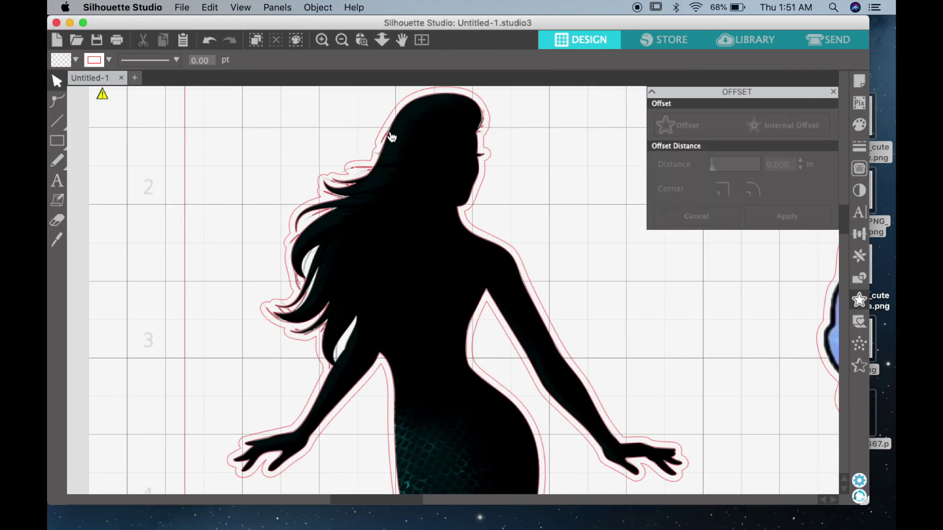
{"action": "left_click", "coordinate": [828, 39]}
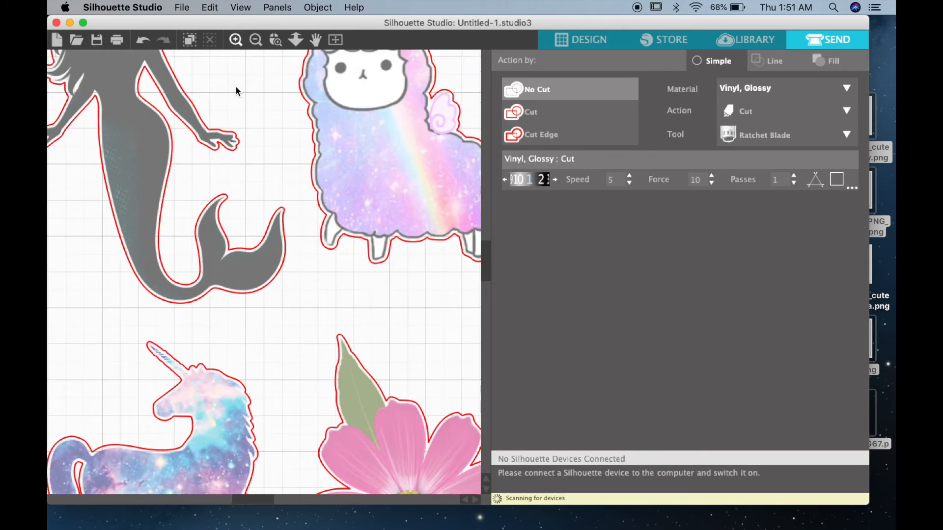
{"action": "scroll", "scroll_direction": "down", "scroll_amount": 3}
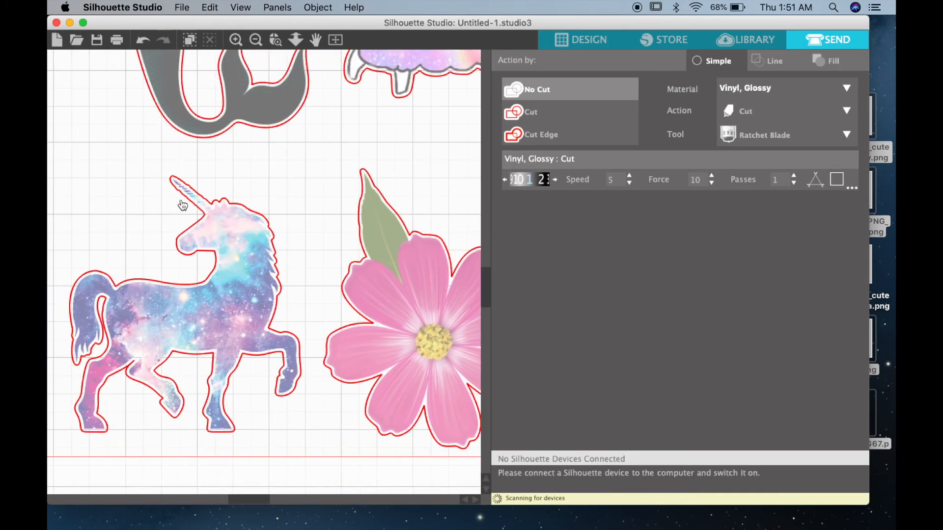
{"action": "left_click", "coordinate": [578, 39]}
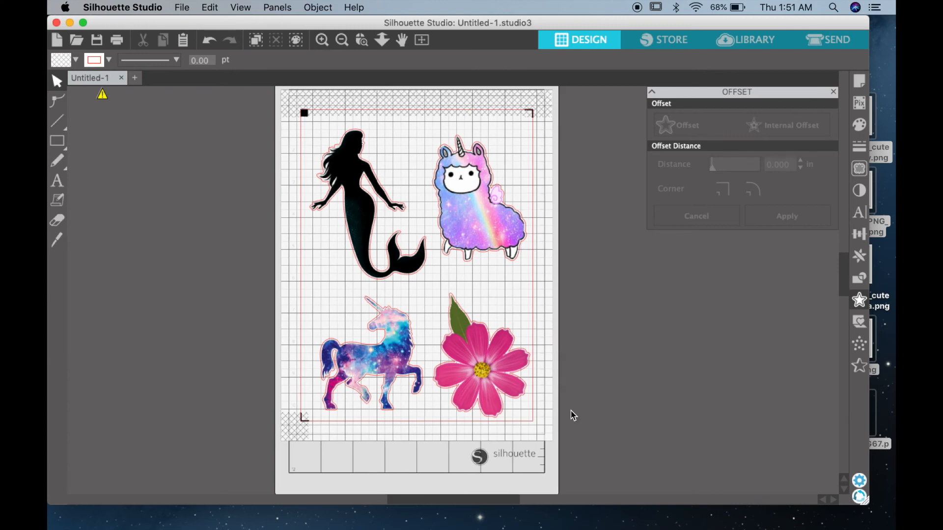
{"action": "mouse_move", "coordinate": [709, 188]}
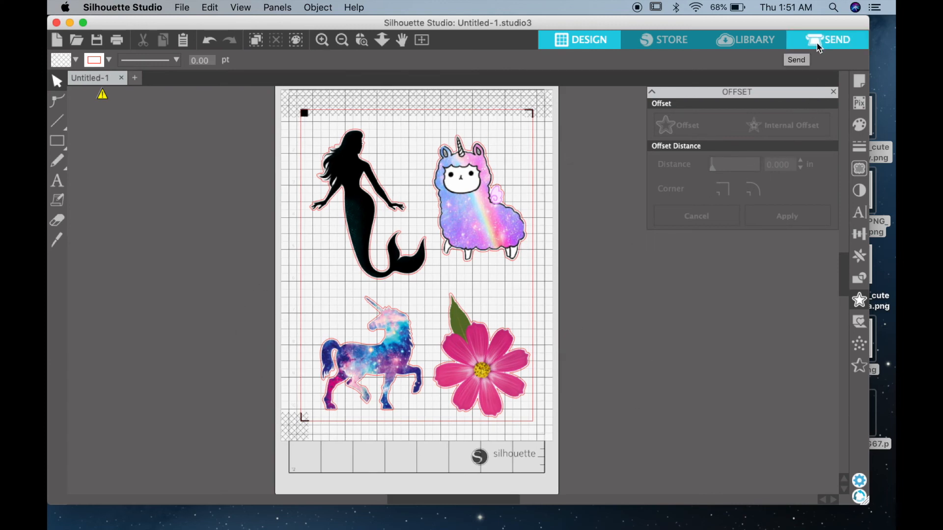
In the Send panel, change the material from glossy vinyl to Cardstock, Plain
{"action": "left_click", "coordinate": [835, 39]}
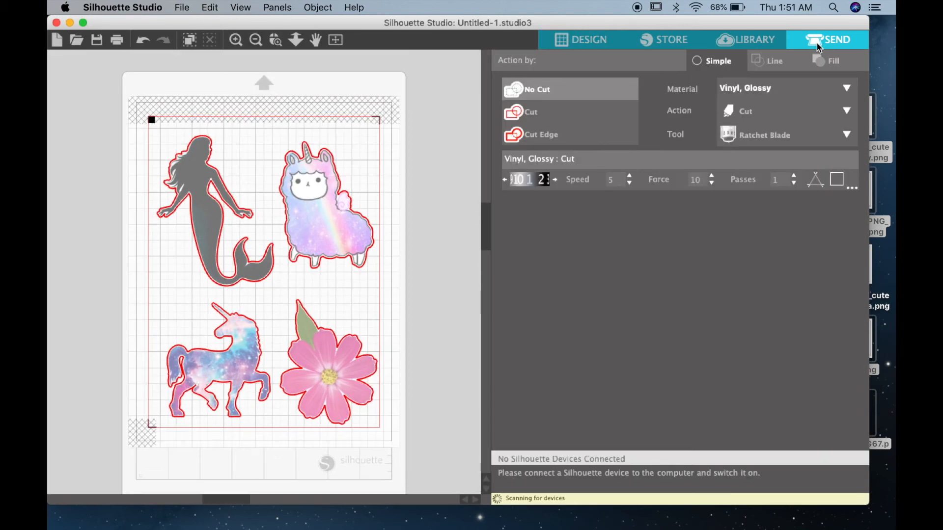
{"action": "mouse_move", "coordinate": [772, 108]}
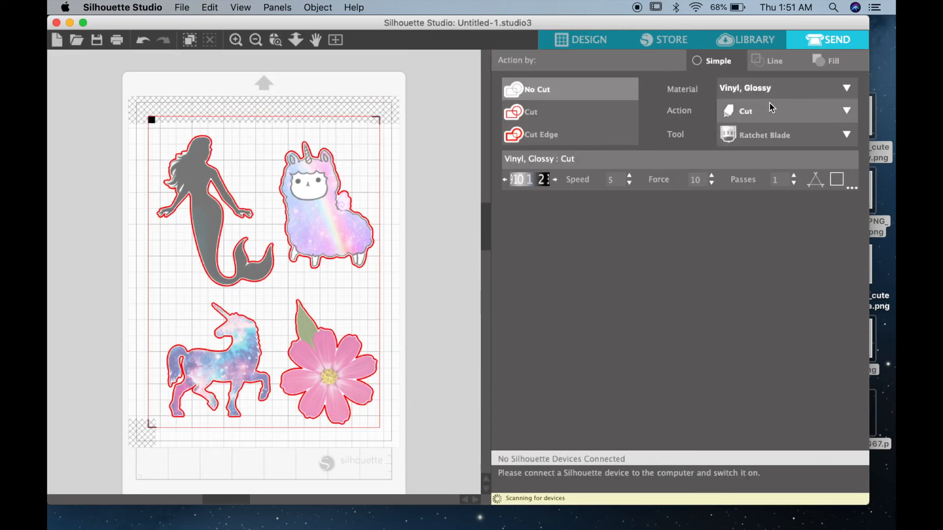
{"action": "mouse_move", "coordinate": [744, 185]}
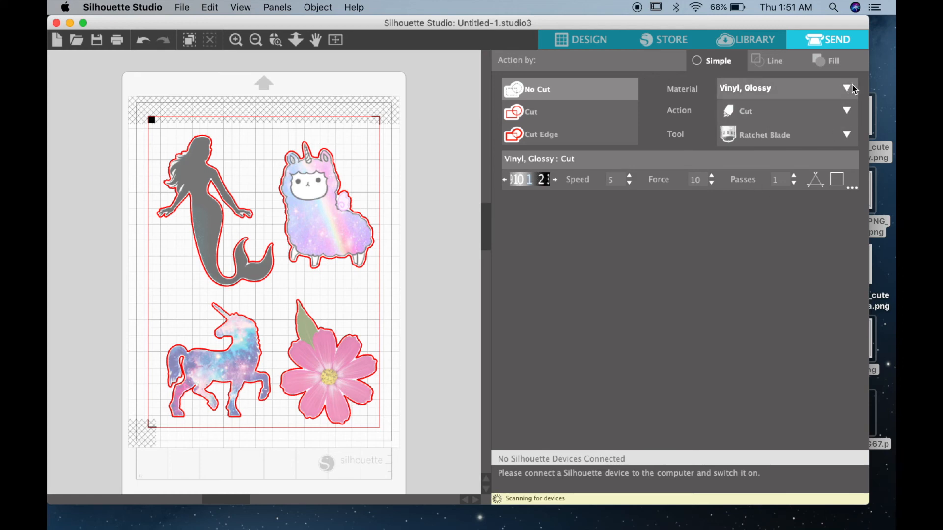
{"action": "left_click", "coordinate": [846, 88]}
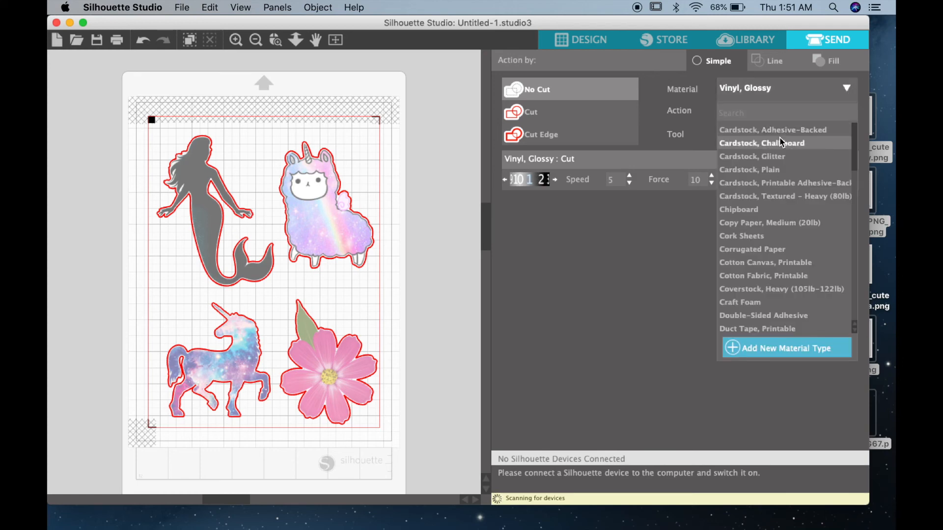
{"action": "mouse_move", "coordinate": [767, 156]}
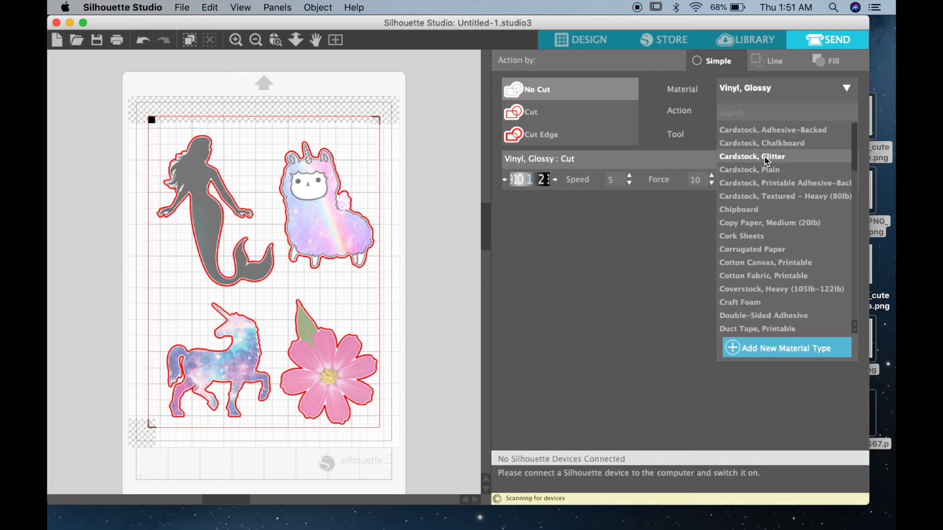
{"action": "mouse_move", "coordinate": [775, 170]}
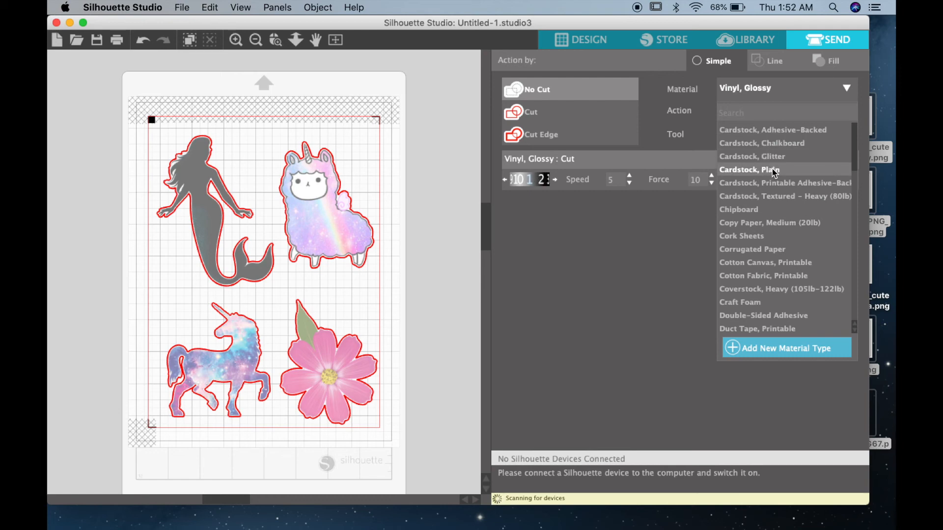
{"action": "left_click", "coordinate": [749, 170]}
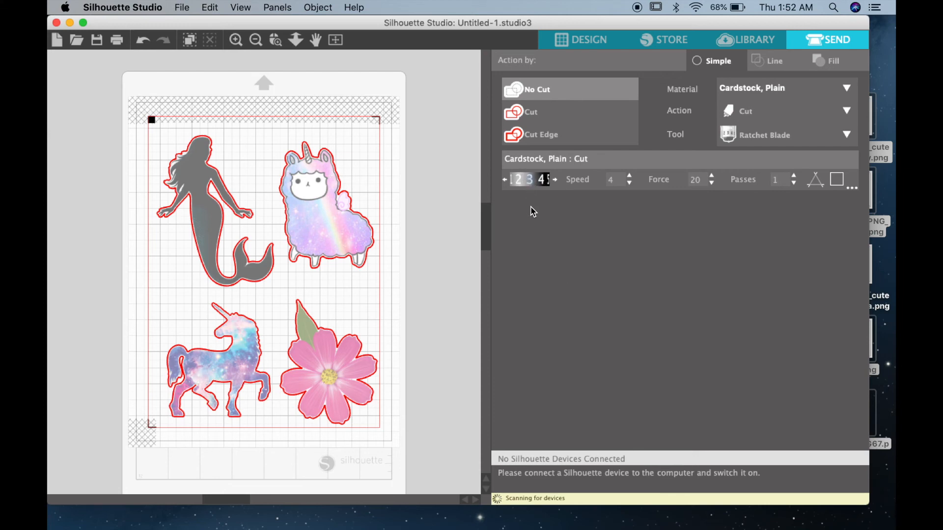
{"action": "mouse_move", "coordinate": [539, 223]}
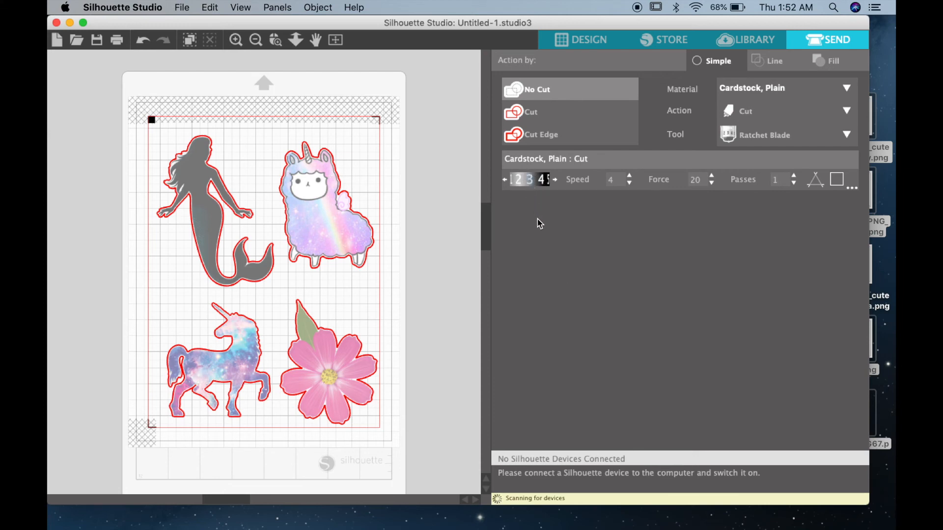
{"action": "mouse_move", "coordinate": [532, 196]}
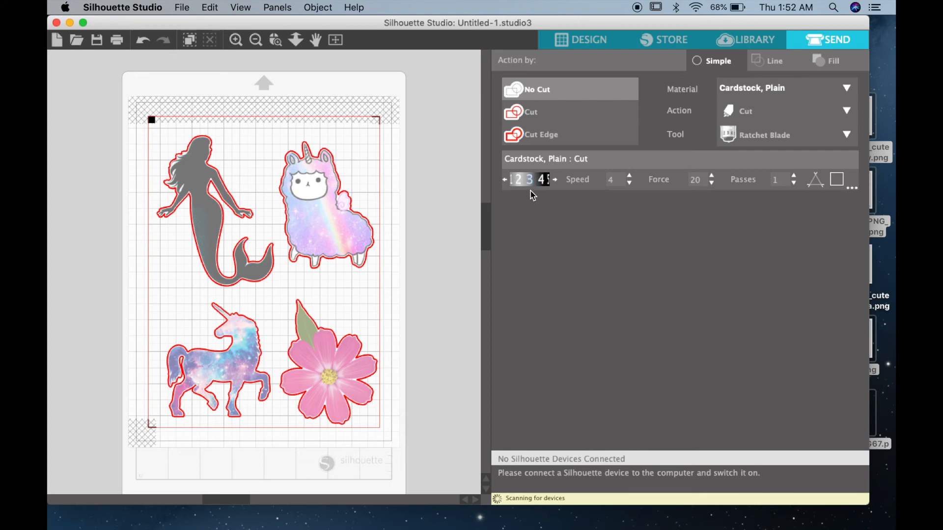
{"action": "mouse_move", "coordinate": [553, 209]}
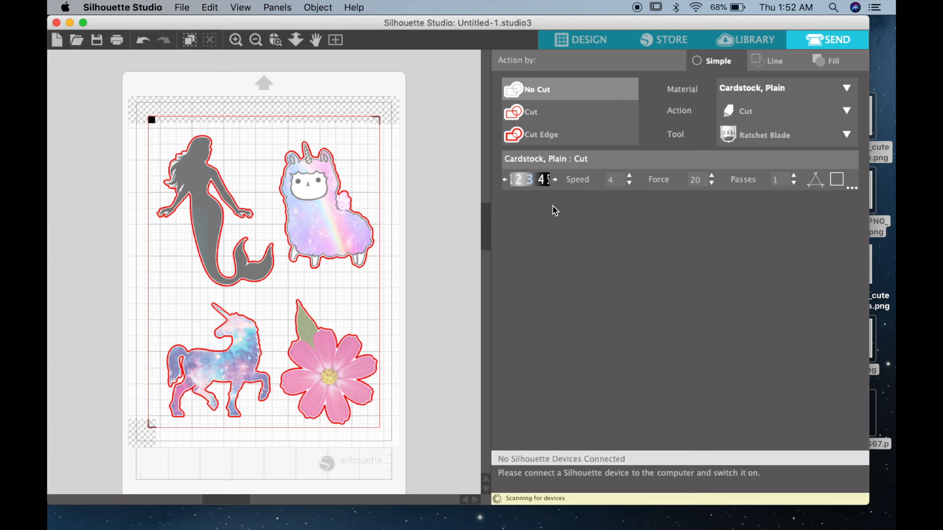
{"action": "mouse_move", "coordinate": [632, 215]}
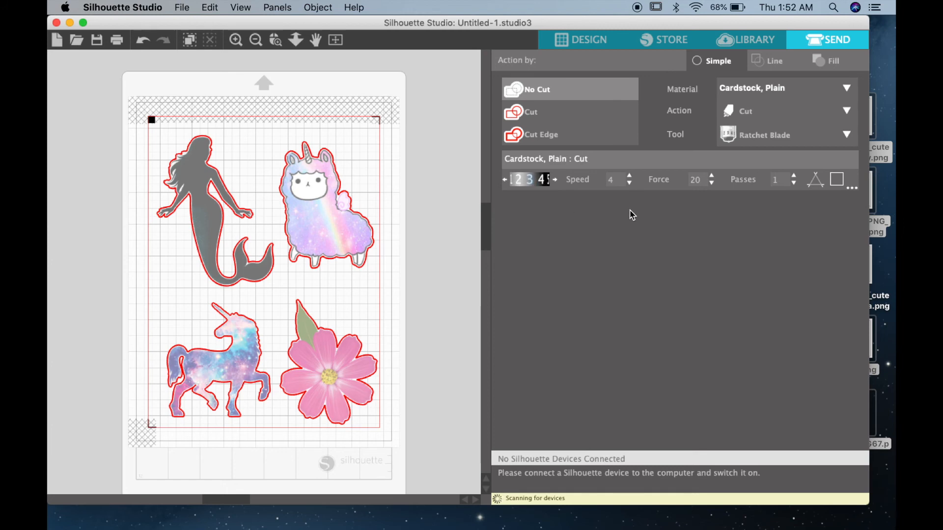
{"action": "mouse_move", "coordinate": [632, 180]}
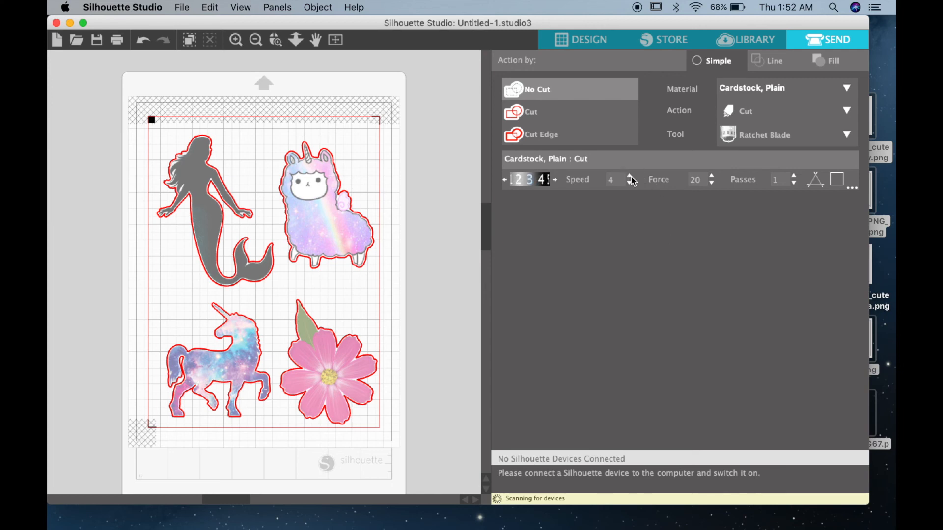
Raise the plain cardstock cut speed to 6 and force to 28
{"action": "left_click", "coordinate": [631, 176]}
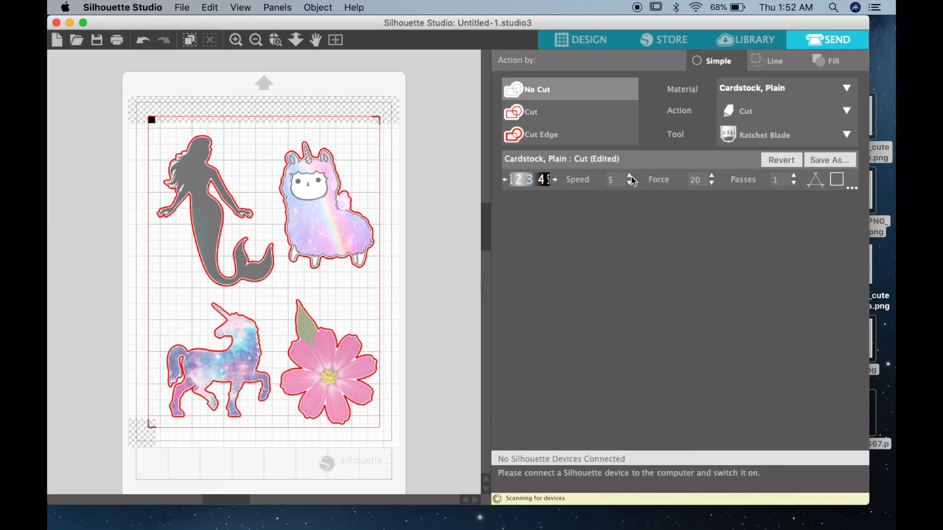
{"action": "left_click", "coordinate": [629, 175]}
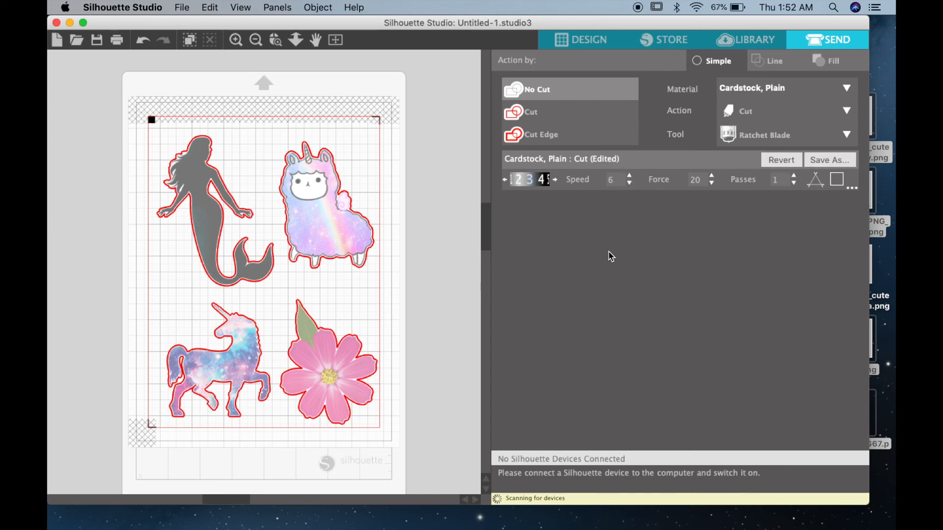
{"action": "mouse_move", "coordinate": [696, 267]}
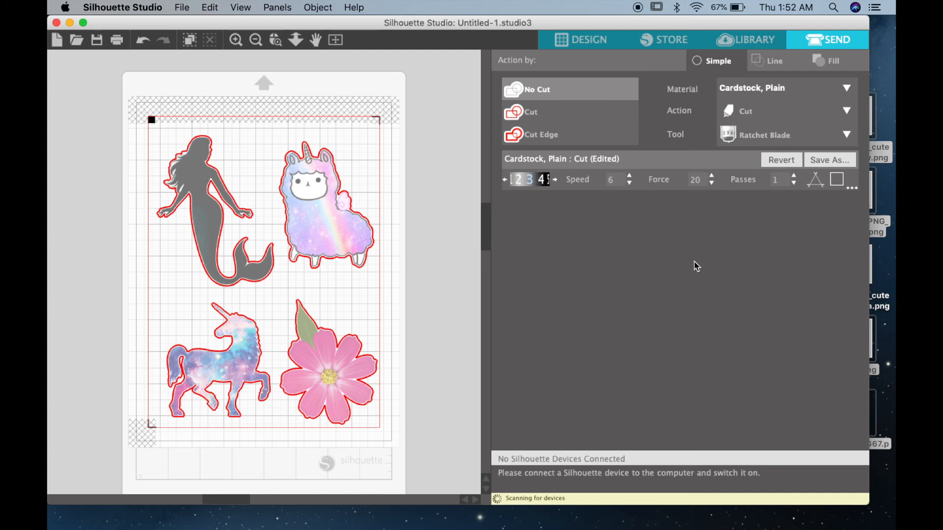
{"action": "mouse_move", "coordinate": [721, 198]}
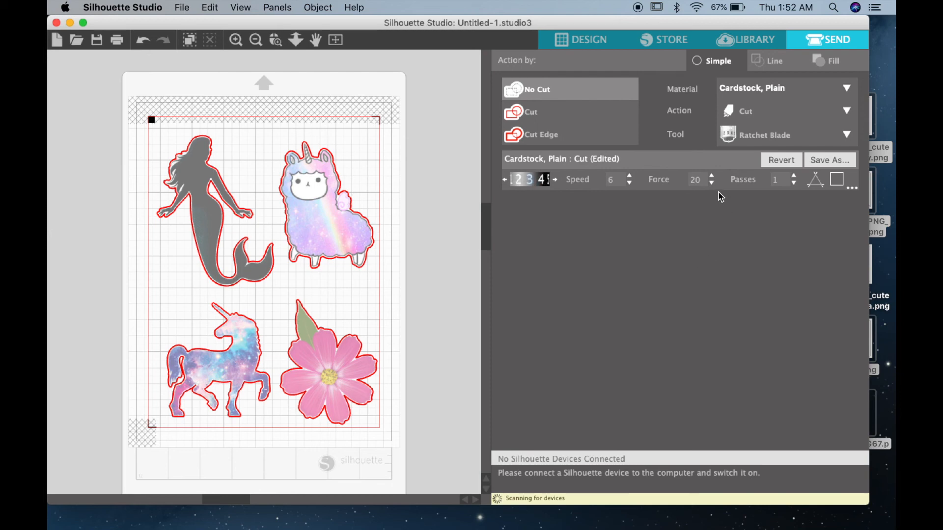
{"action": "left_click", "coordinate": [711, 176]}
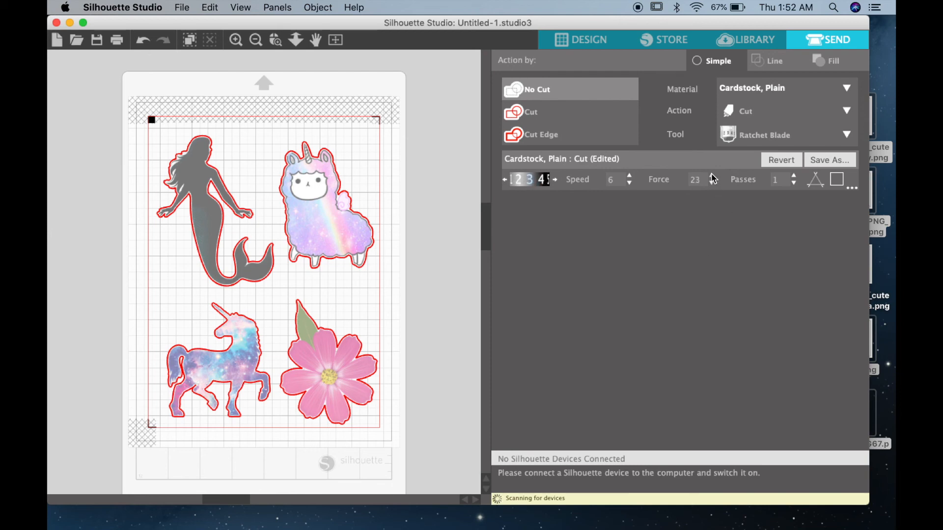
{"action": "left_click", "coordinate": [710, 176]}
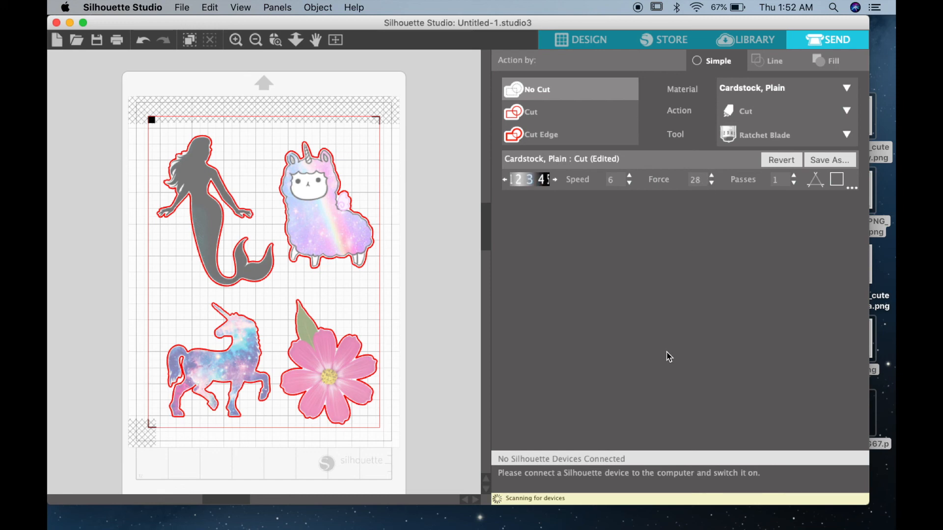
{"action": "mouse_move", "coordinate": [487, 178]}
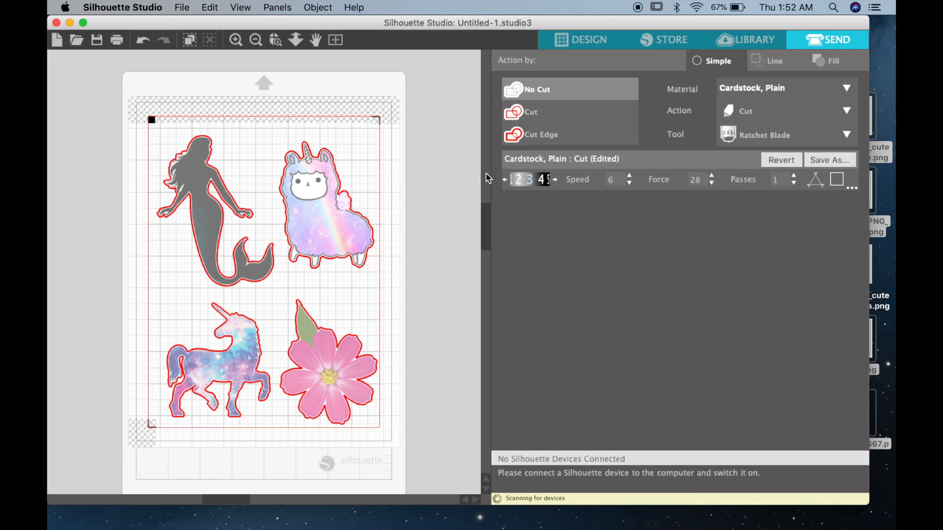
{"action": "mouse_move", "coordinate": [632, 302]}
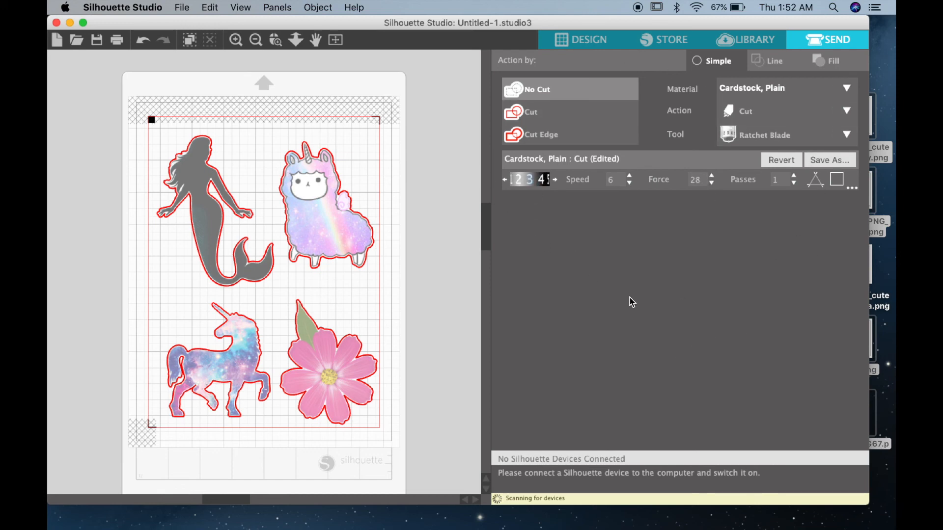
{"action": "mouse_move", "coordinate": [642, 283]}
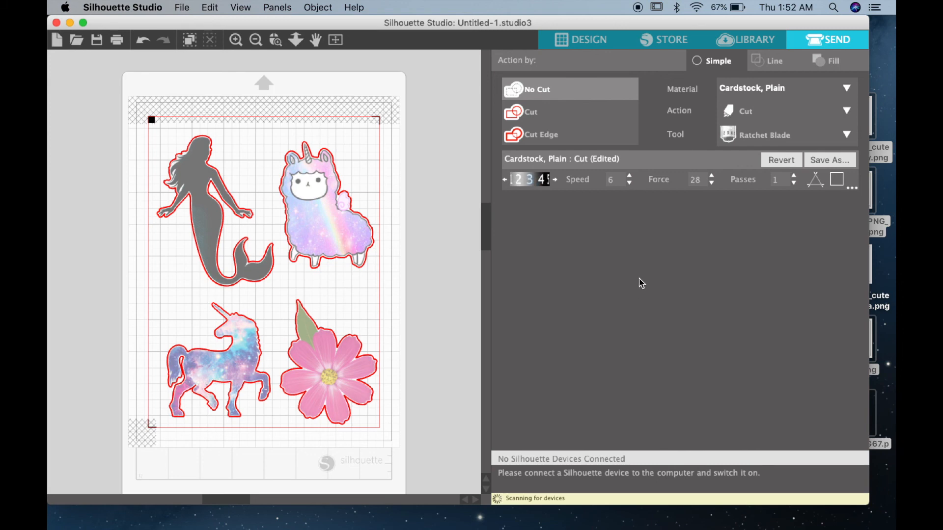
{"action": "mouse_move", "coordinate": [661, 320]}
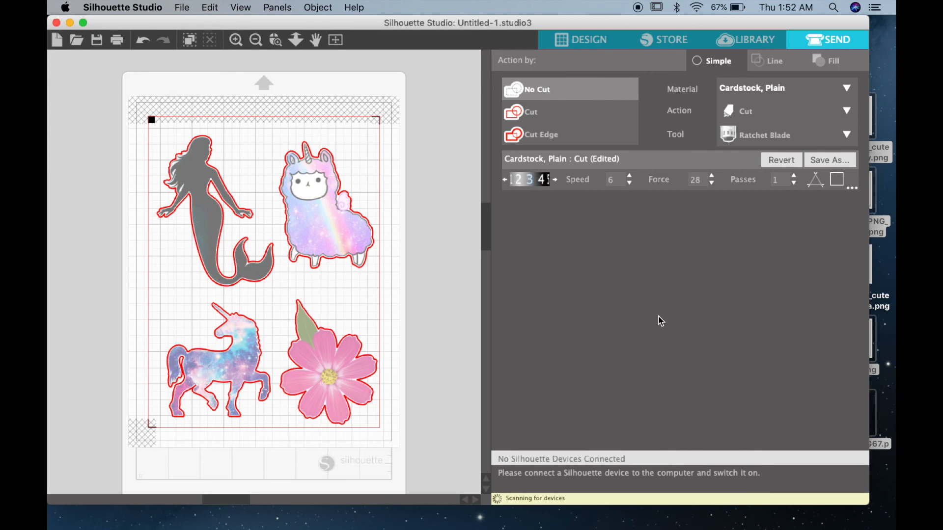
{"action": "mouse_move", "coordinate": [698, 428]}
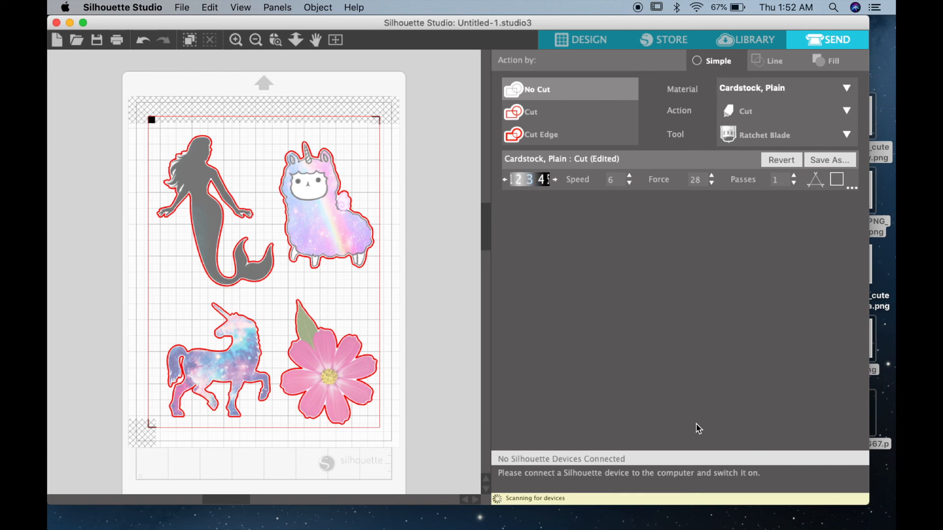
{"action": "mouse_move", "coordinate": [611, 384]}
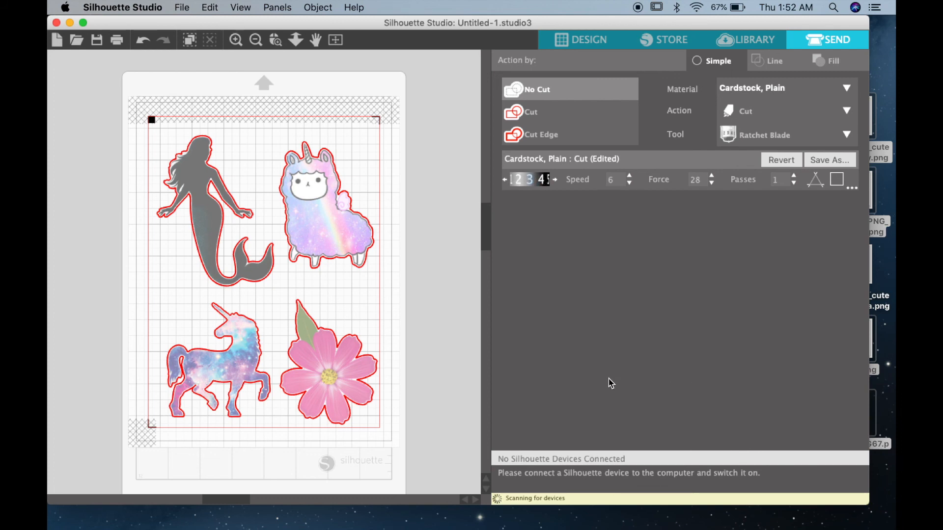
{"action": "mouse_move", "coordinate": [625, 348]}
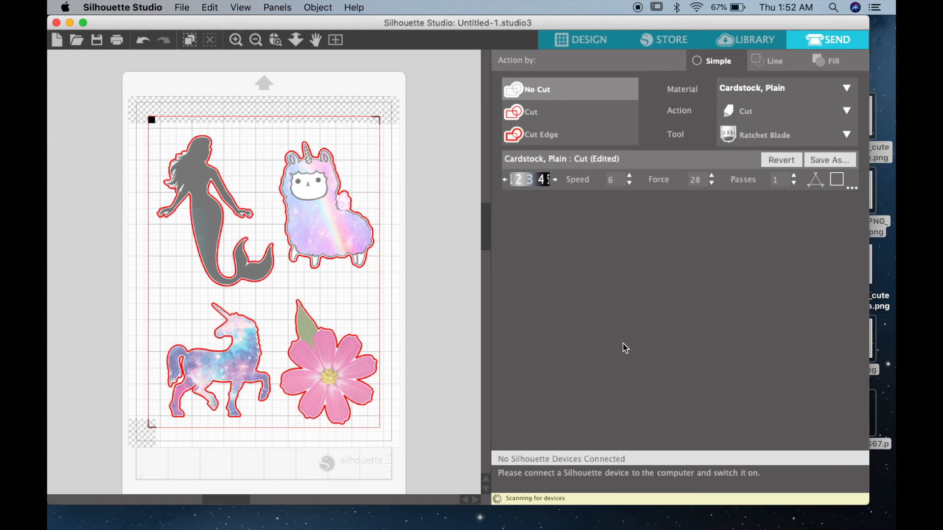
{"action": "mouse_move", "coordinate": [579, 303]}
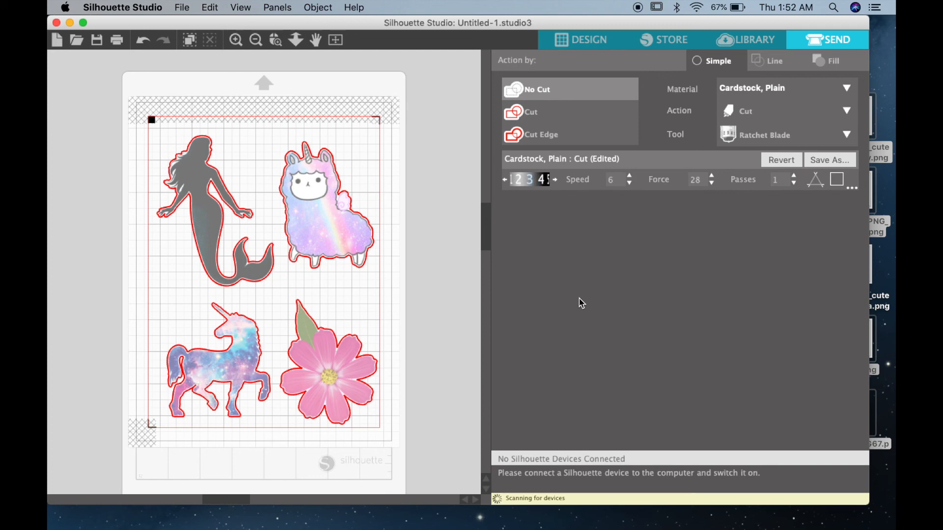
{"action": "mouse_move", "coordinate": [603, 318]}
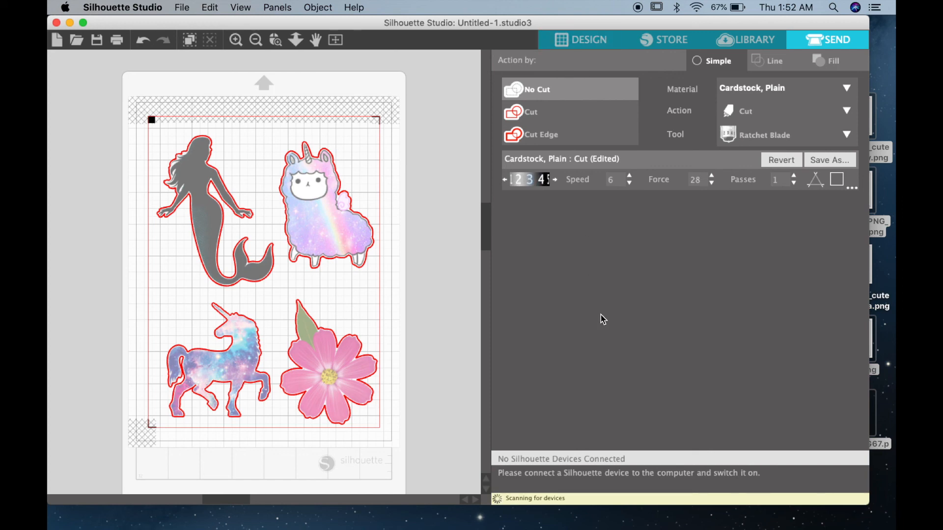
Print the page on the Edible Printer with paper fed from the Rear Tray
{"action": "left_click", "coordinate": [580, 39]}
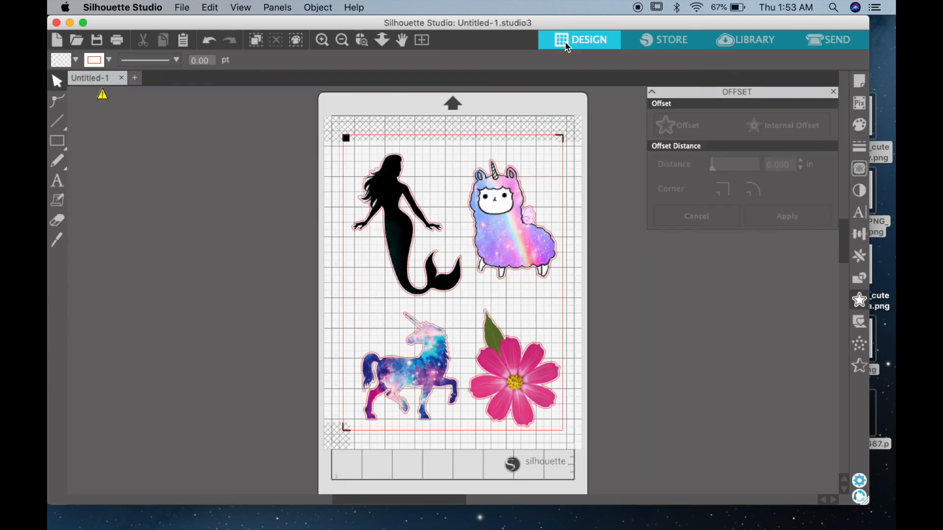
{"action": "left_click", "coordinate": [182, 7]}
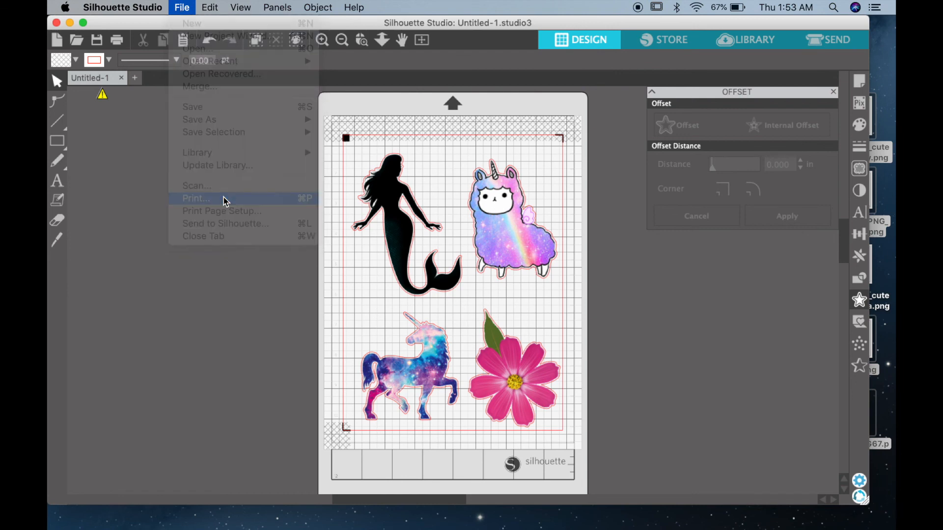
{"action": "left_click", "coordinate": [195, 197]}
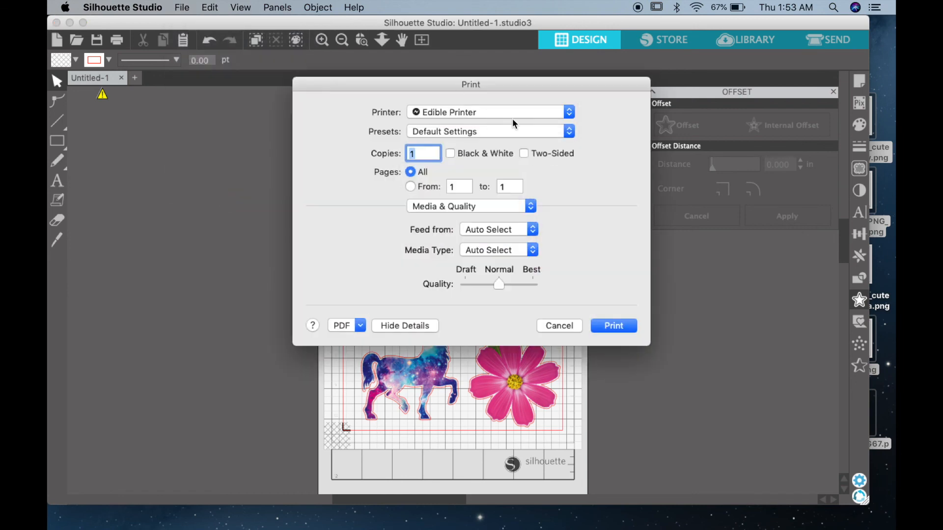
{"action": "mouse_move", "coordinate": [613, 326]}
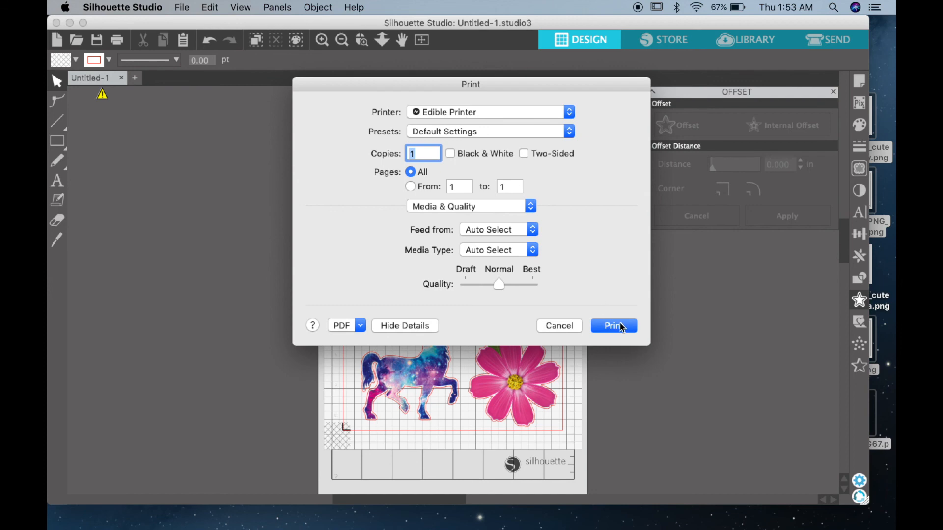
{"action": "mouse_move", "coordinate": [623, 329]}
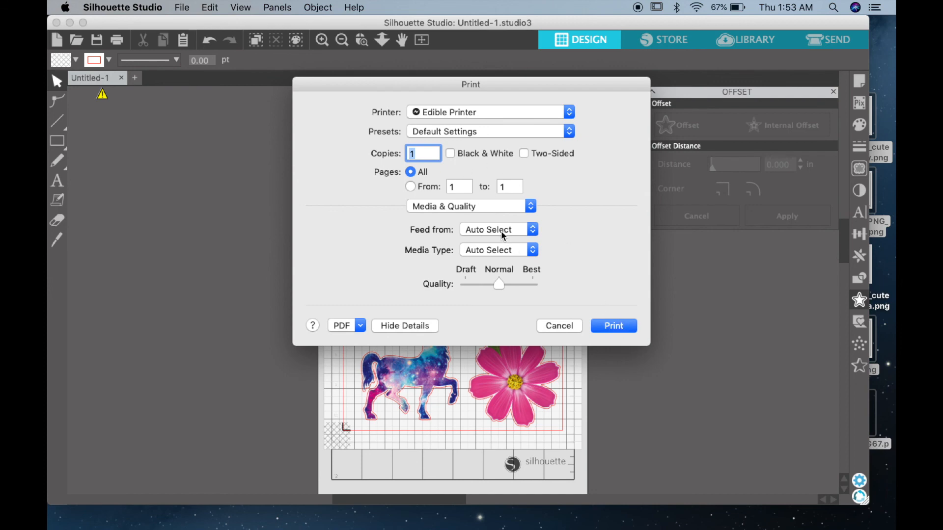
{"action": "left_click", "coordinate": [498, 229]}
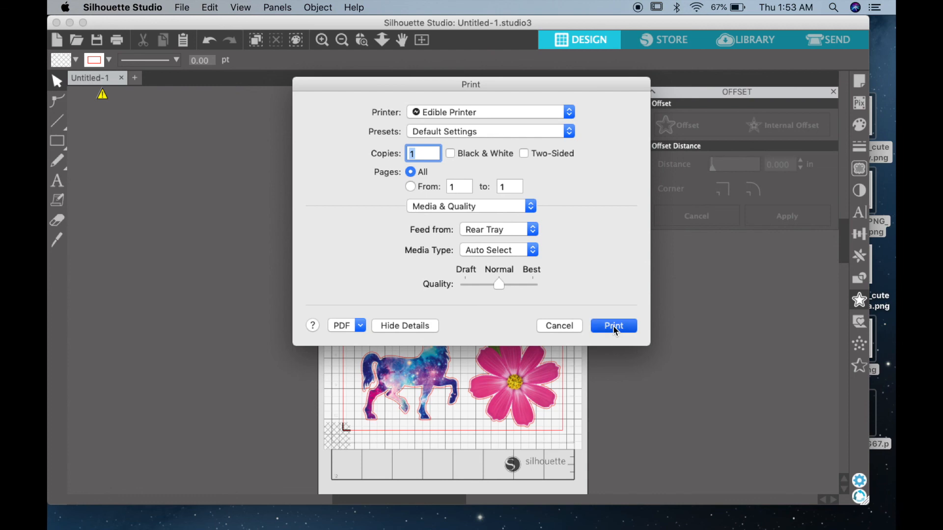
{"action": "mouse_move", "coordinate": [218, 291]}
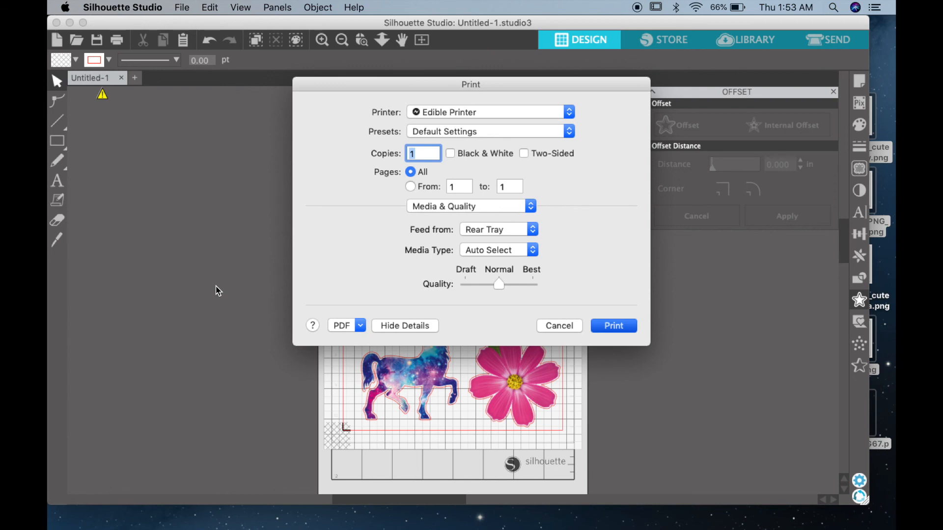
{"action": "left_click", "coordinate": [558, 325]}
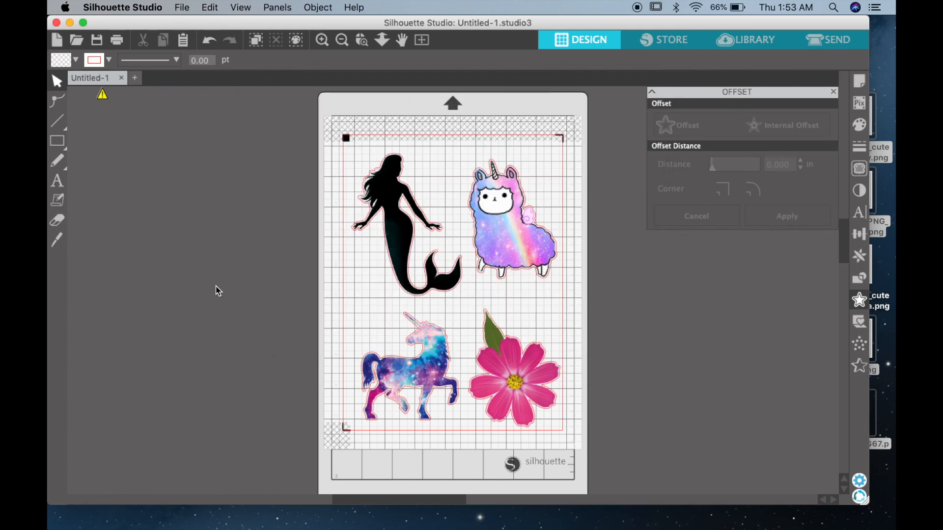
{"action": "mouse_move", "coordinate": [408, 114]}
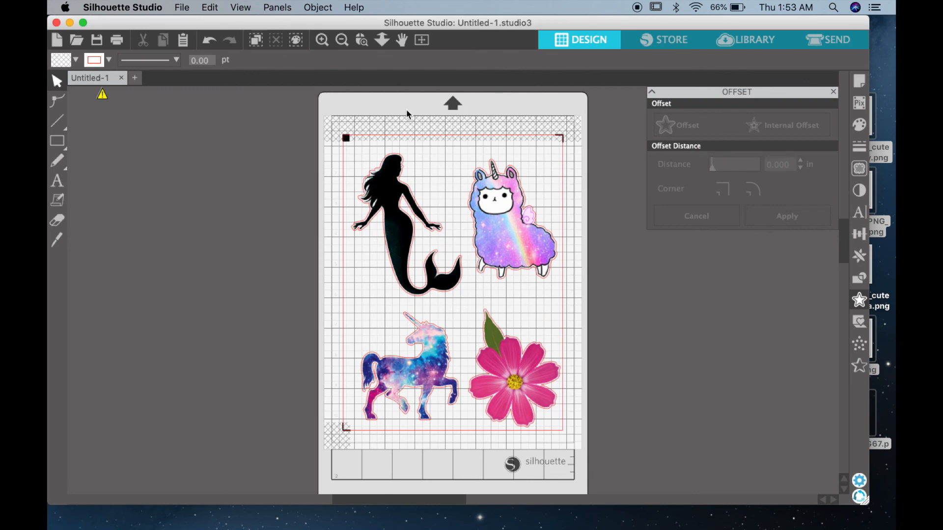
{"action": "left_click", "coordinate": [829, 39]}
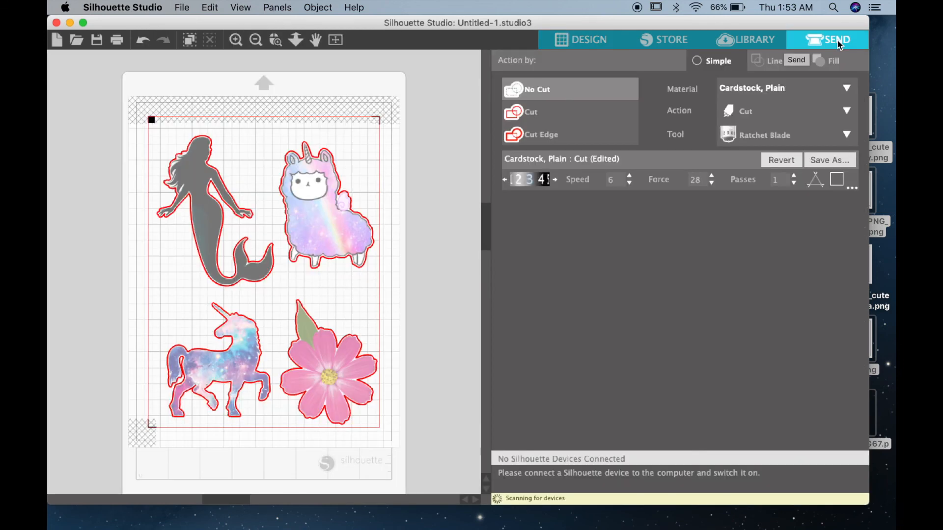
{"action": "mouse_move", "coordinate": [691, 489]}
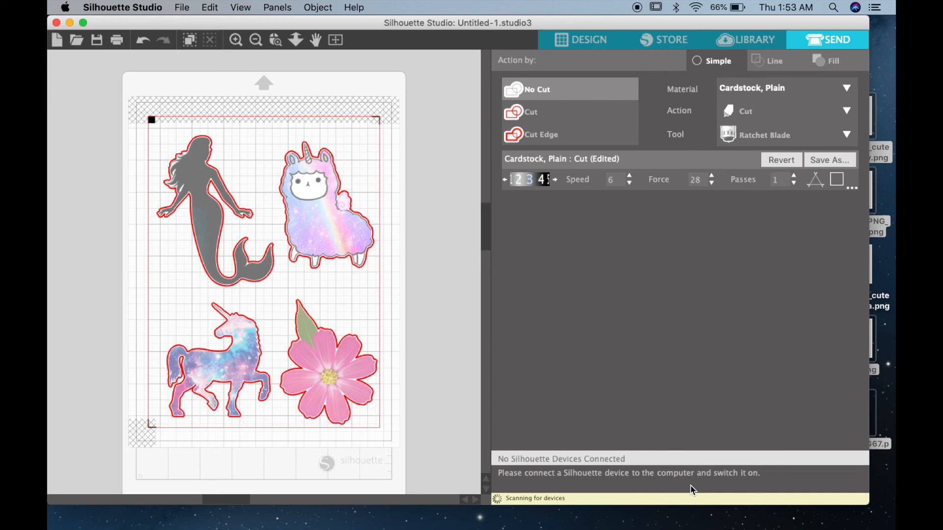
{"action": "left_click", "coordinate": [588, 39]}
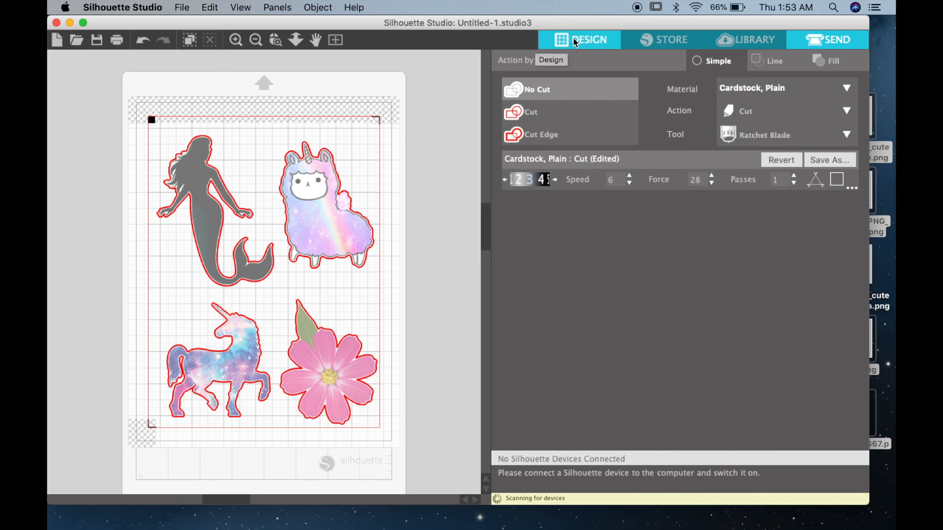
{"action": "left_click", "coordinate": [589, 40]}
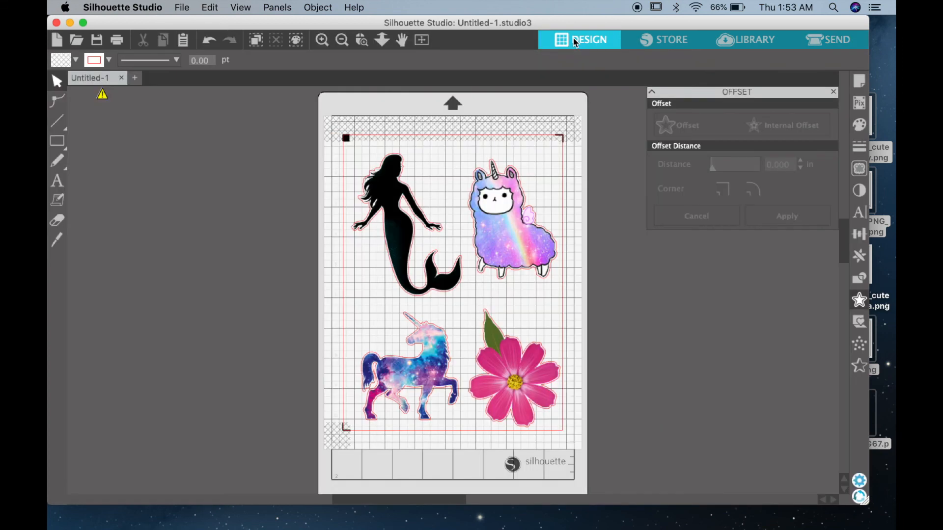